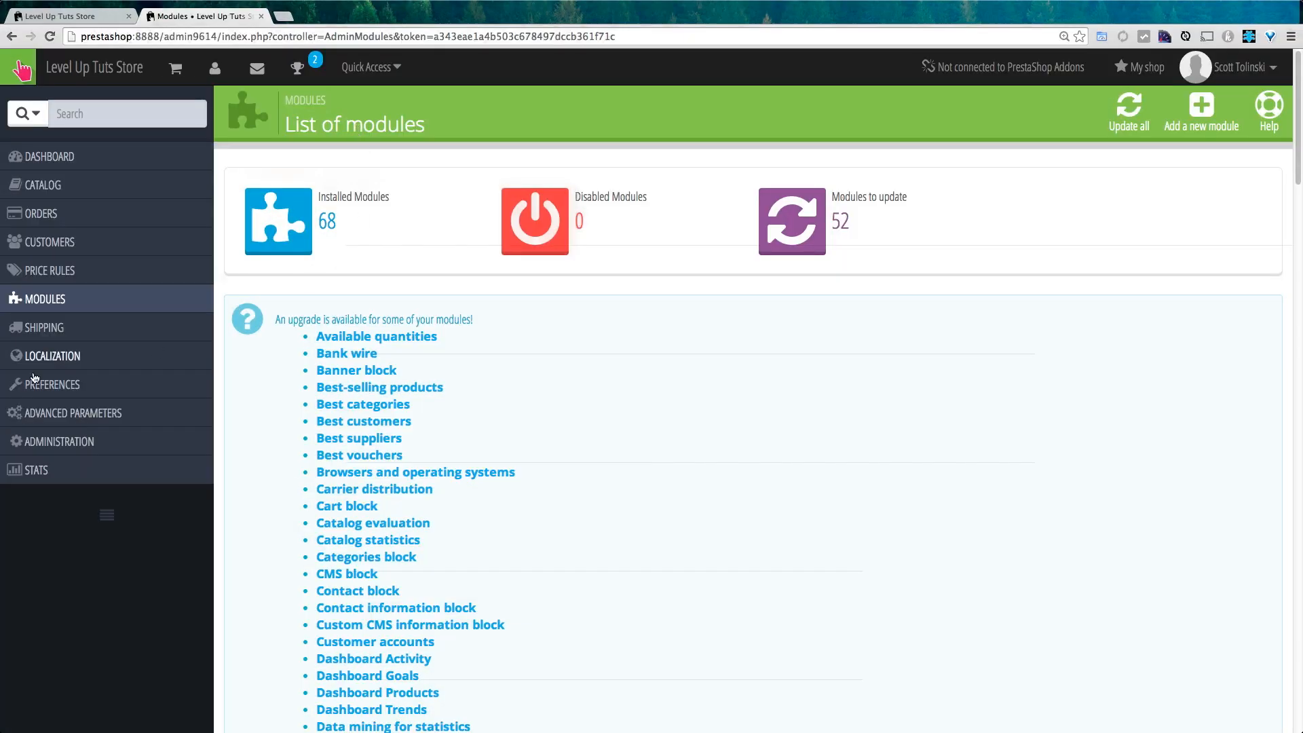
pyautogui.moveTo(45, 298)
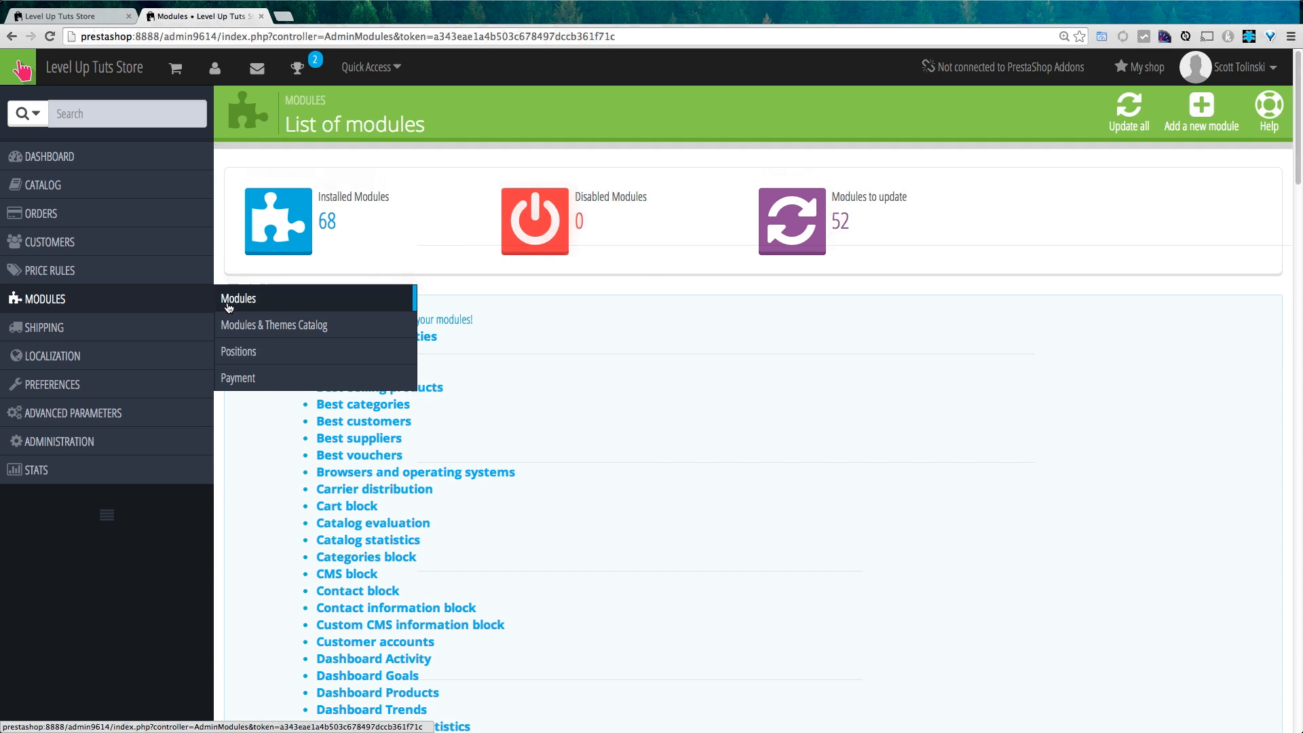
pyautogui.moveTo(513, 285)
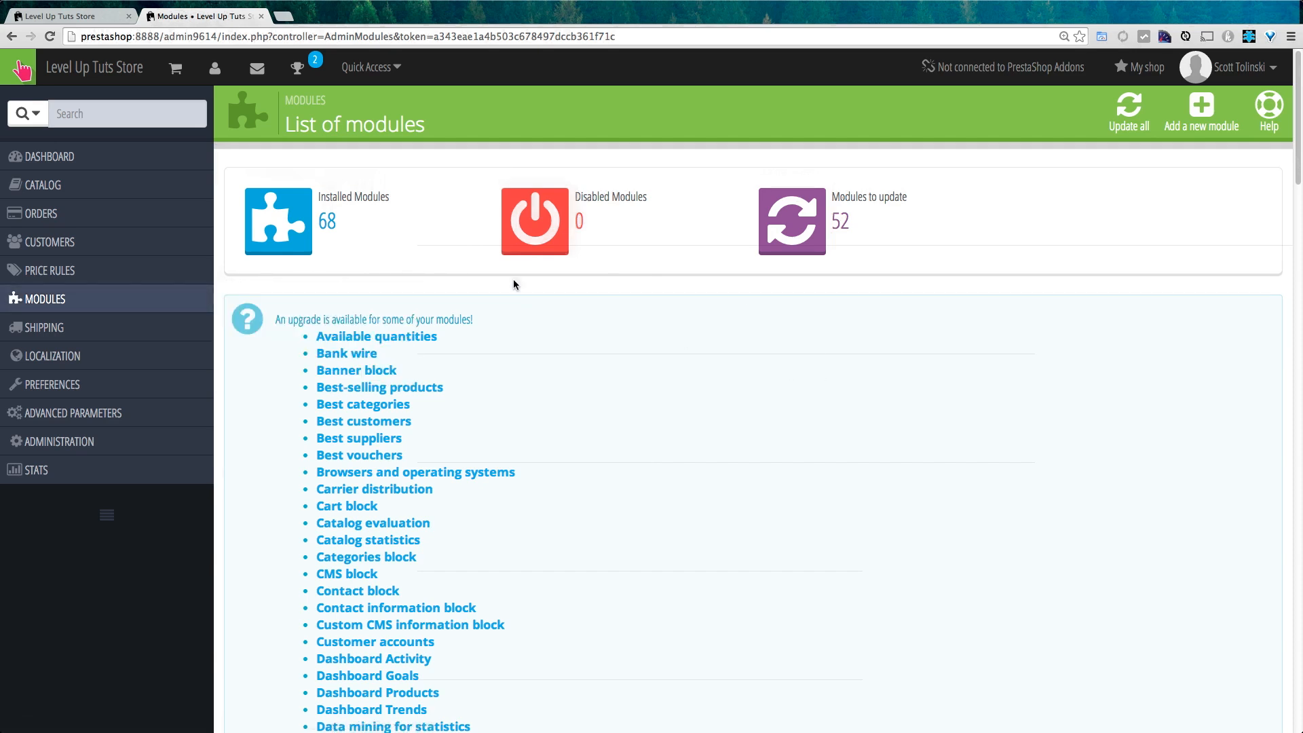
pyautogui.moveTo(541, 182)
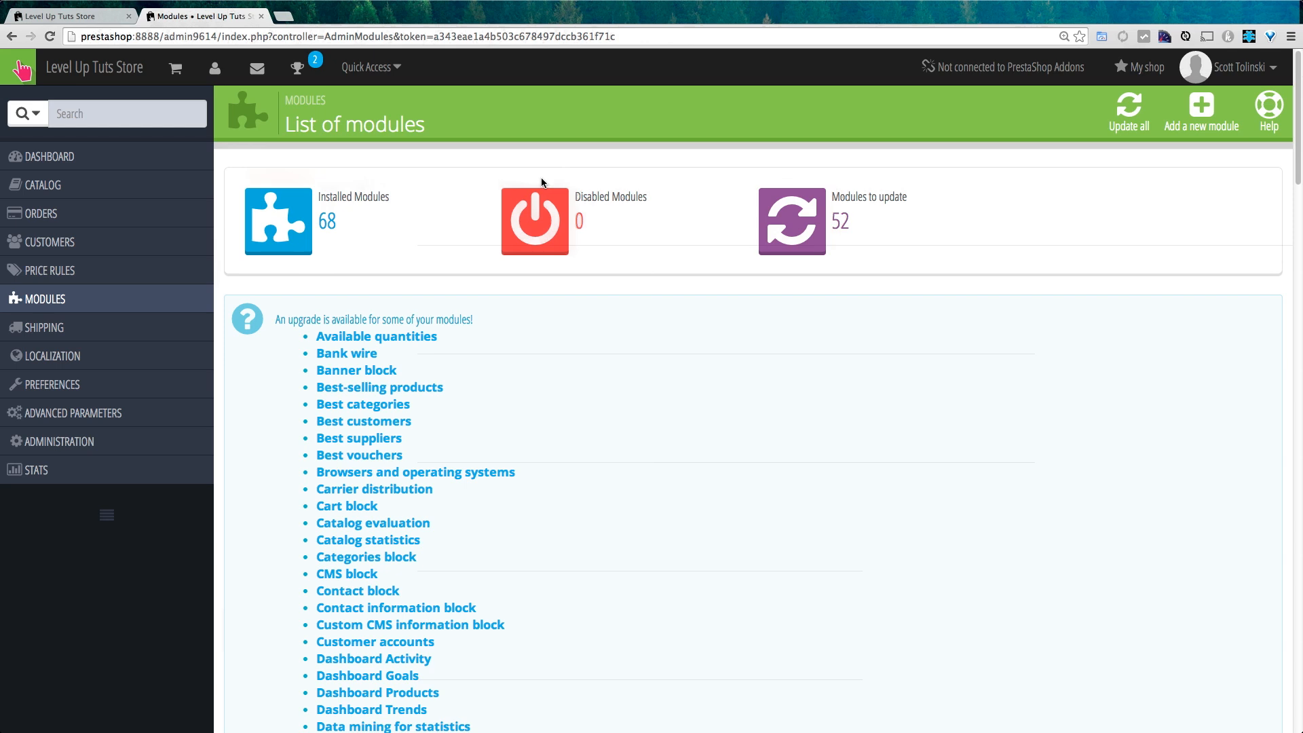
pyautogui.moveTo(494, 213)
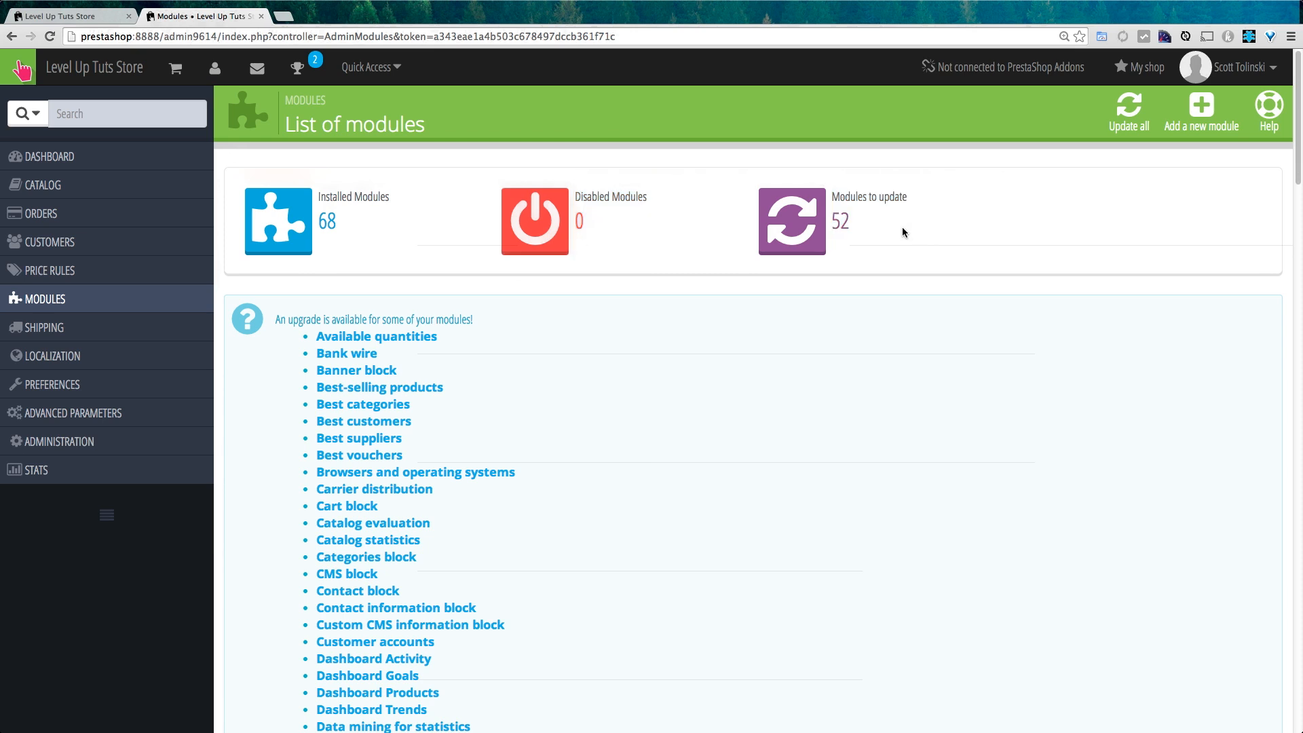
pyautogui.moveTo(516, 290)
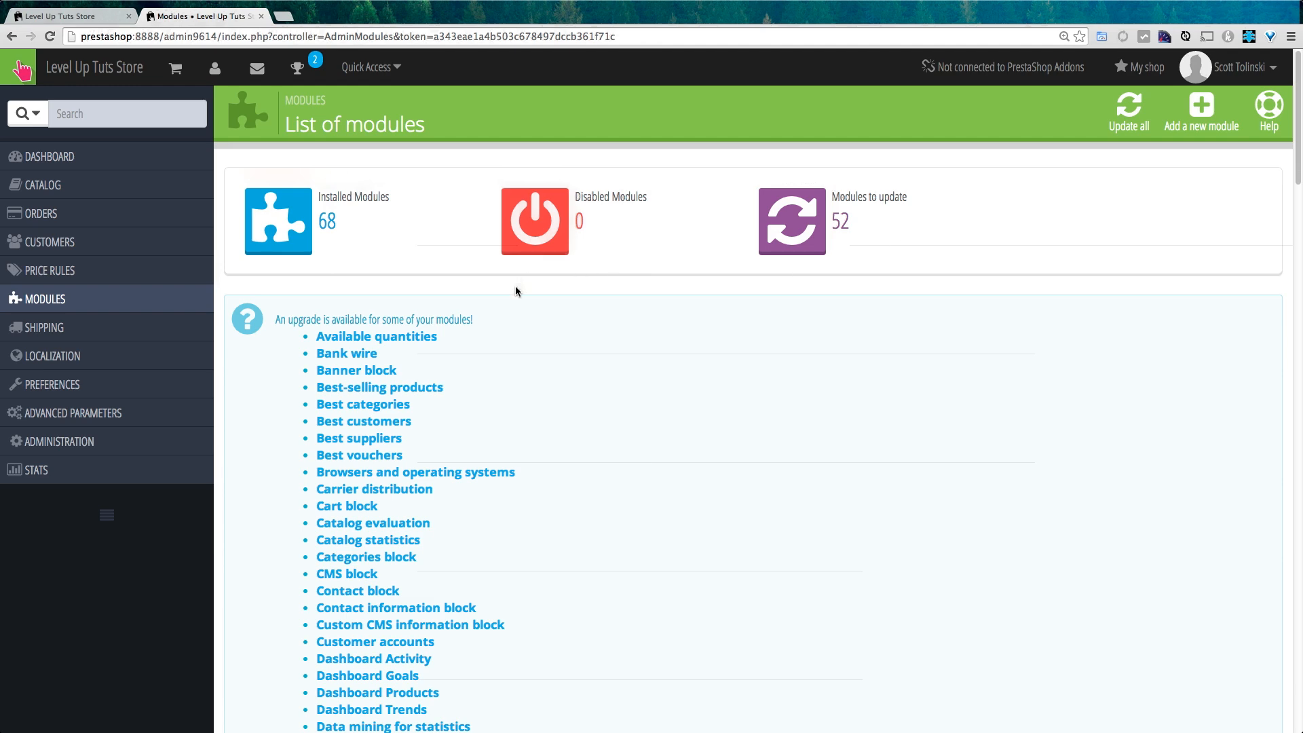
# Run 'Update all' so every outdated module is upgraded, then review which upgrades succeeded or failed
pyautogui.scroll(-3)
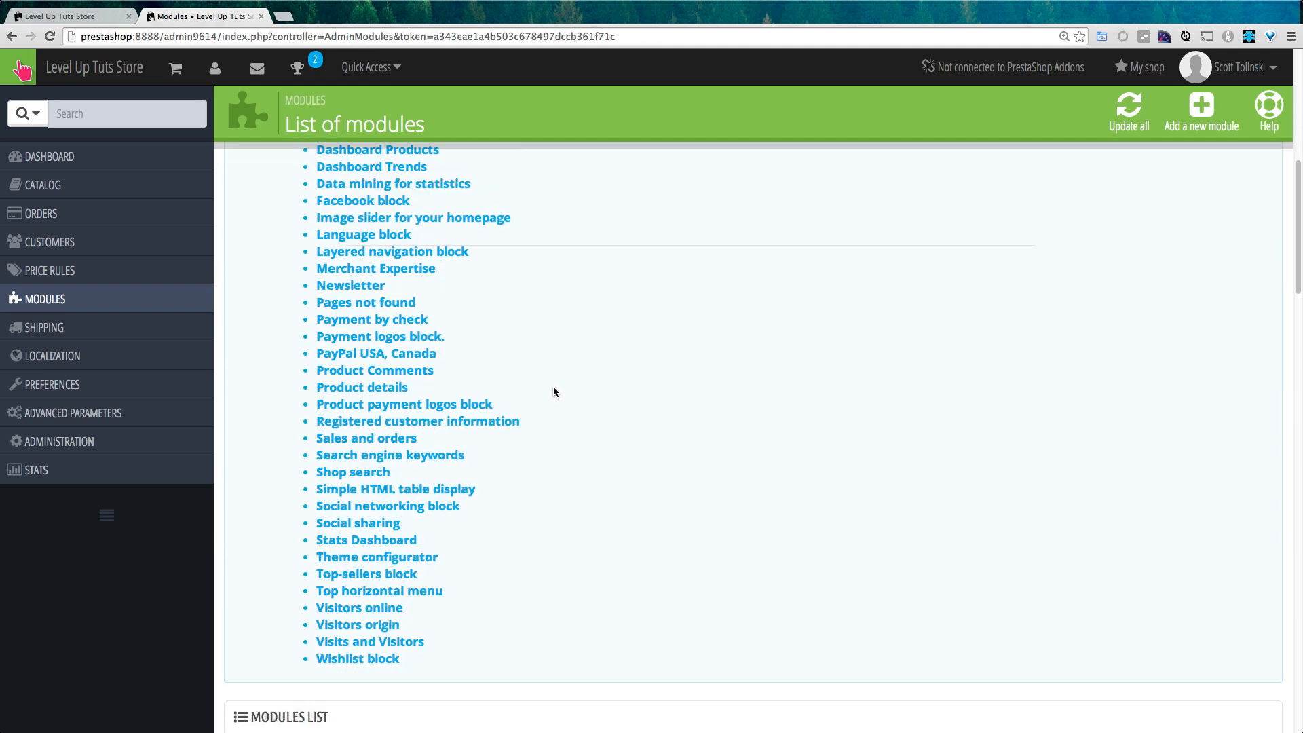
pyautogui.moveTo(527, 399)
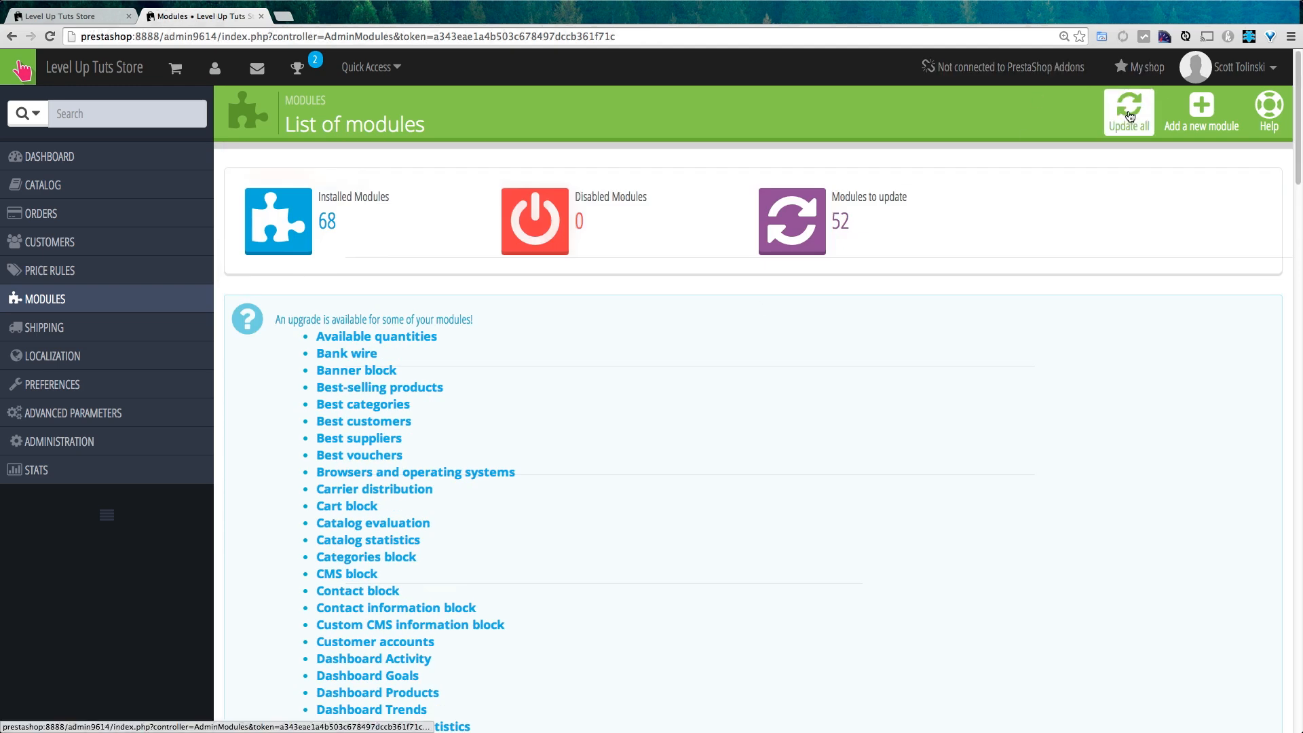
pyautogui.click(1128, 114)
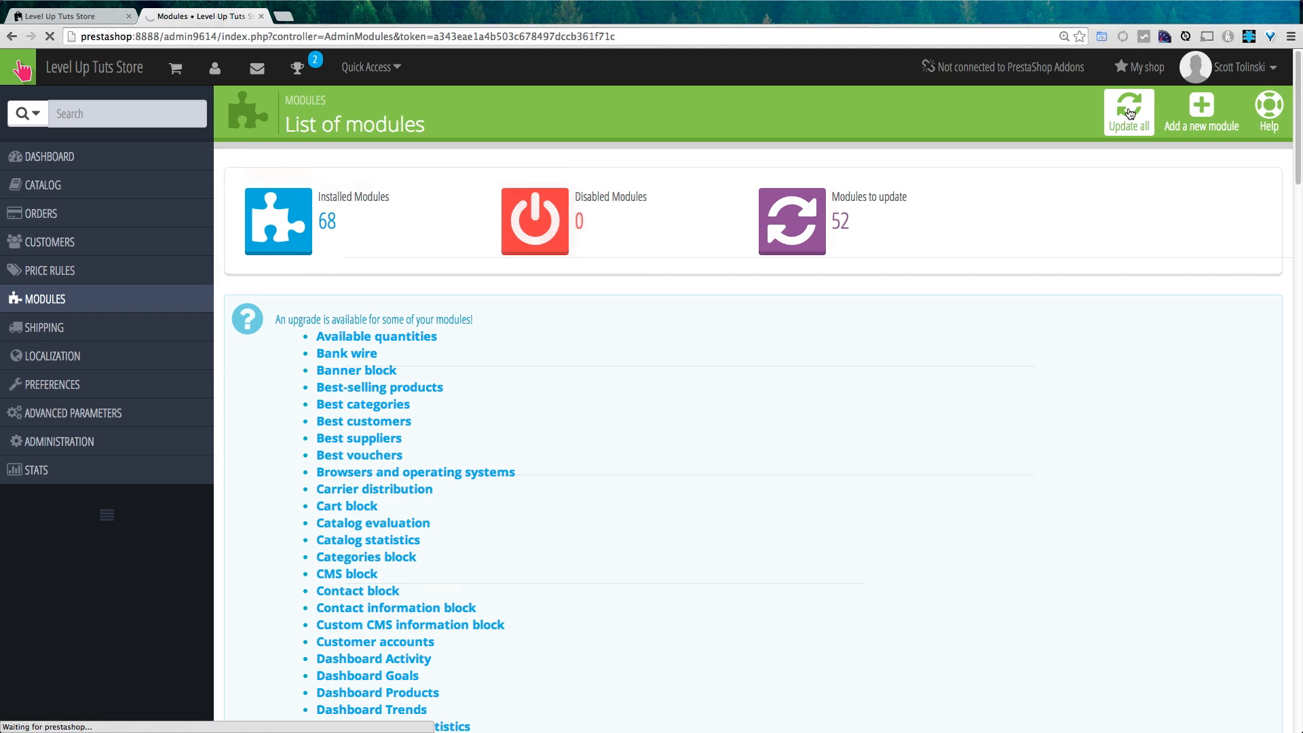
pyautogui.click(1128, 110)
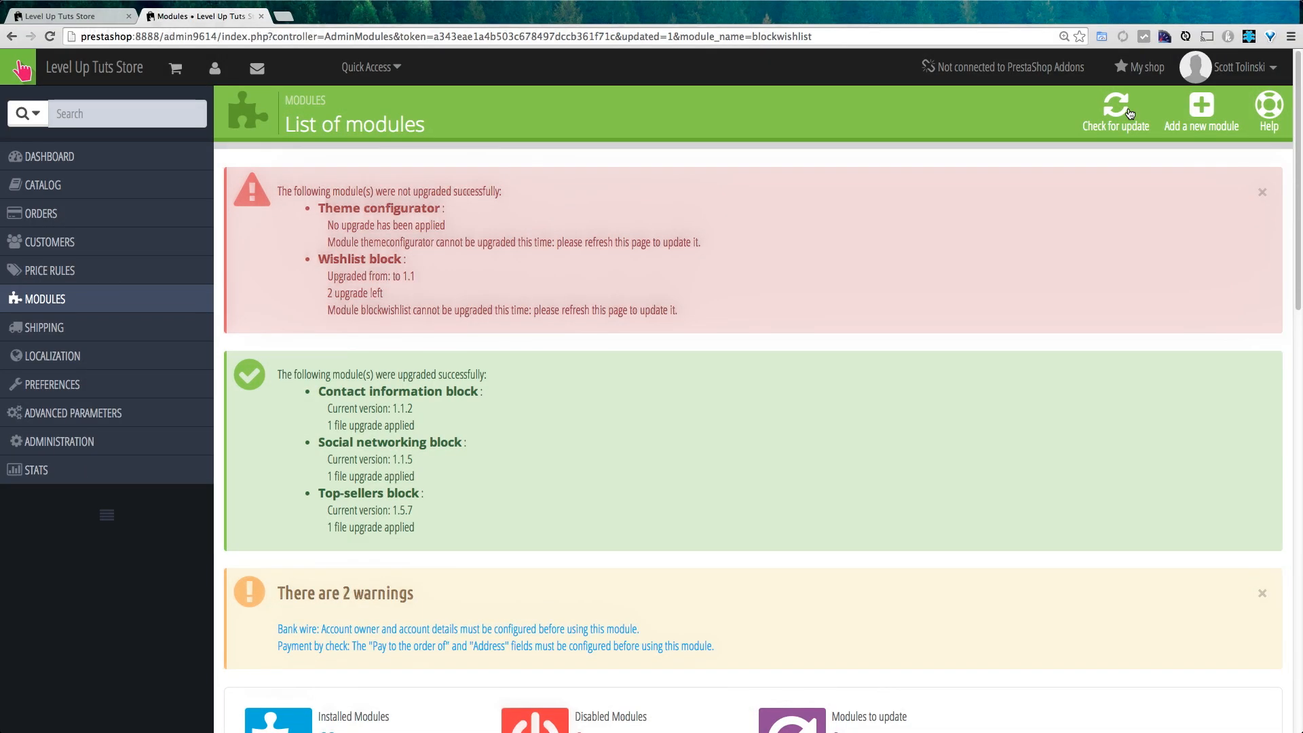
pyautogui.moveTo(919, 242)
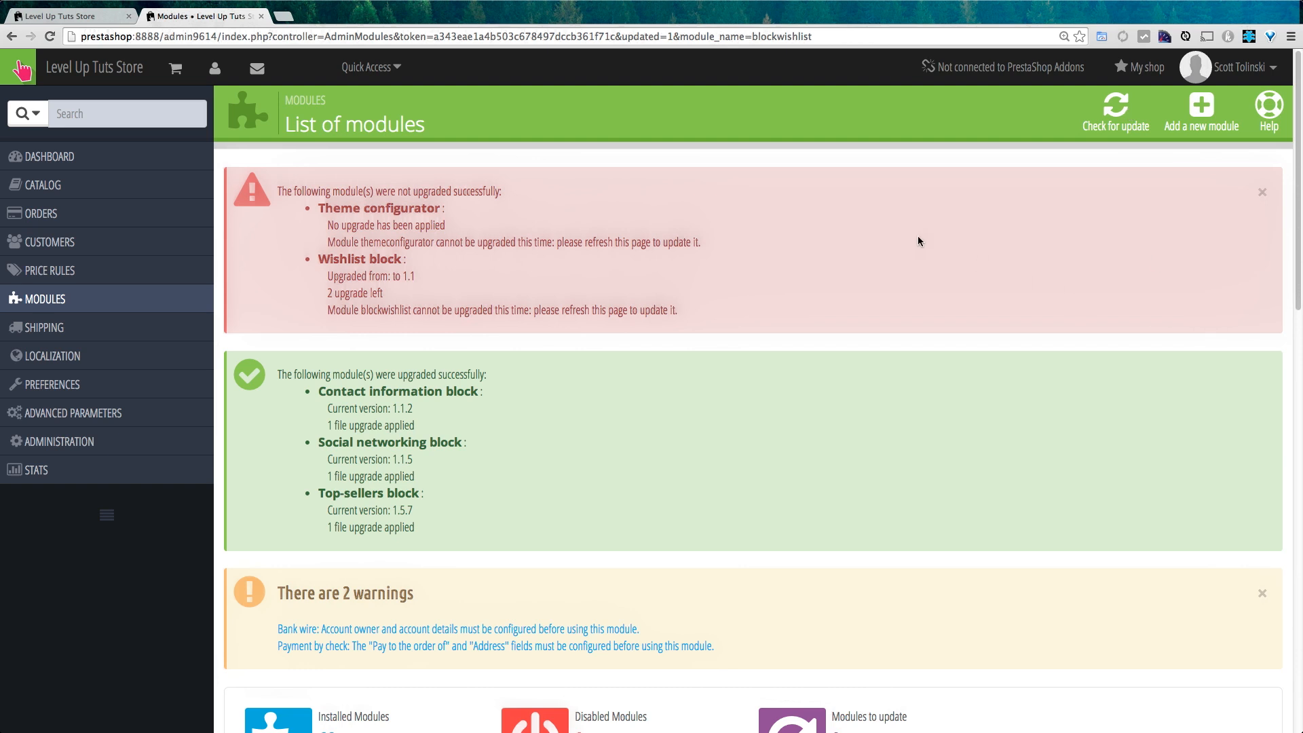
pyautogui.moveTo(628, 224)
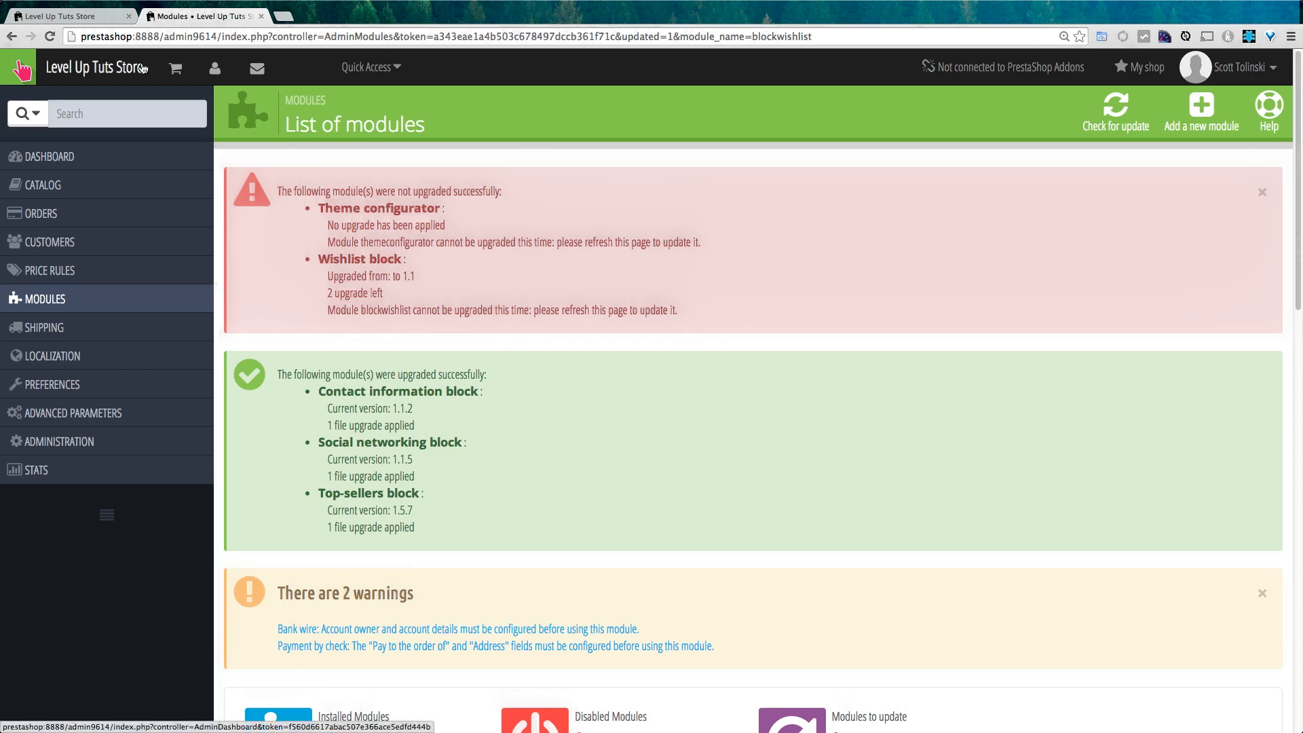
pyautogui.moveTo(141, 72)
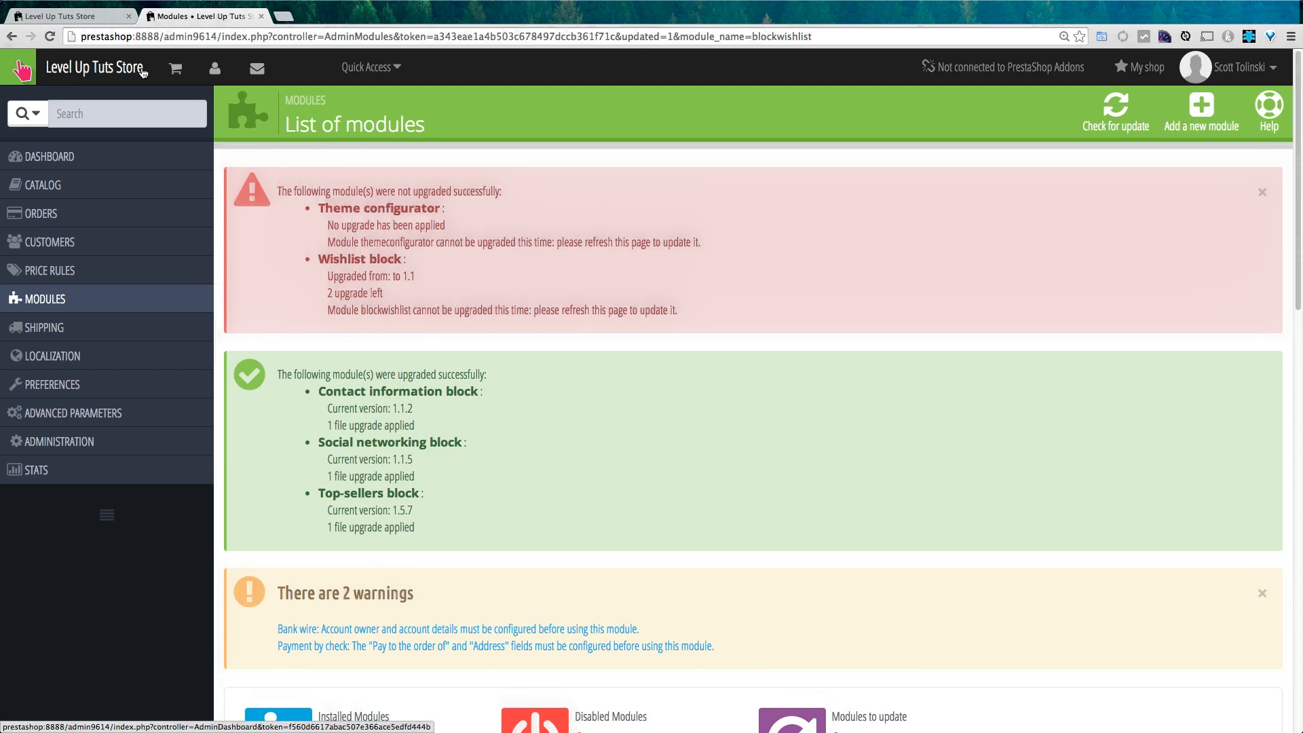
pyautogui.moveTo(664, 255)
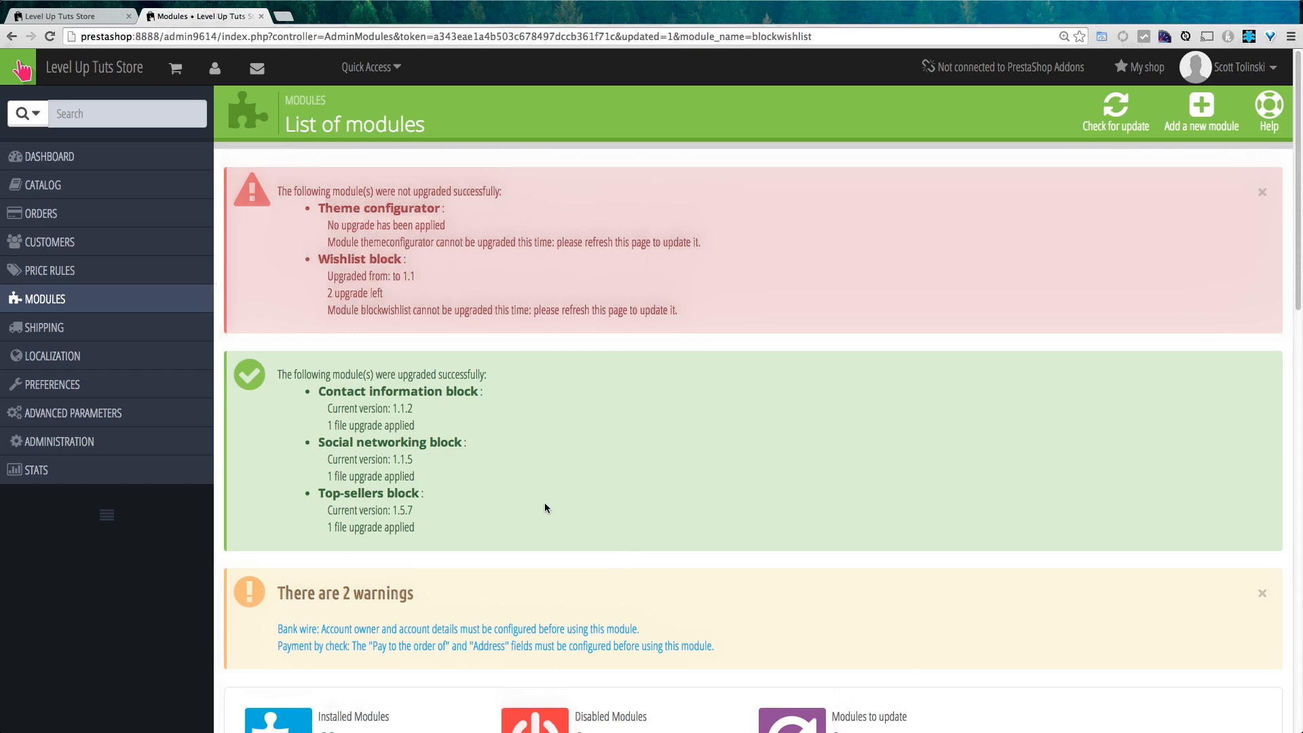
pyautogui.moveTo(534, 513)
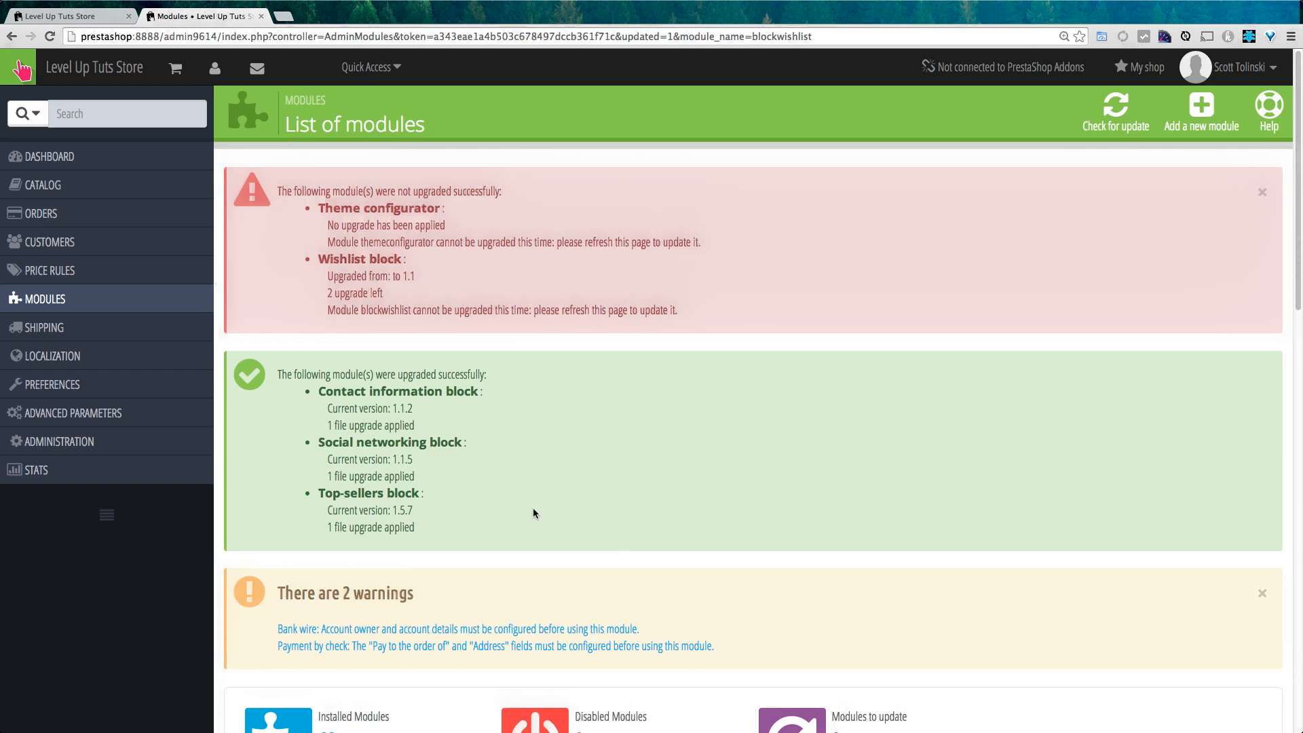
pyautogui.moveTo(687, 556)
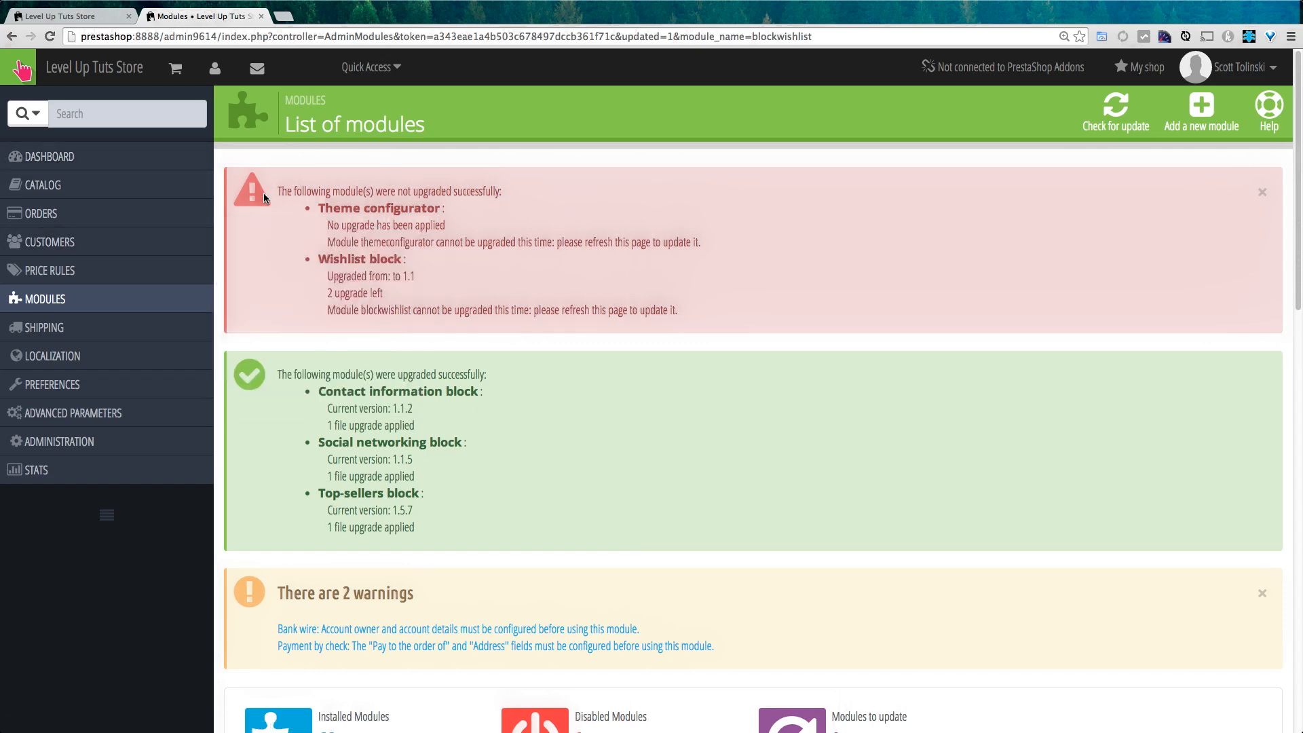
pyautogui.moveTo(547, 194)
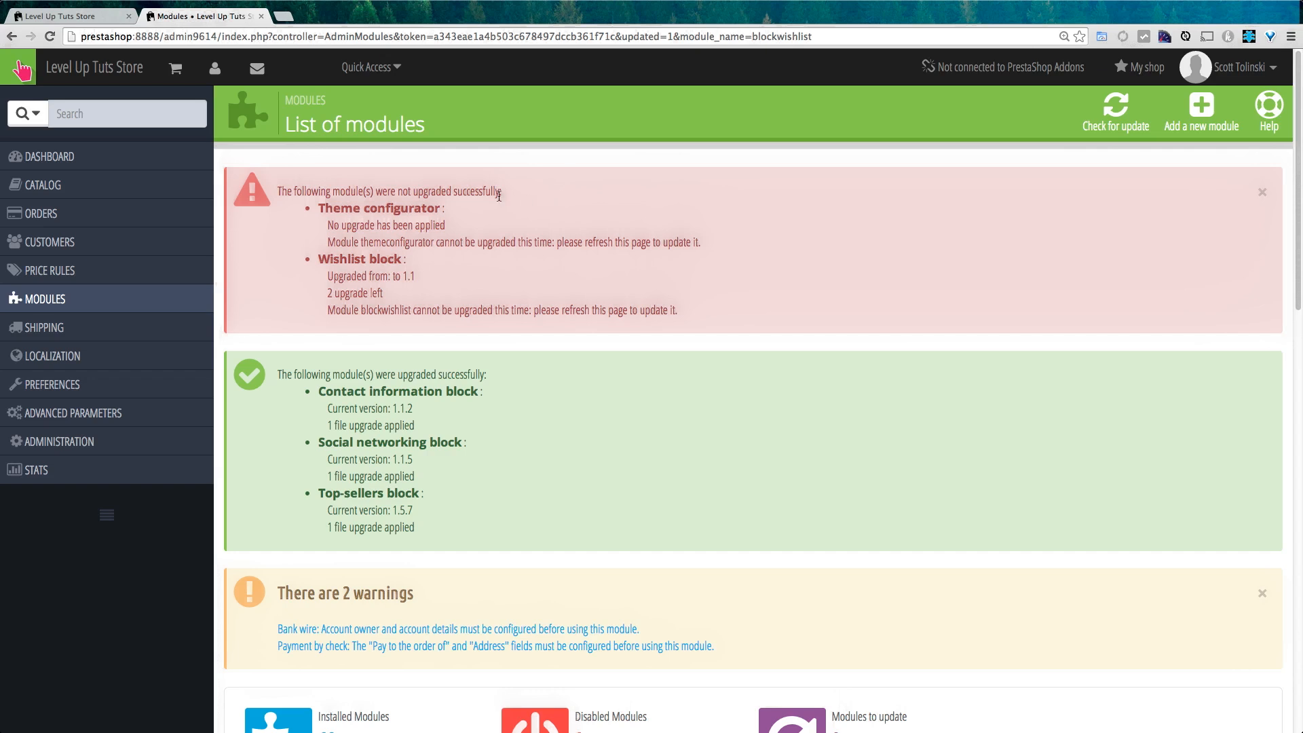
pyautogui.moveTo(553, 243)
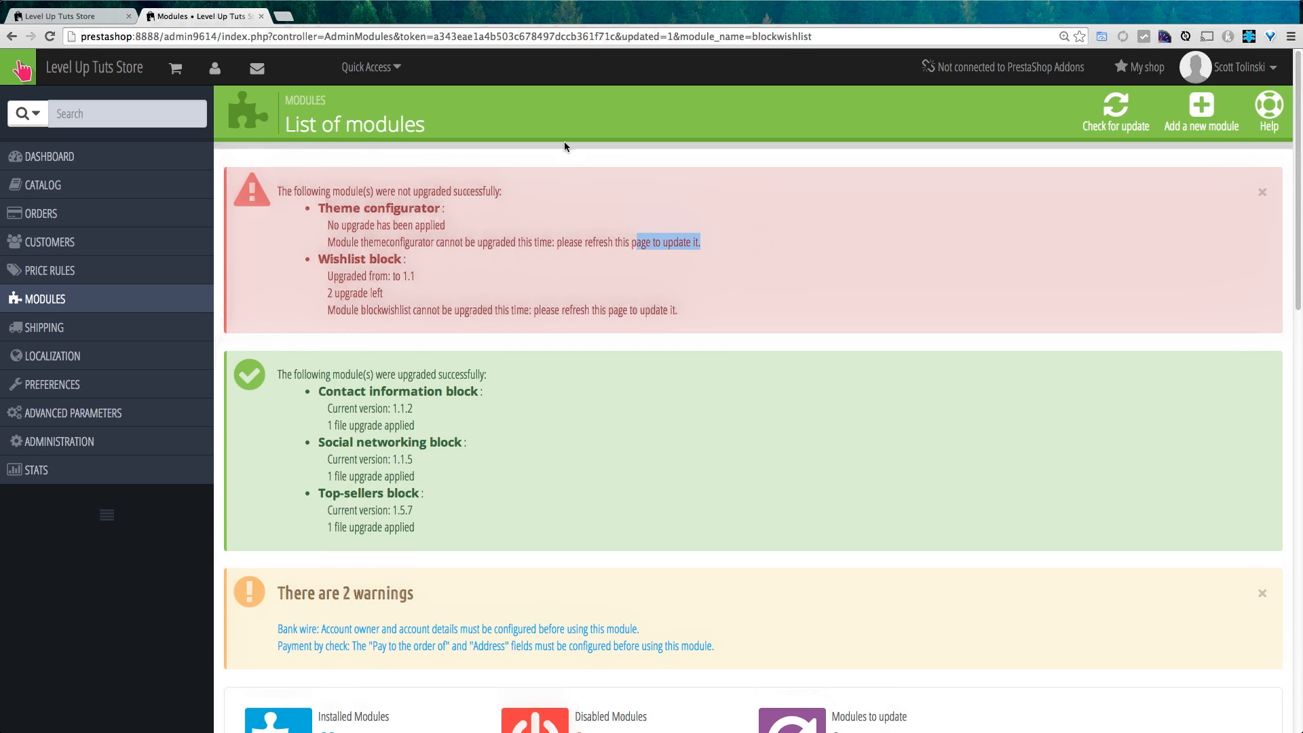
pyautogui.moveTo(1262, 331)
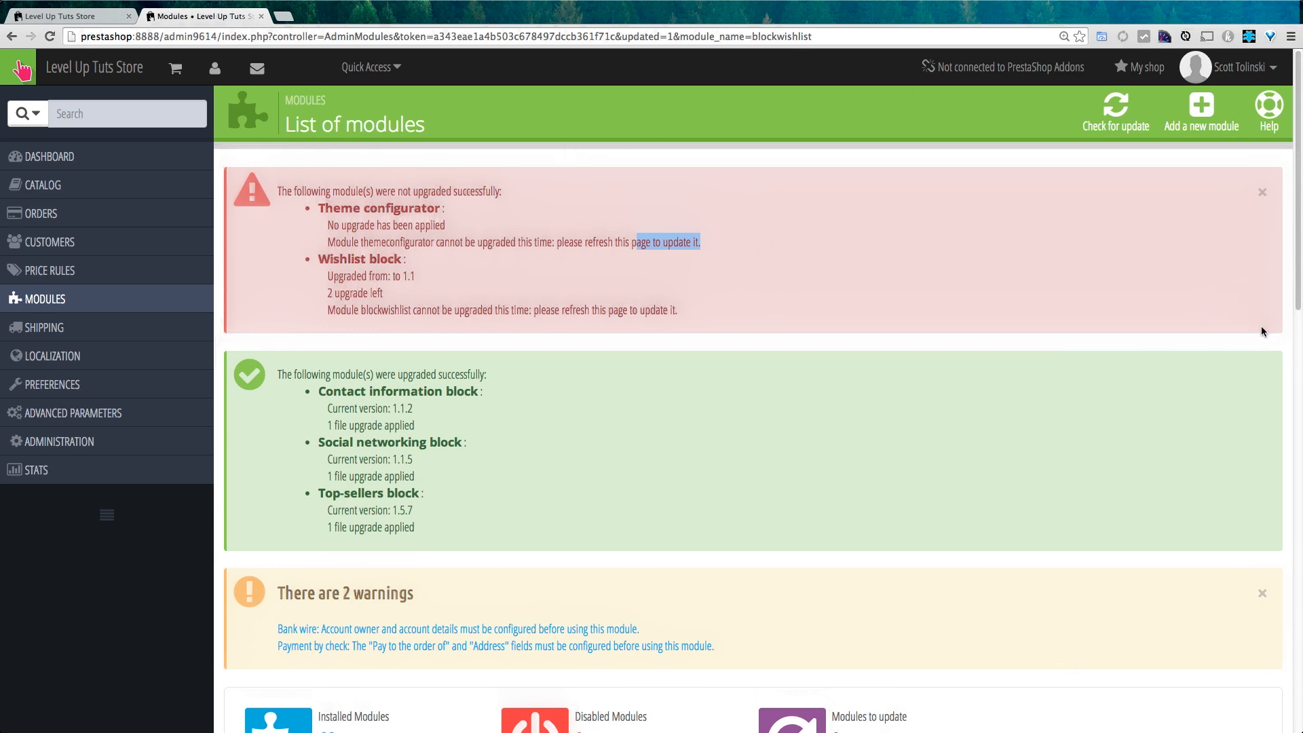
pyautogui.moveTo(972, 130)
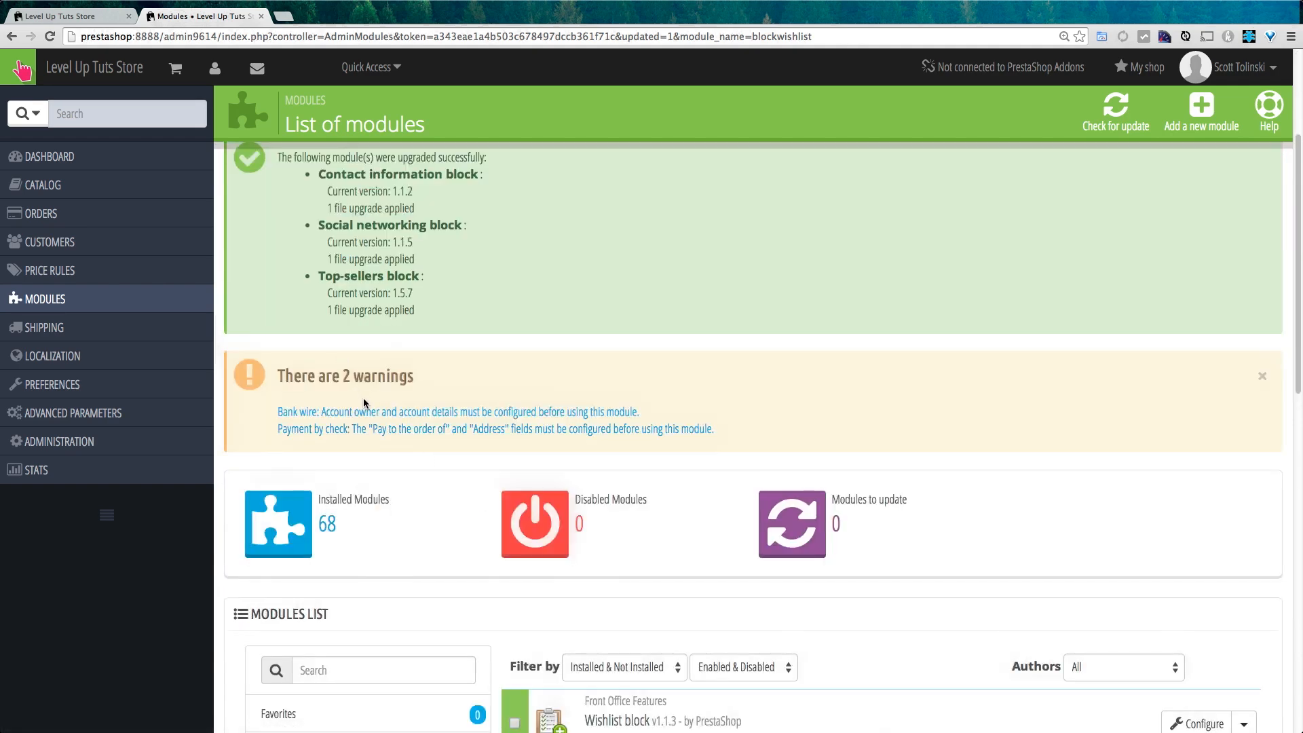
pyautogui.moveTo(471, 410)
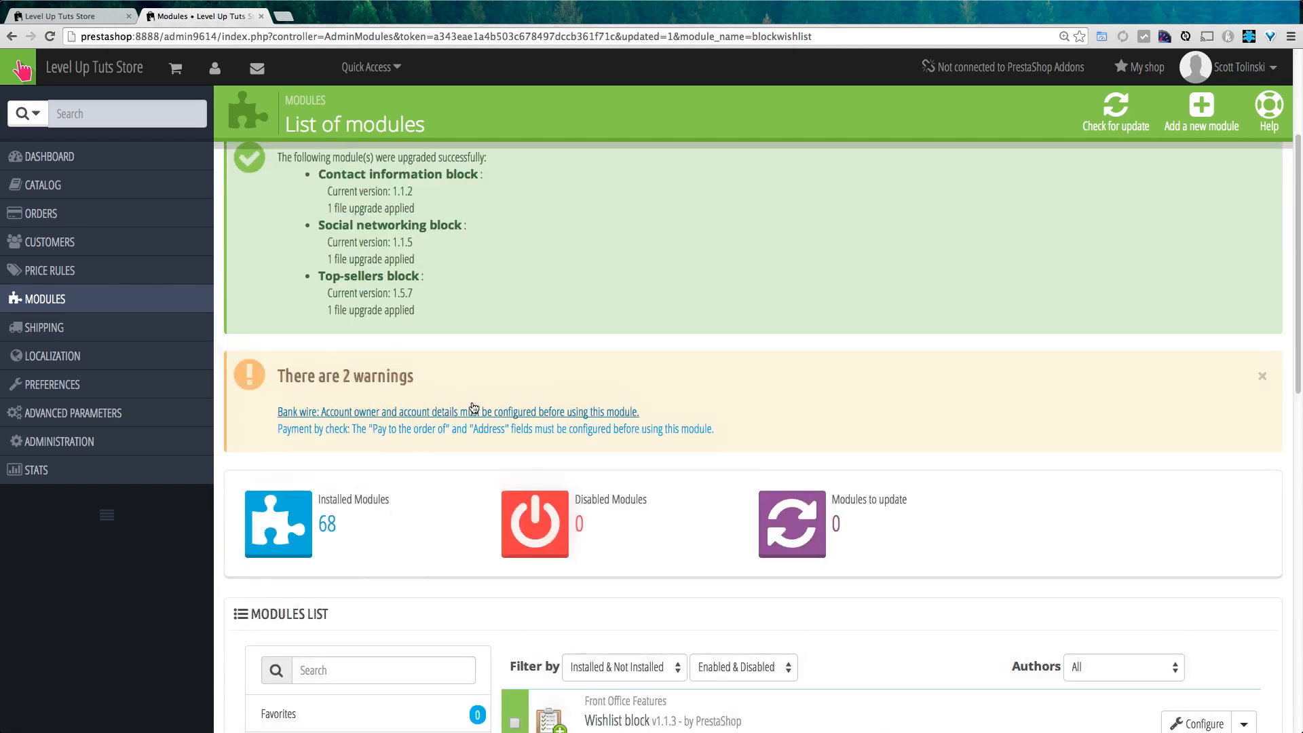
pyautogui.moveTo(375, 443)
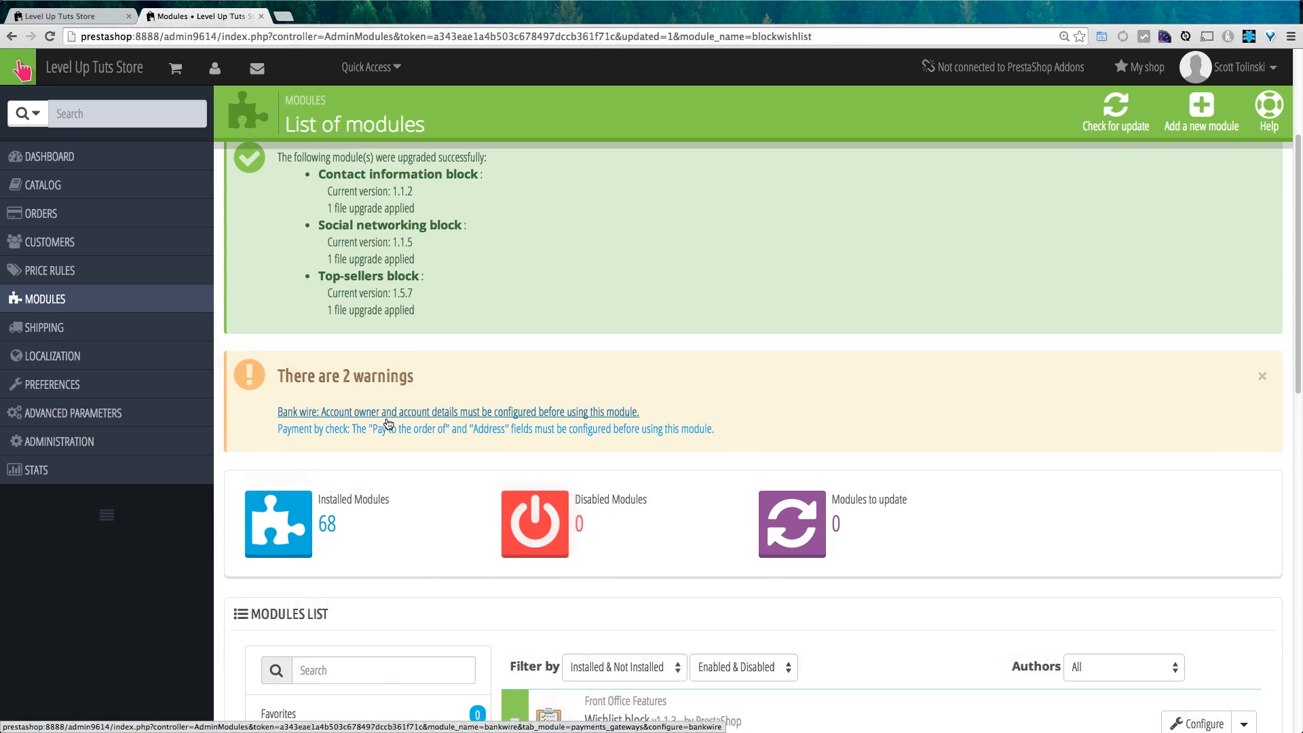
pyautogui.moveTo(553, 423)
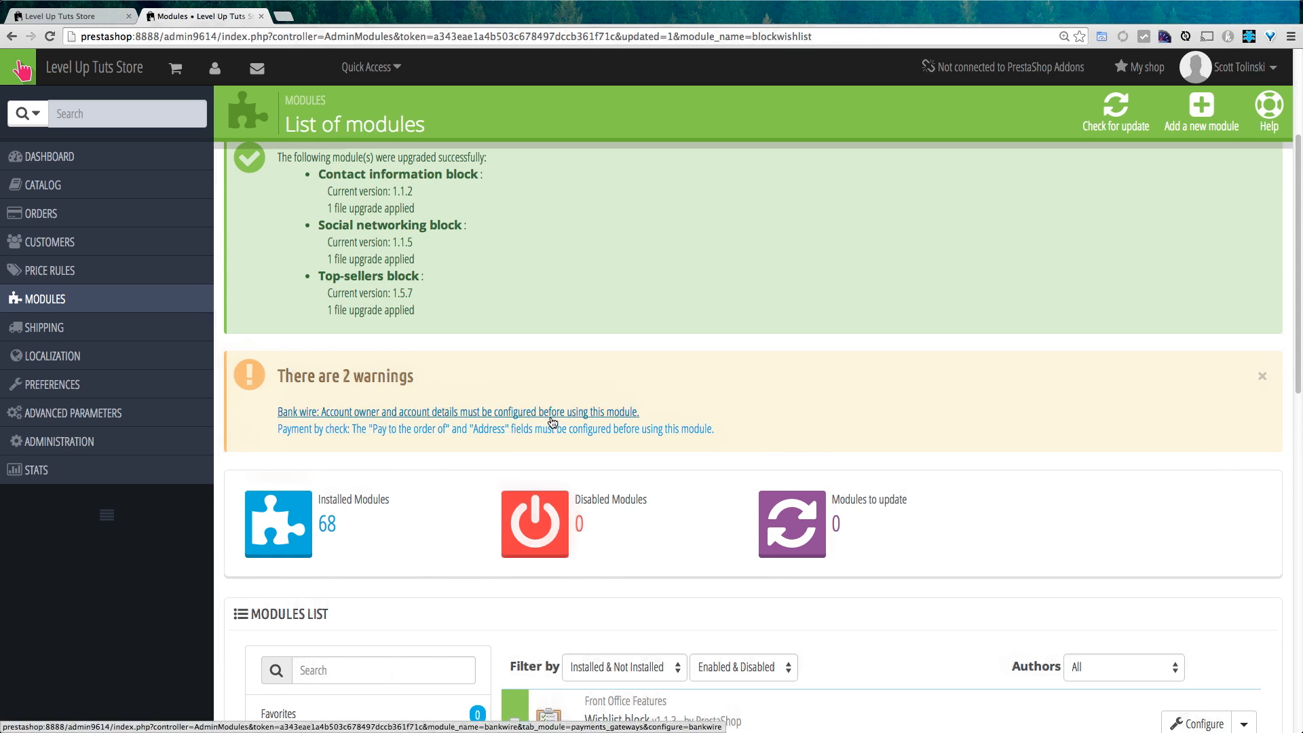
pyautogui.moveTo(608, 416)
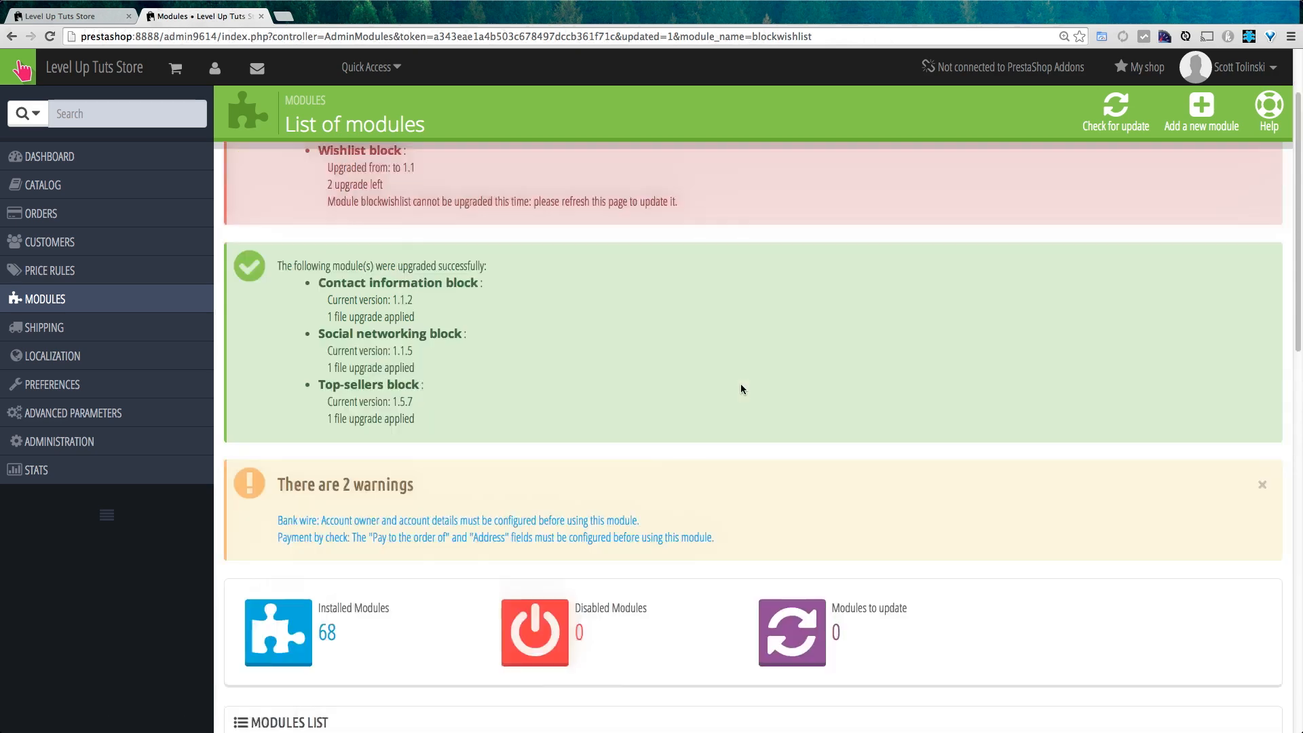
pyautogui.scroll(3)
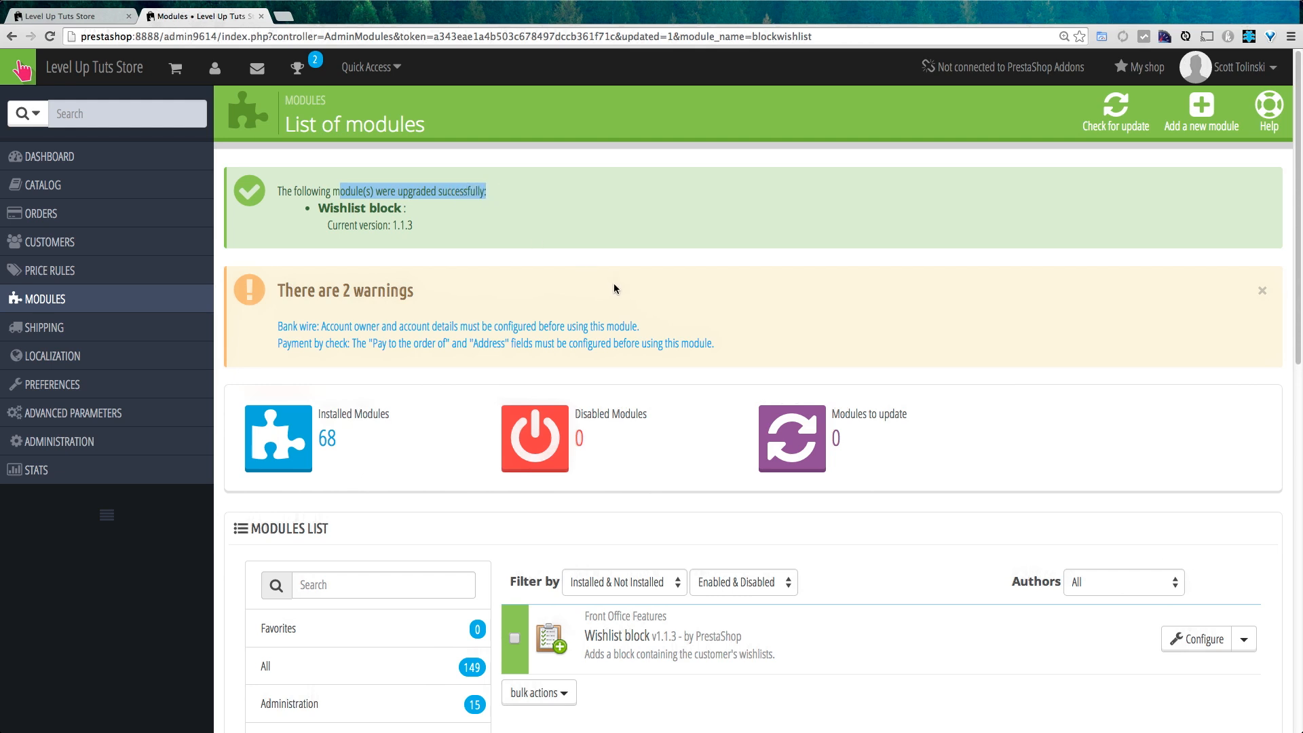
pyautogui.moveTo(832, 436)
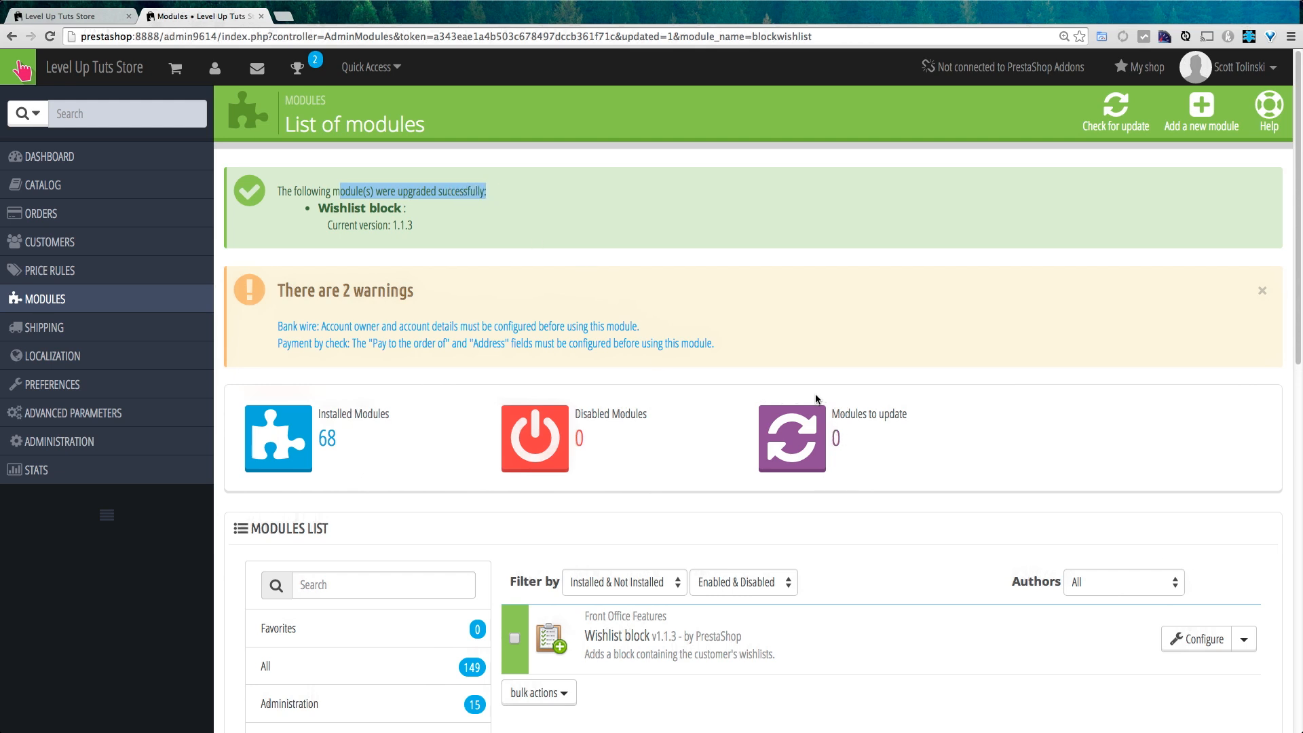
pyautogui.moveTo(820, 403)
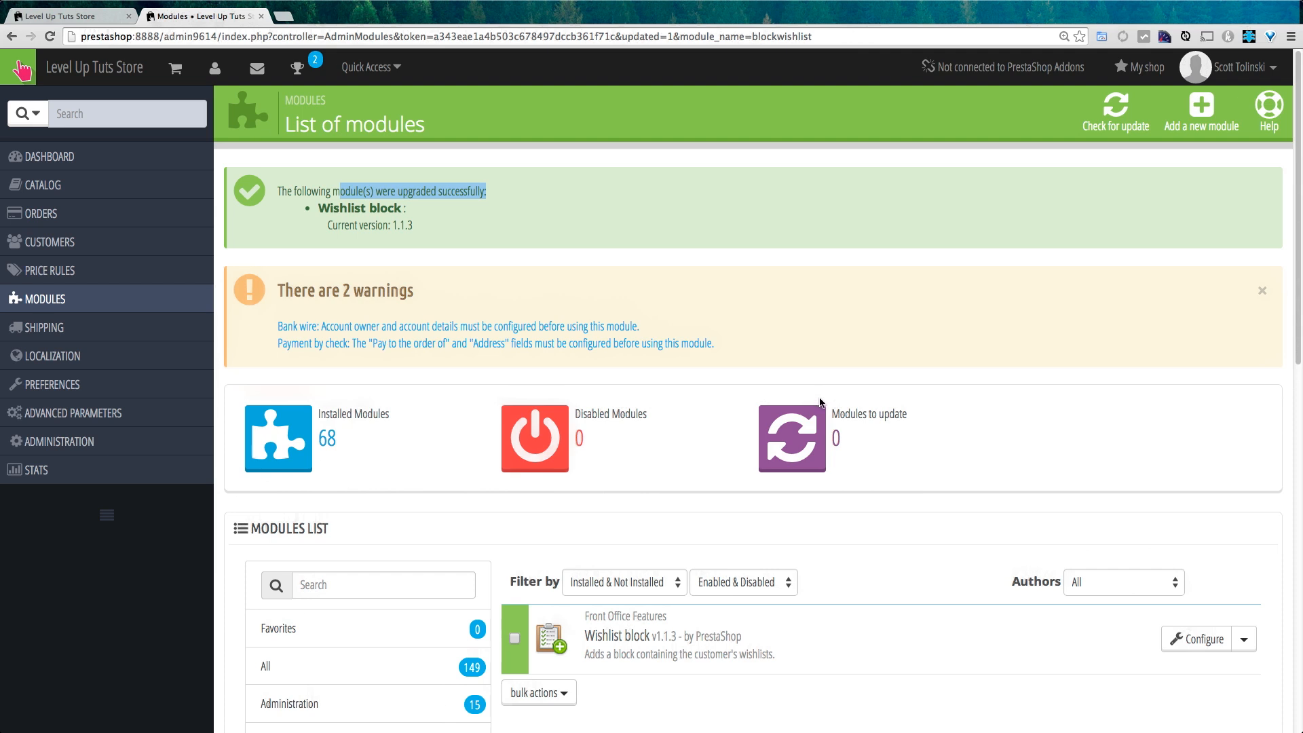
pyautogui.moveTo(897, 361)
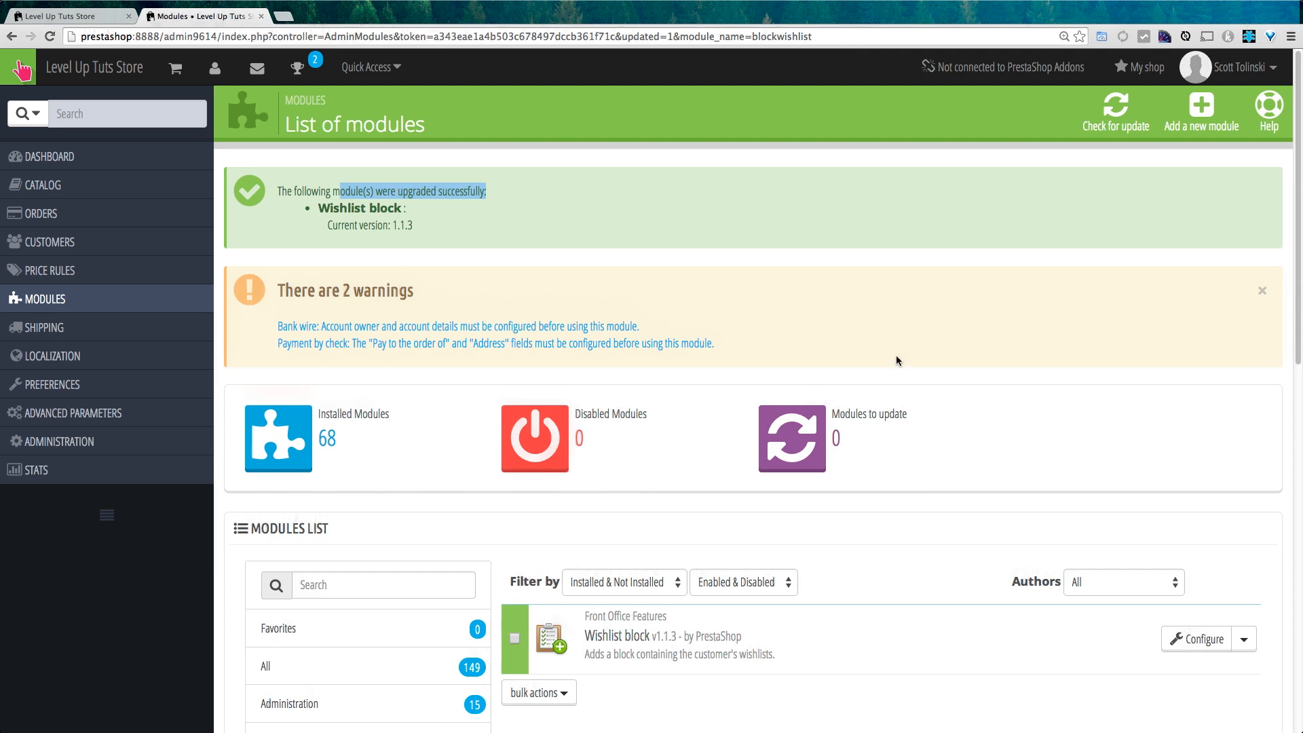
pyautogui.moveTo(668, 414)
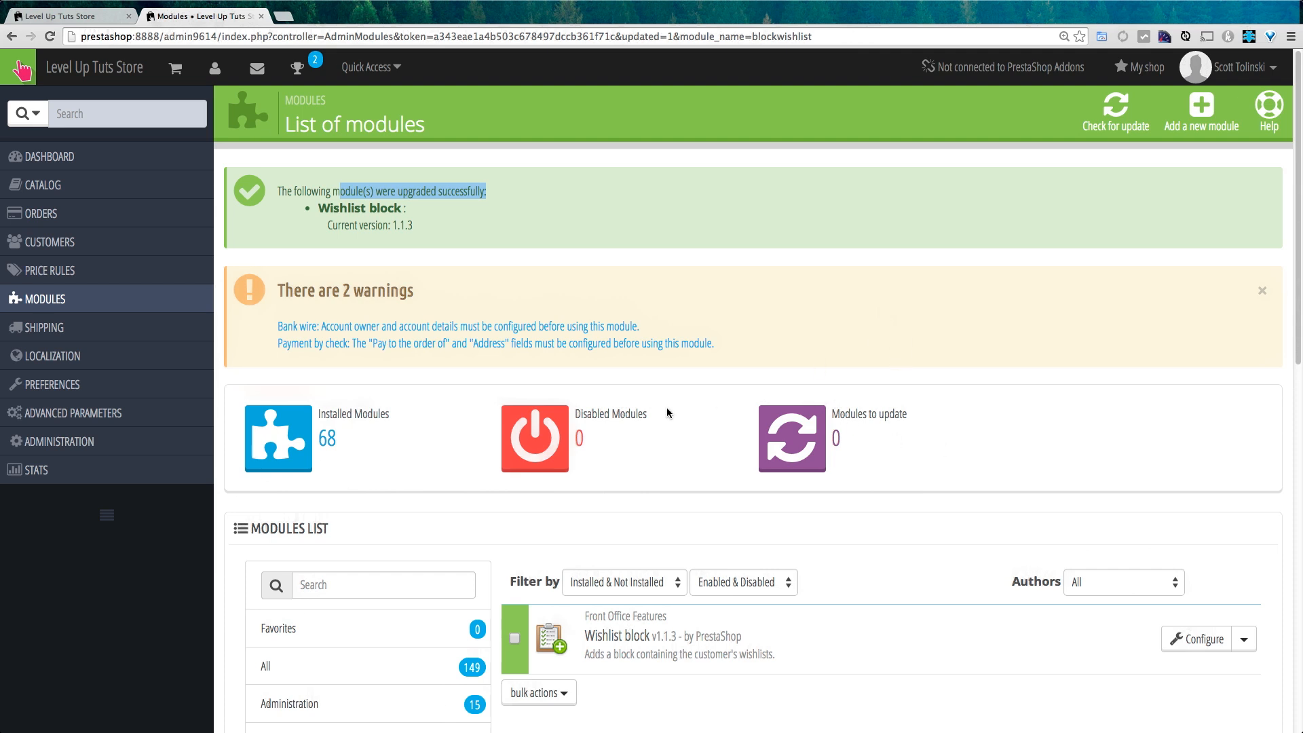
pyautogui.moveTo(694, 530)
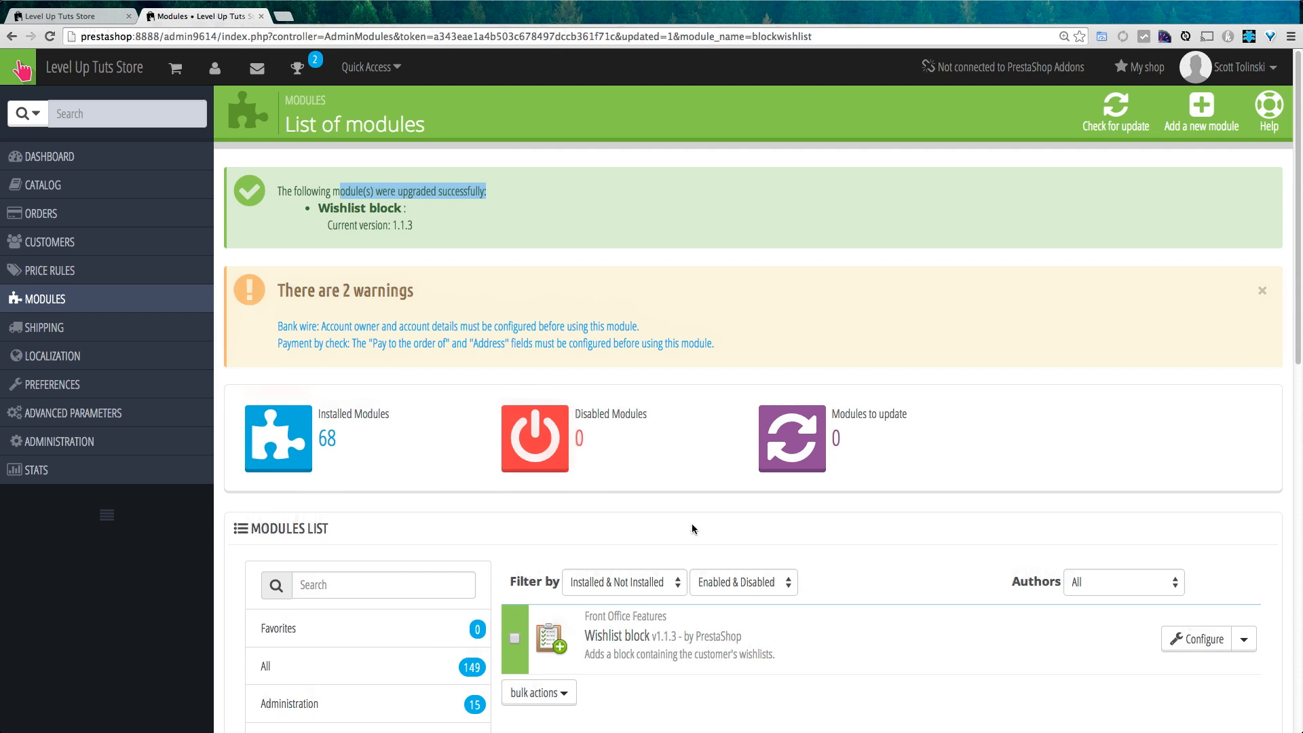
pyautogui.moveTo(630, 467)
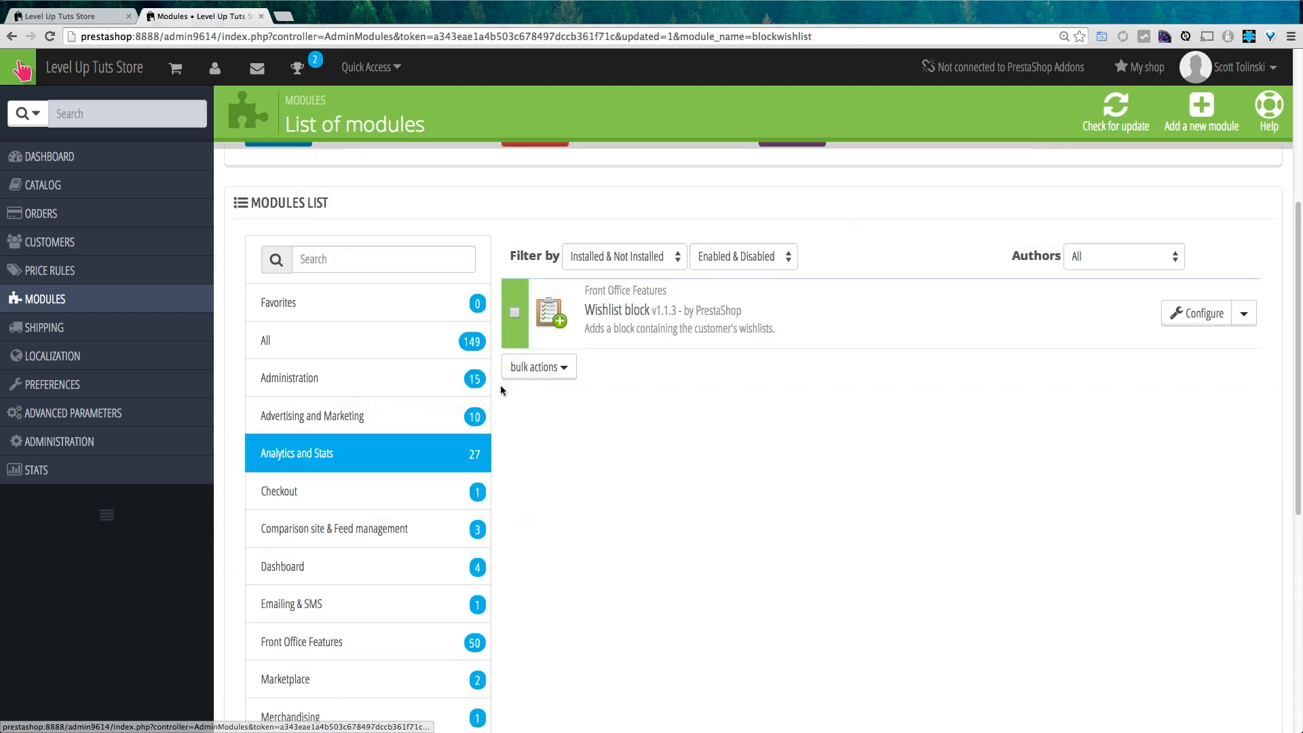
pyautogui.moveTo(406, 427)
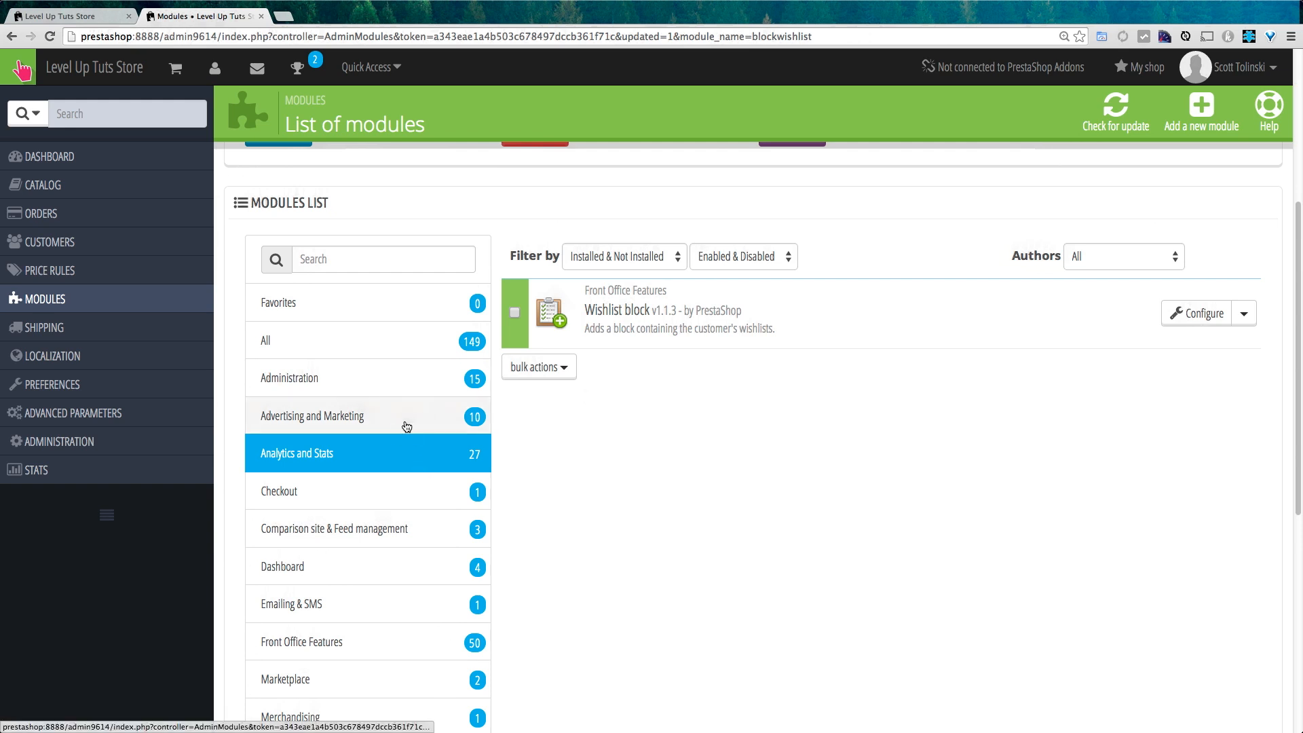
# Browse from Advertising and Marketing back to Analytics and Stats and locate the ganalytics module
pyautogui.click(312, 416)
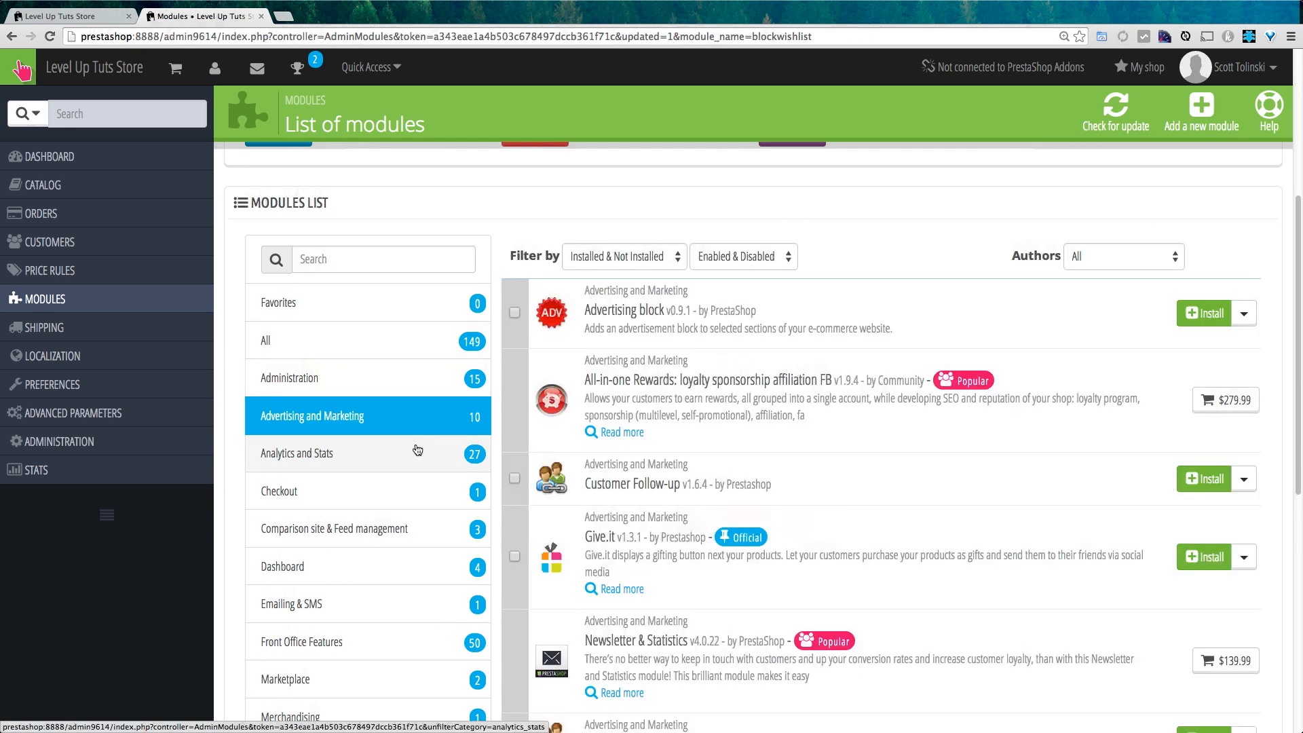
pyautogui.click(297, 453)
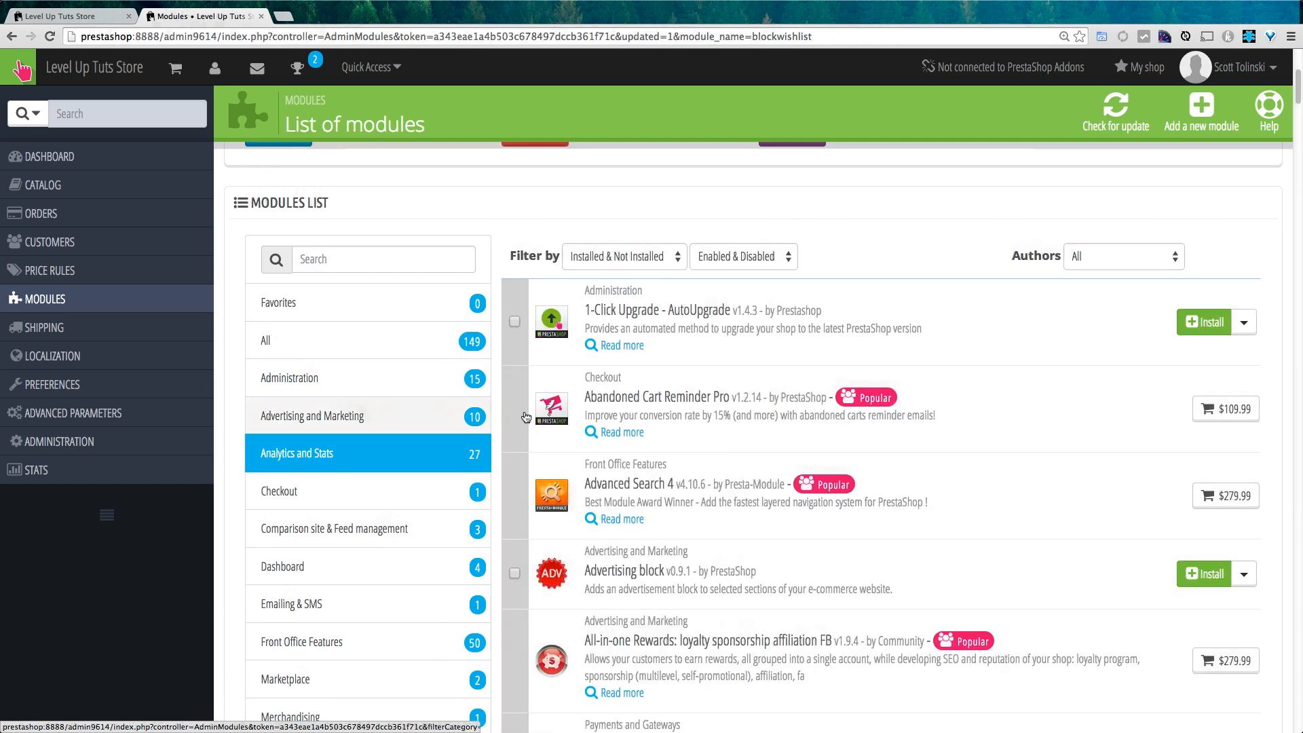
pyautogui.moveTo(813, 410)
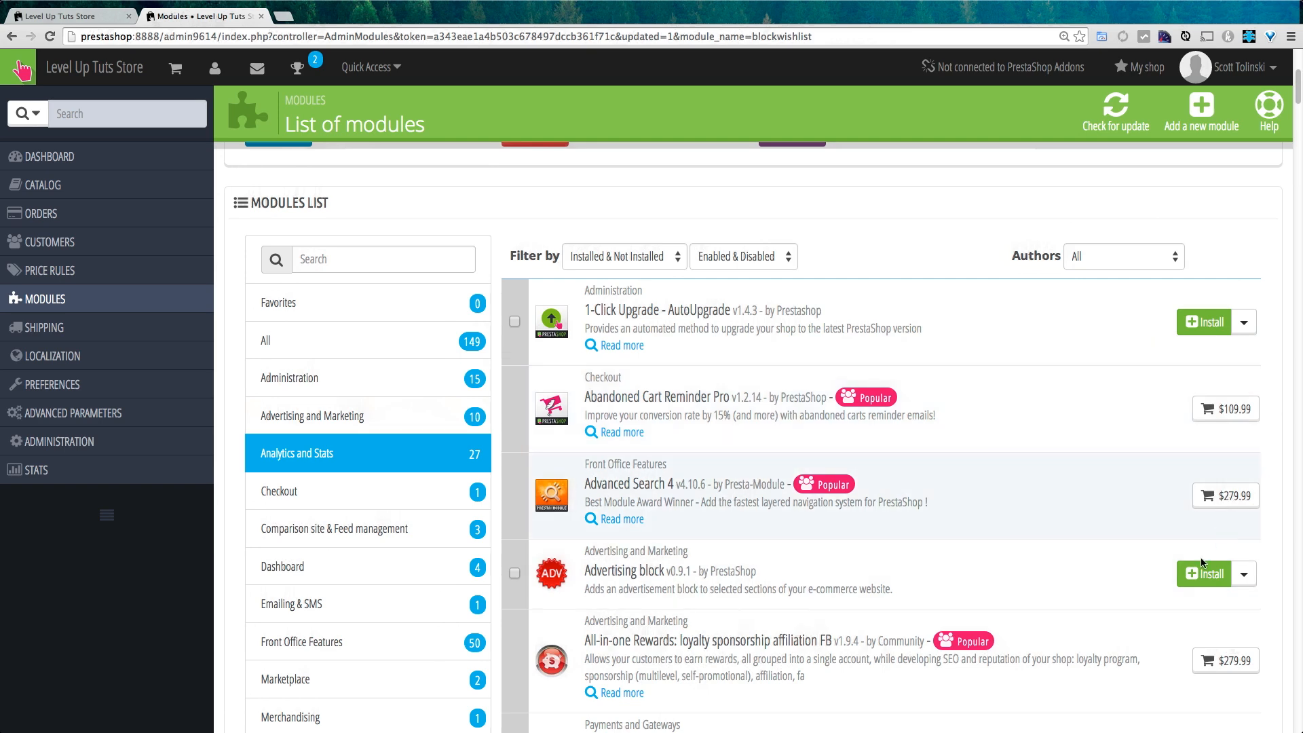
pyautogui.scroll(-3)
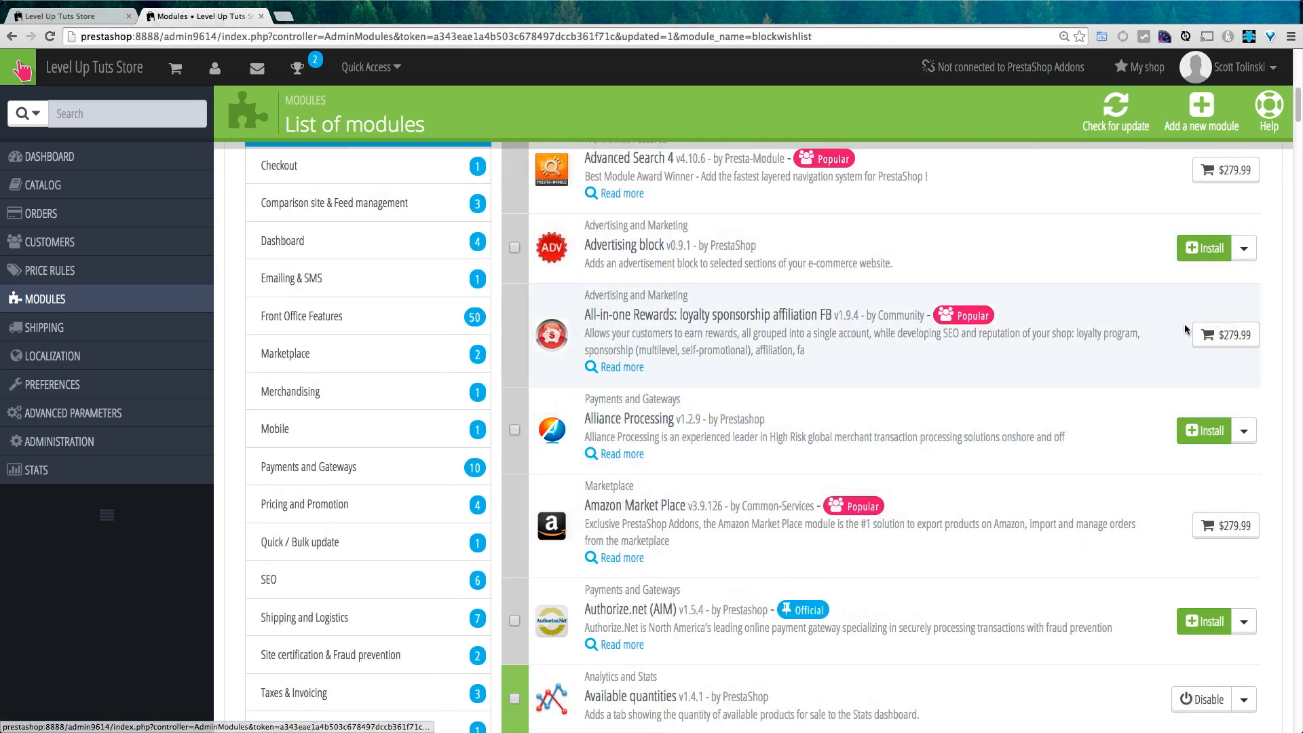
pyautogui.scroll(-3)
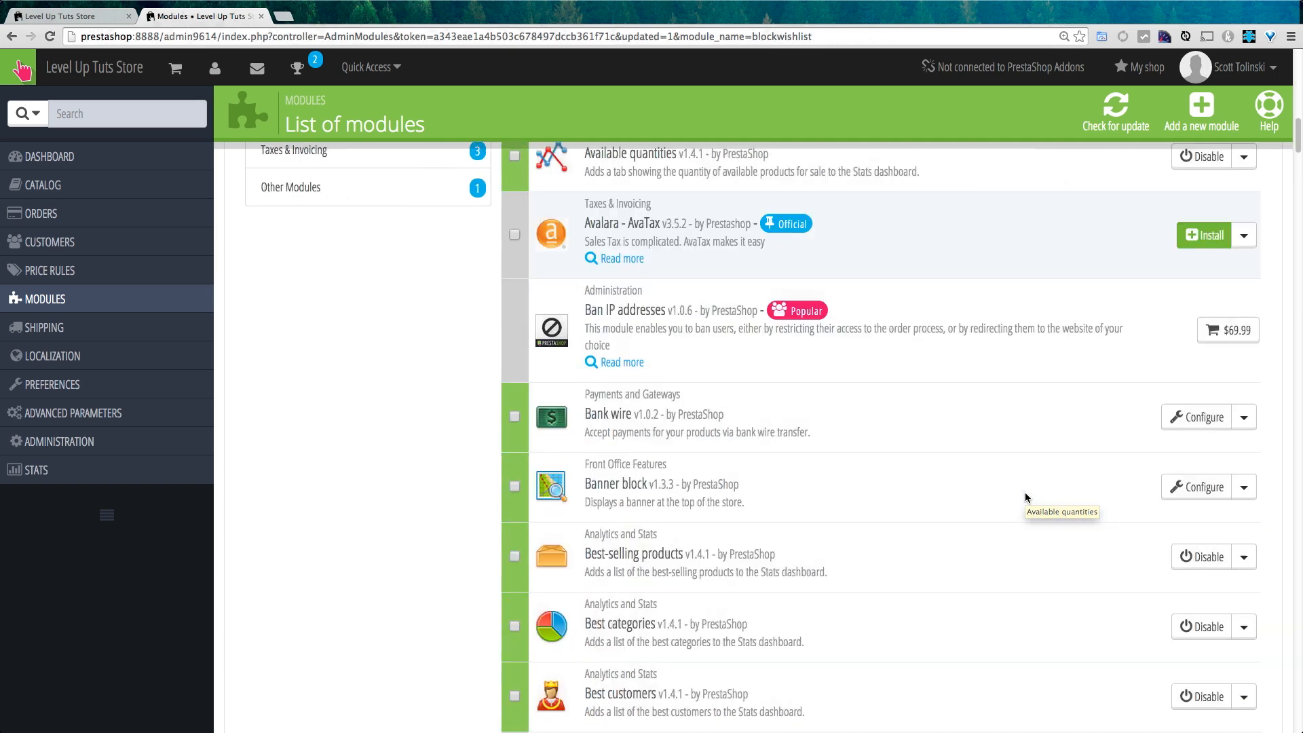
pyautogui.scroll(-3)
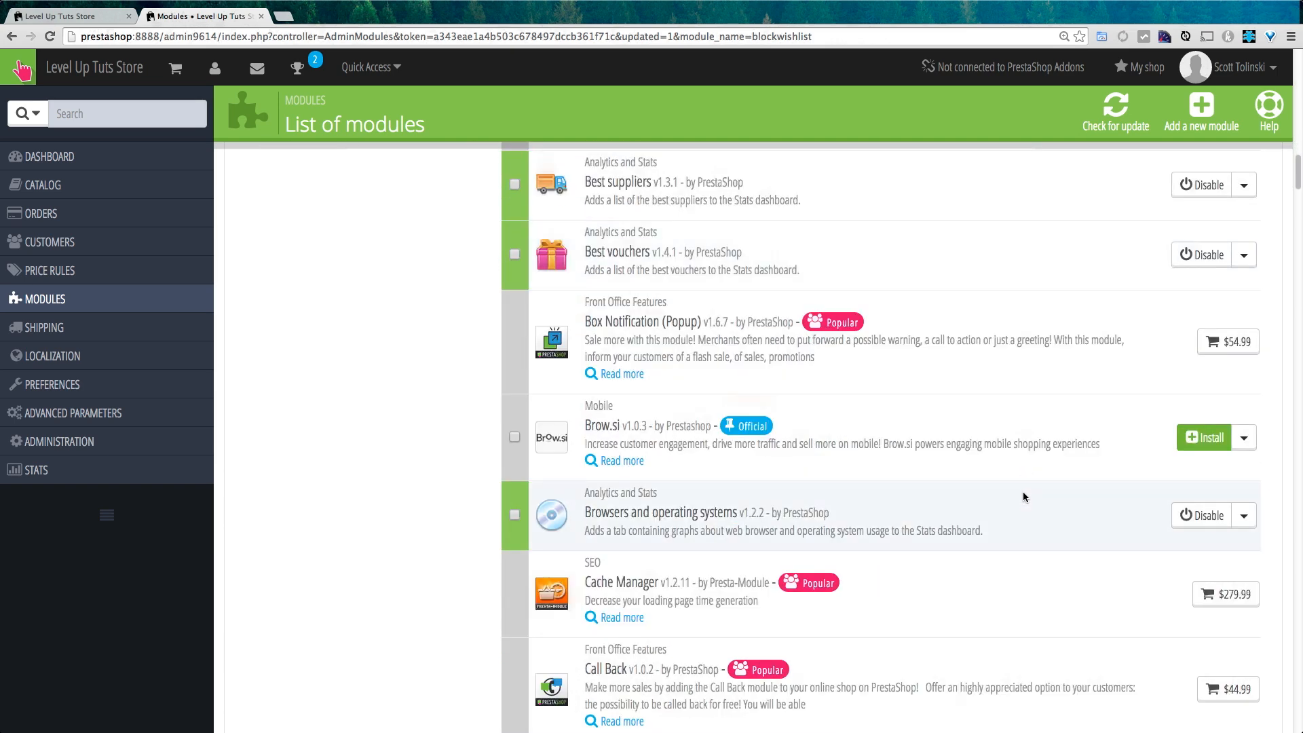
pyautogui.scroll(-3)
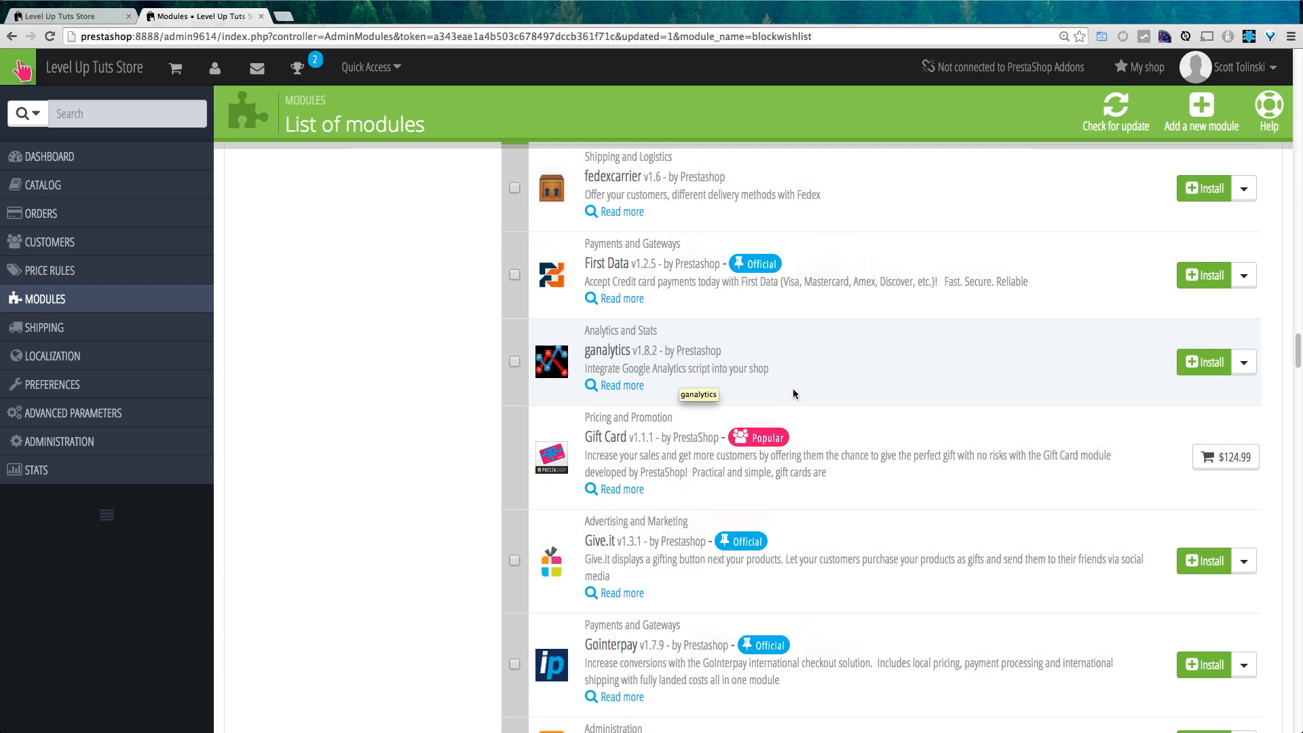
pyautogui.moveTo(655, 413)
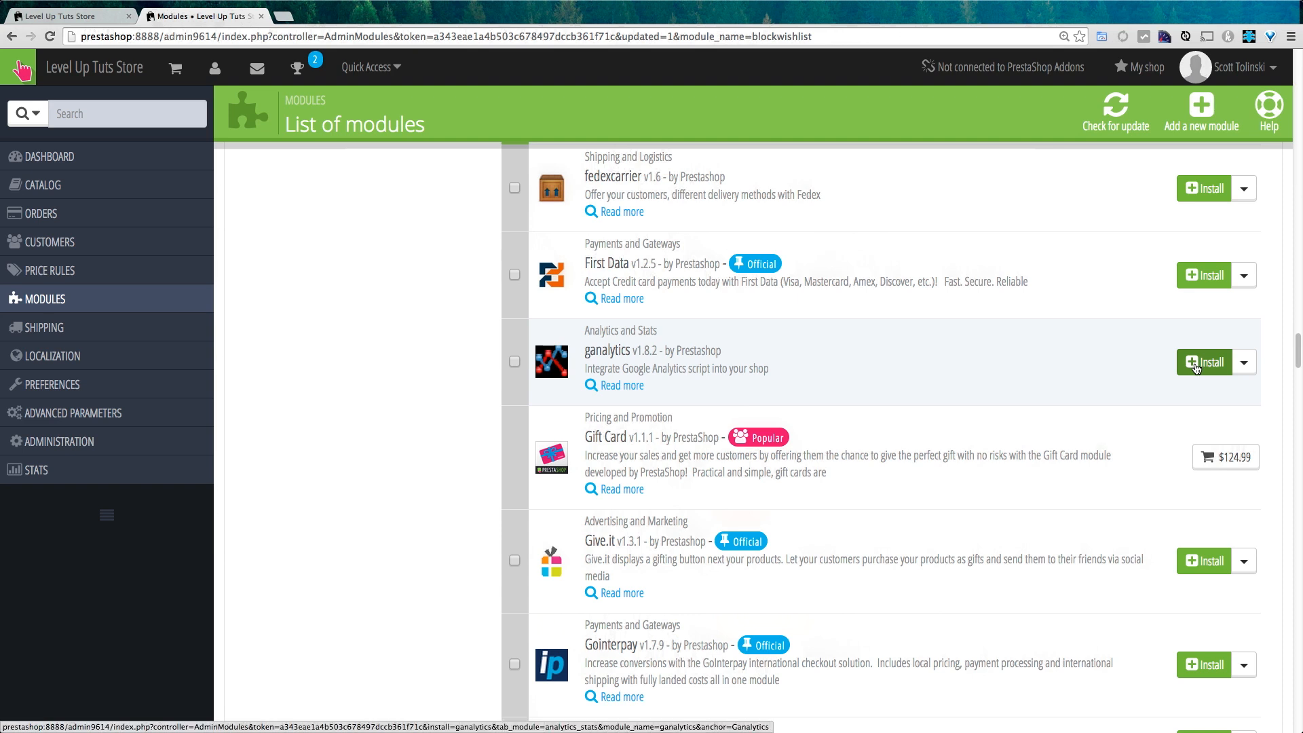
# Launch the installation of the ganalytics Google Analytics module
pyautogui.click(1204, 361)
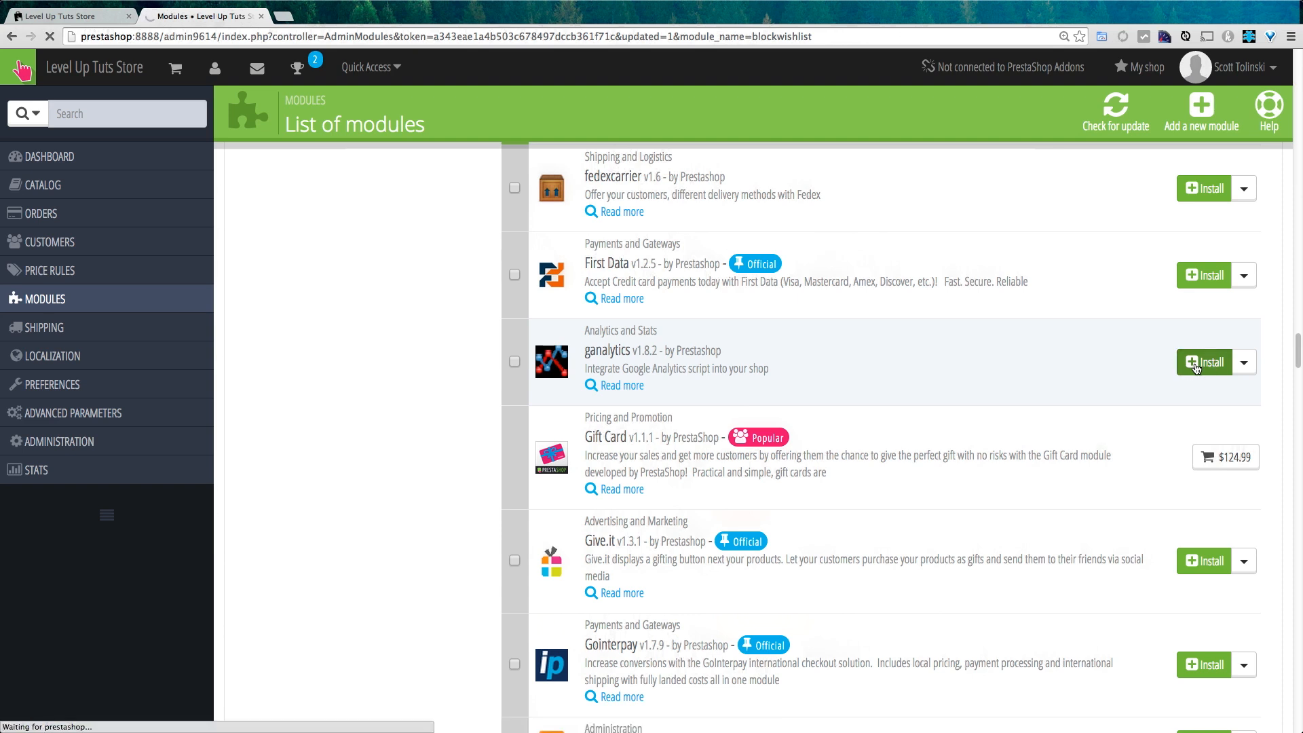
# Reach the Google Analytics configuration page with its empty account ID field after the successful install
pyautogui.click(1204, 361)
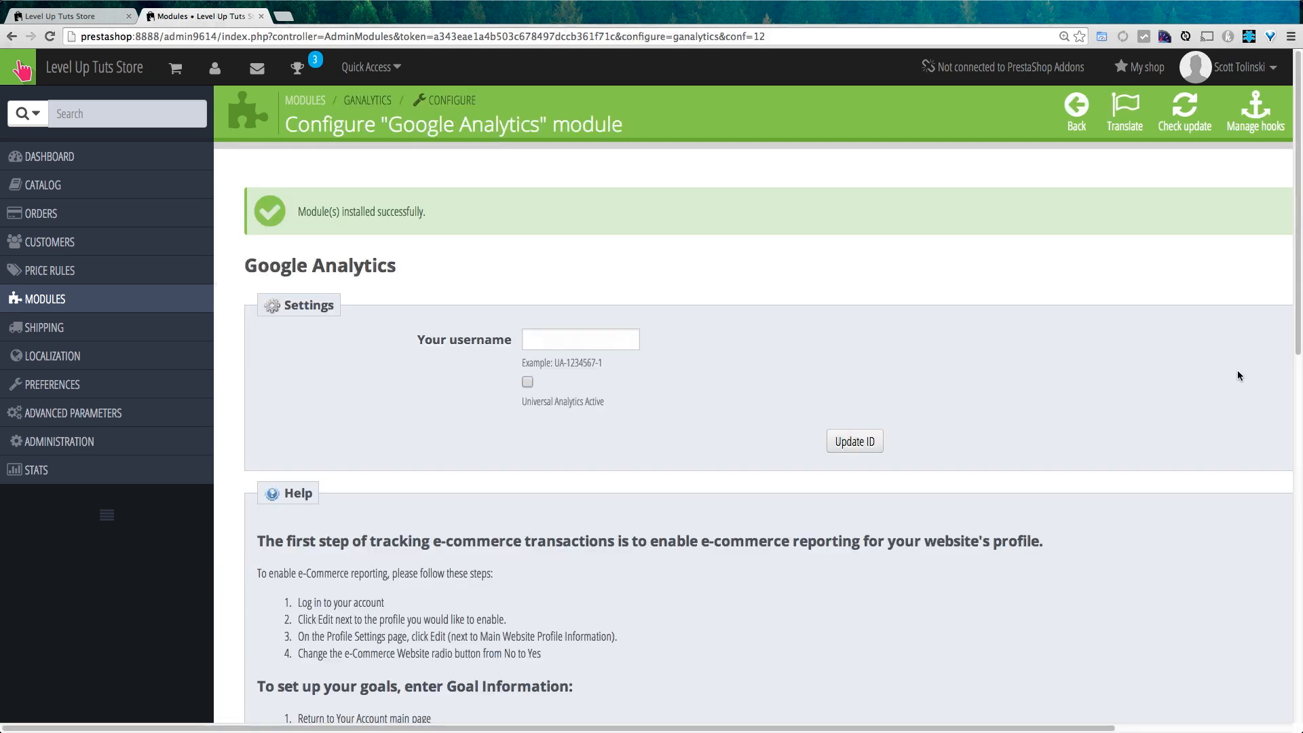
pyautogui.moveTo(649, 396)
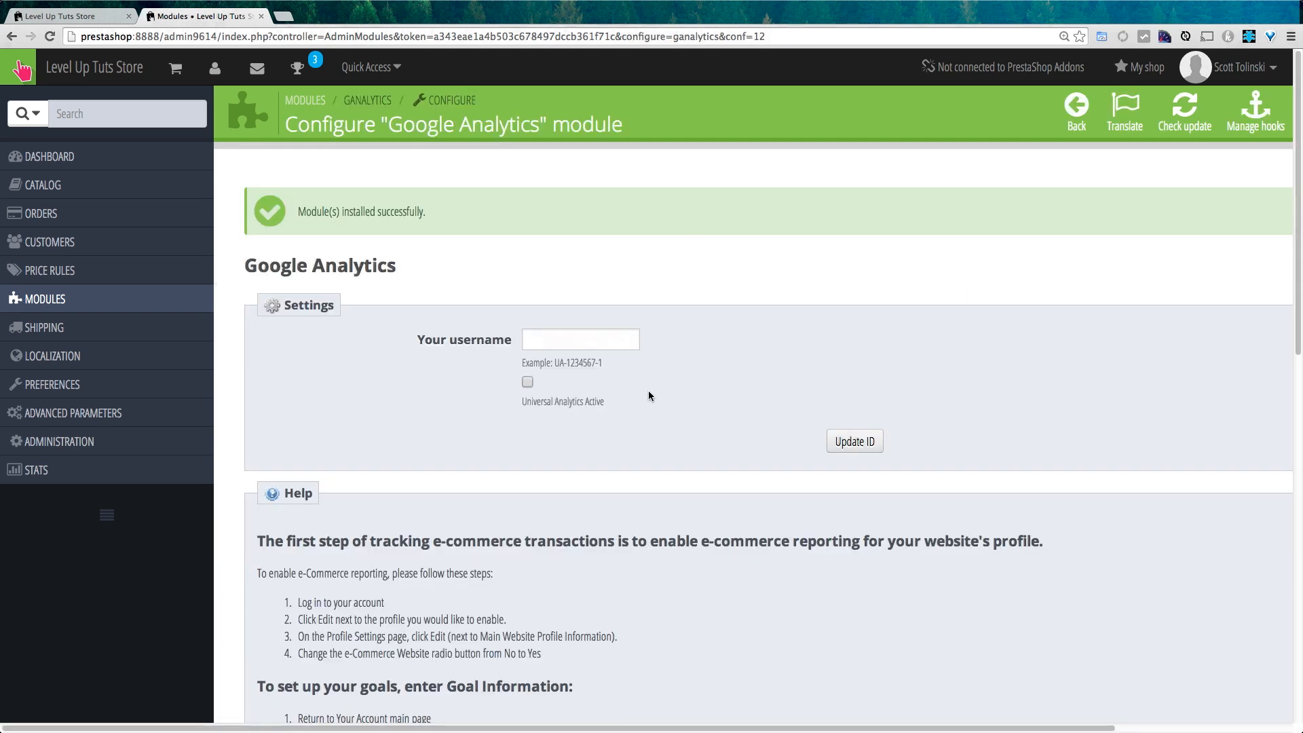
pyautogui.moveTo(678, 285)
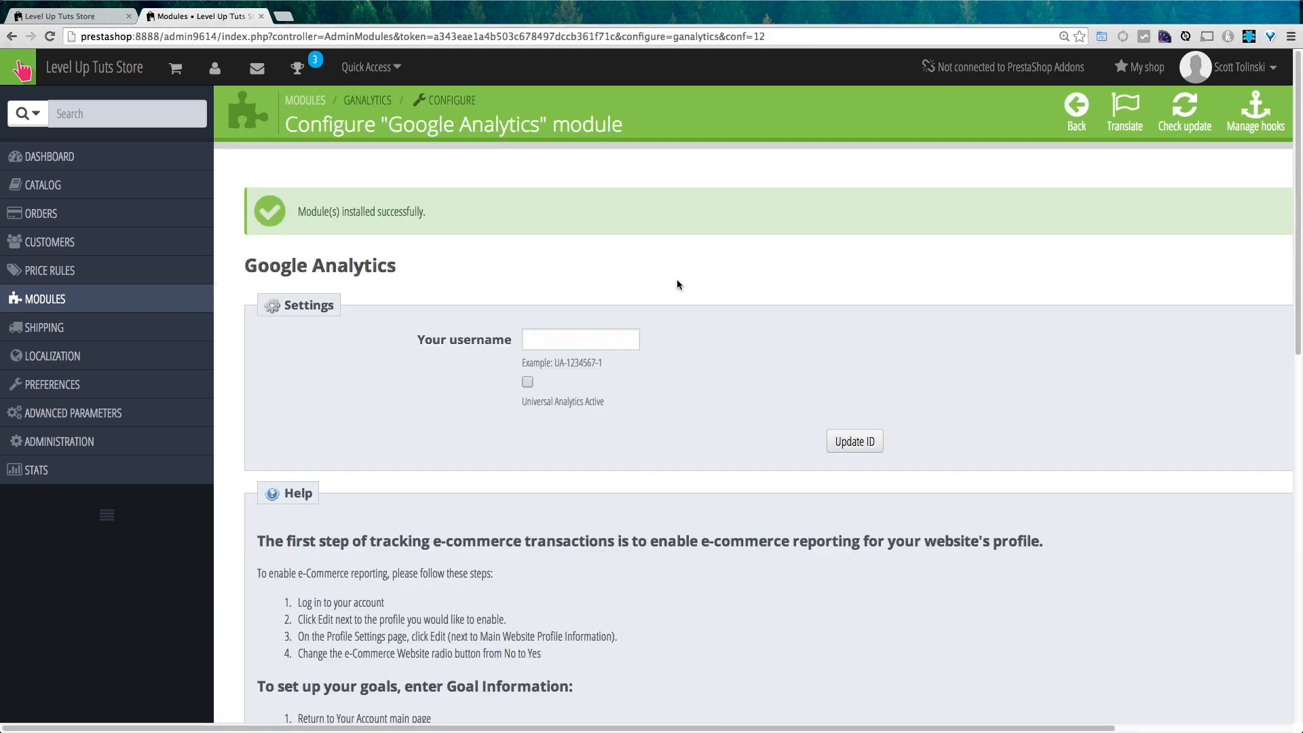
pyautogui.moveTo(680, 272)
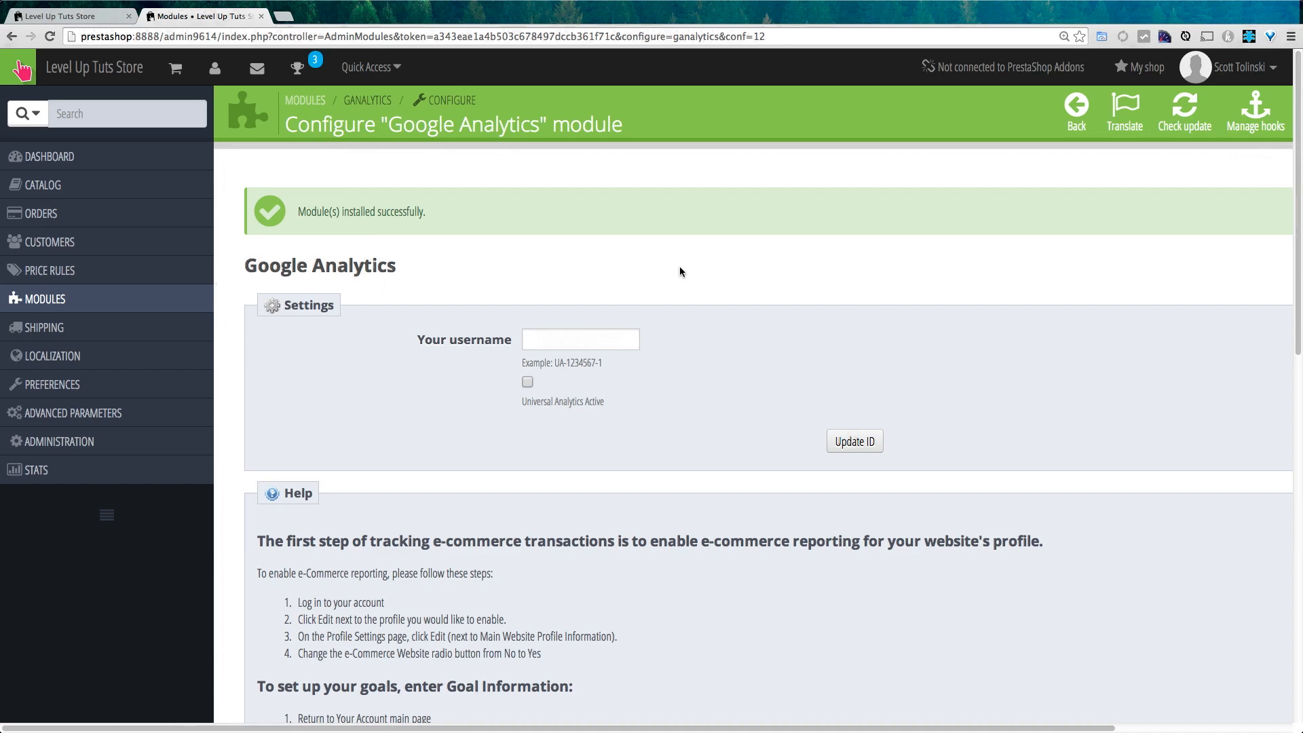
pyautogui.moveTo(669, 288)
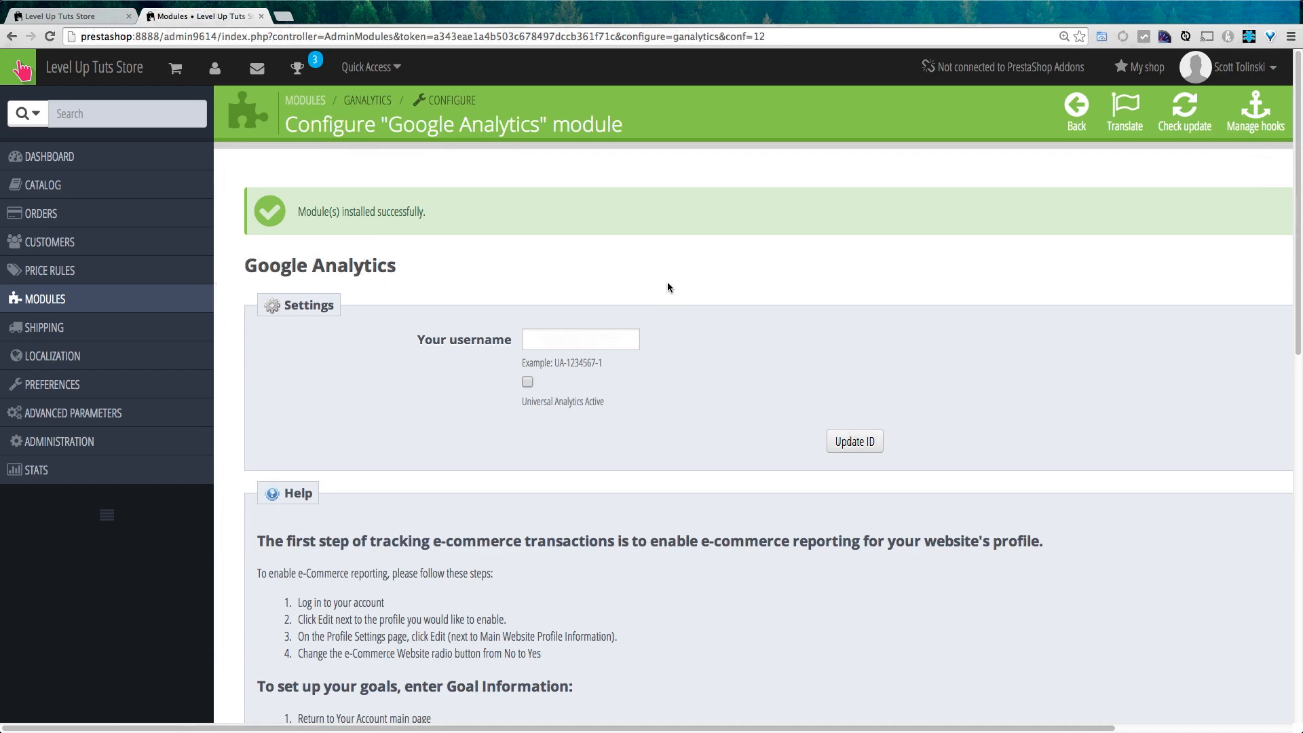
pyautogui.click(580, 340)
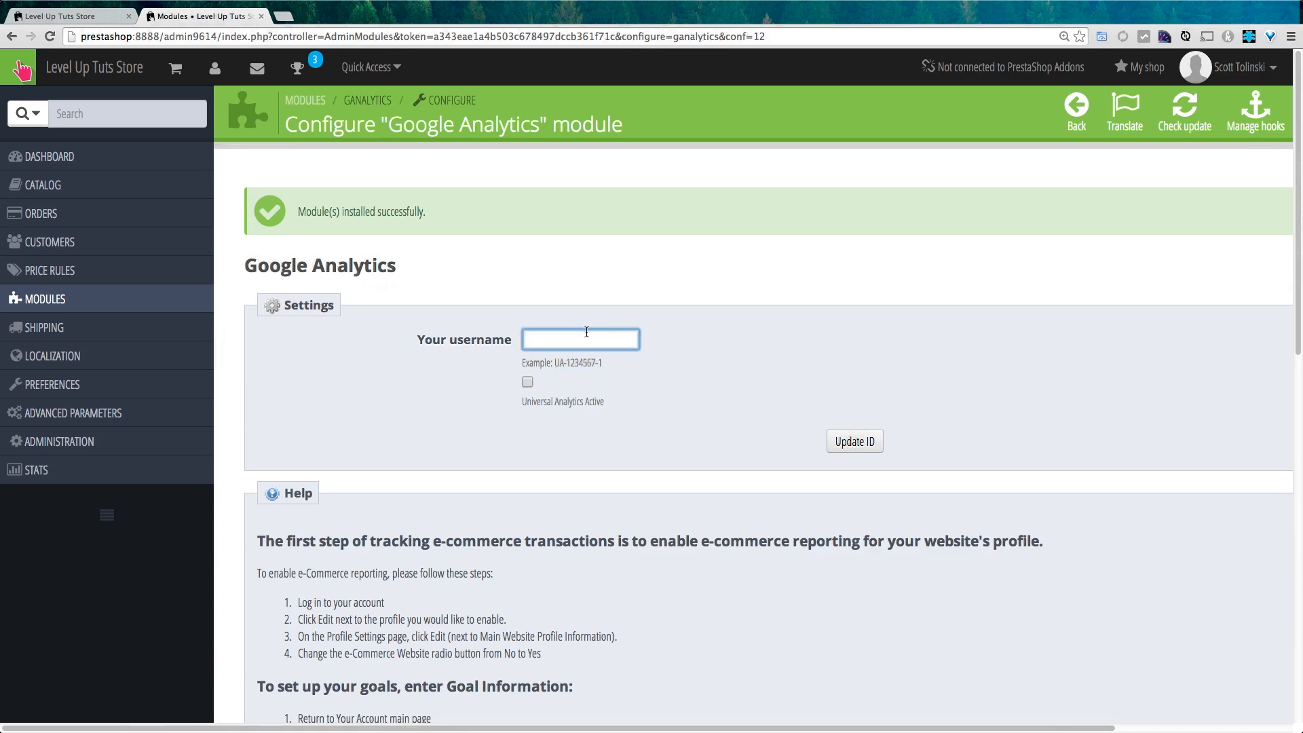
pyautogui.moveTo(751, 401)
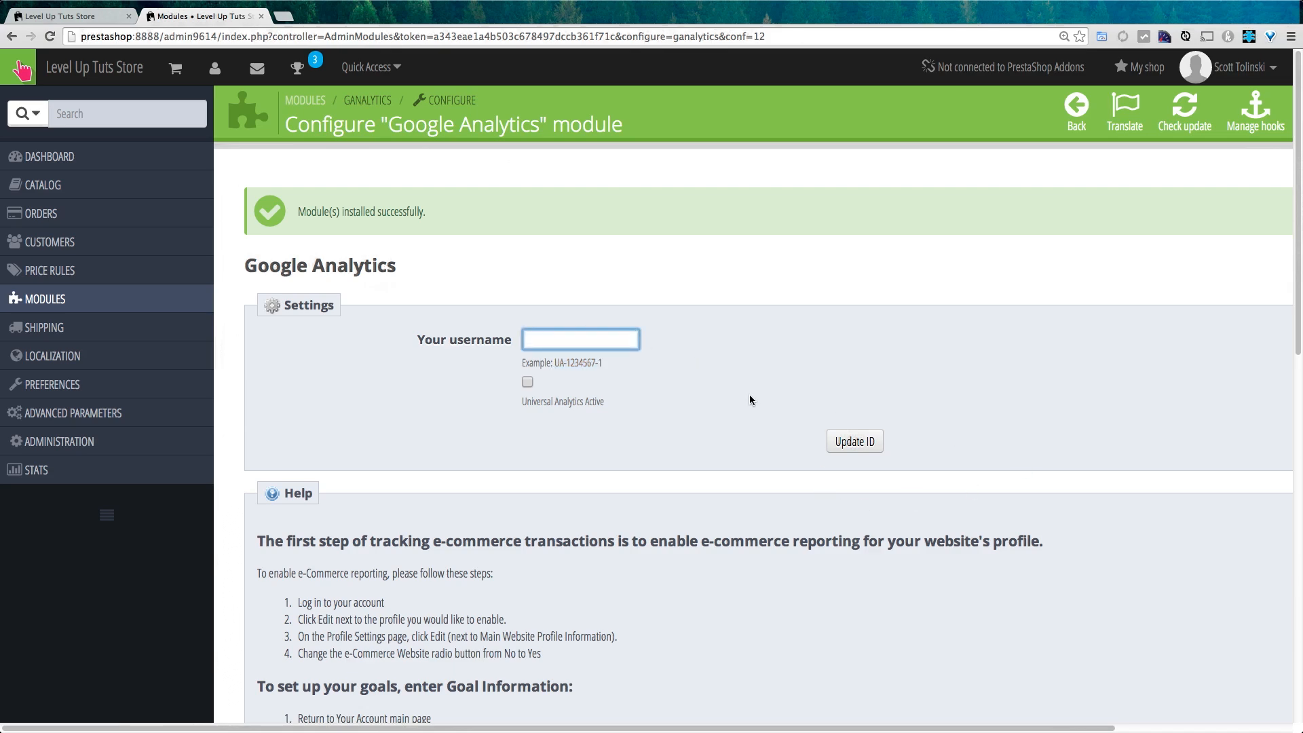
pyautogui.scroll(-3)
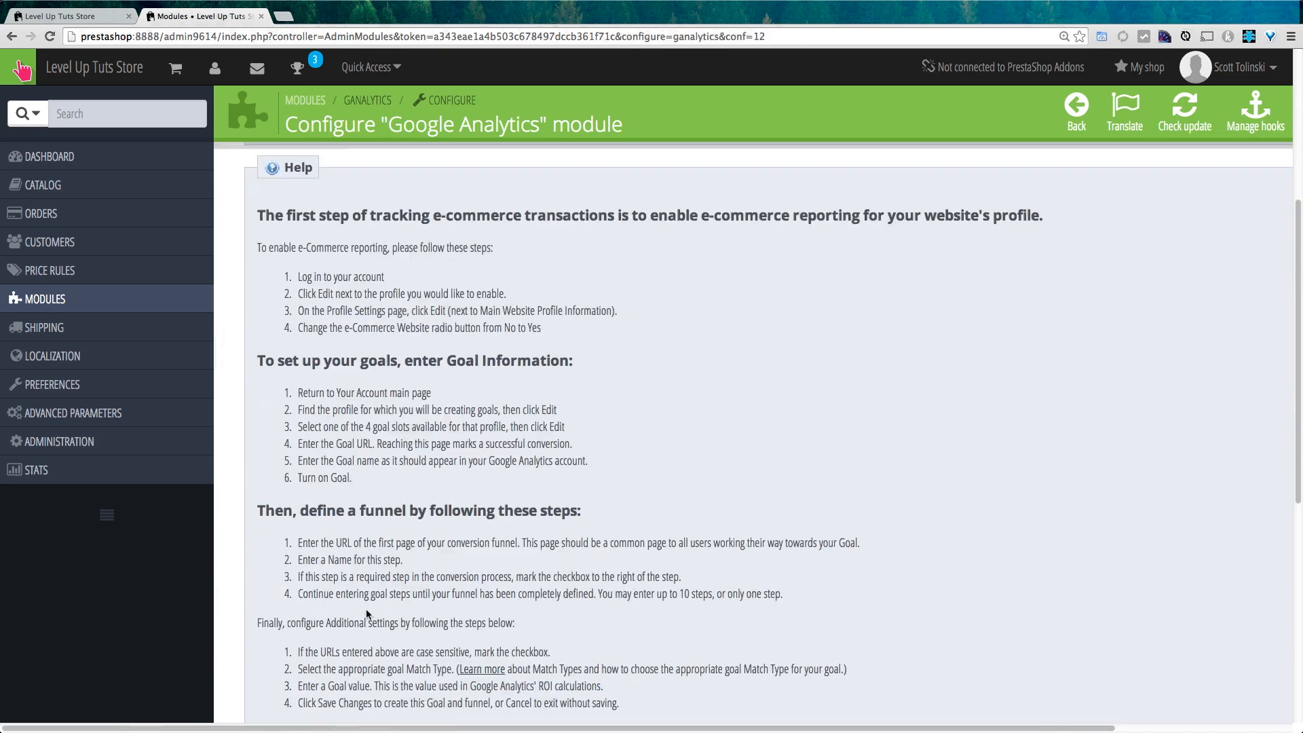
pyautogui.moveTo(490, 263)
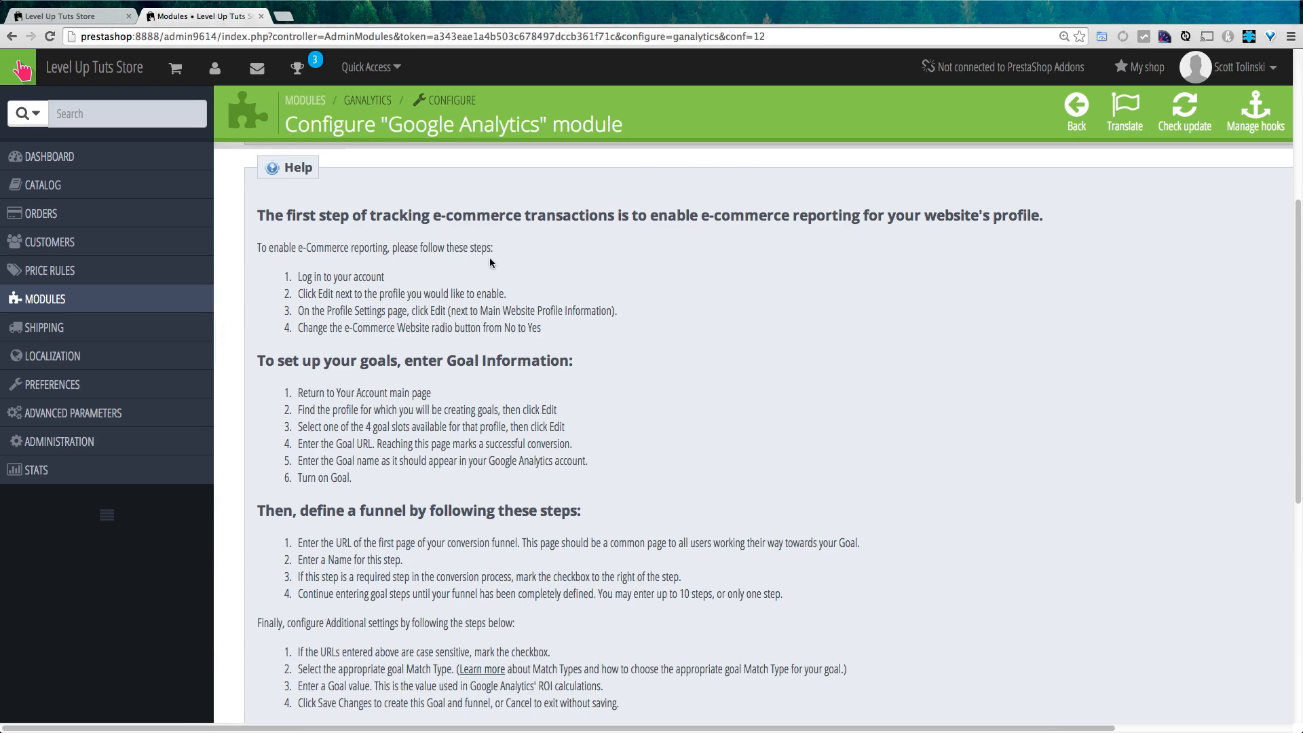
pyautogui.scroll(-3)
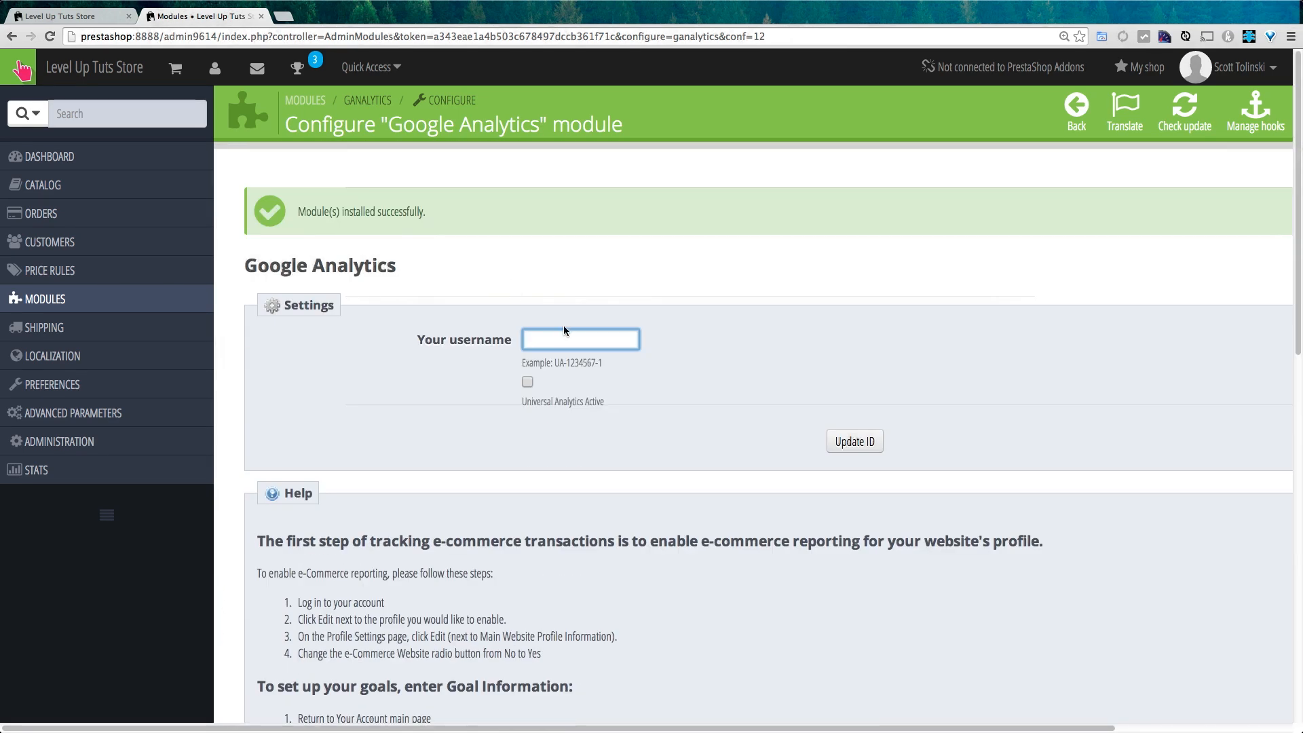
pyautogui.moveTo(828, 381)
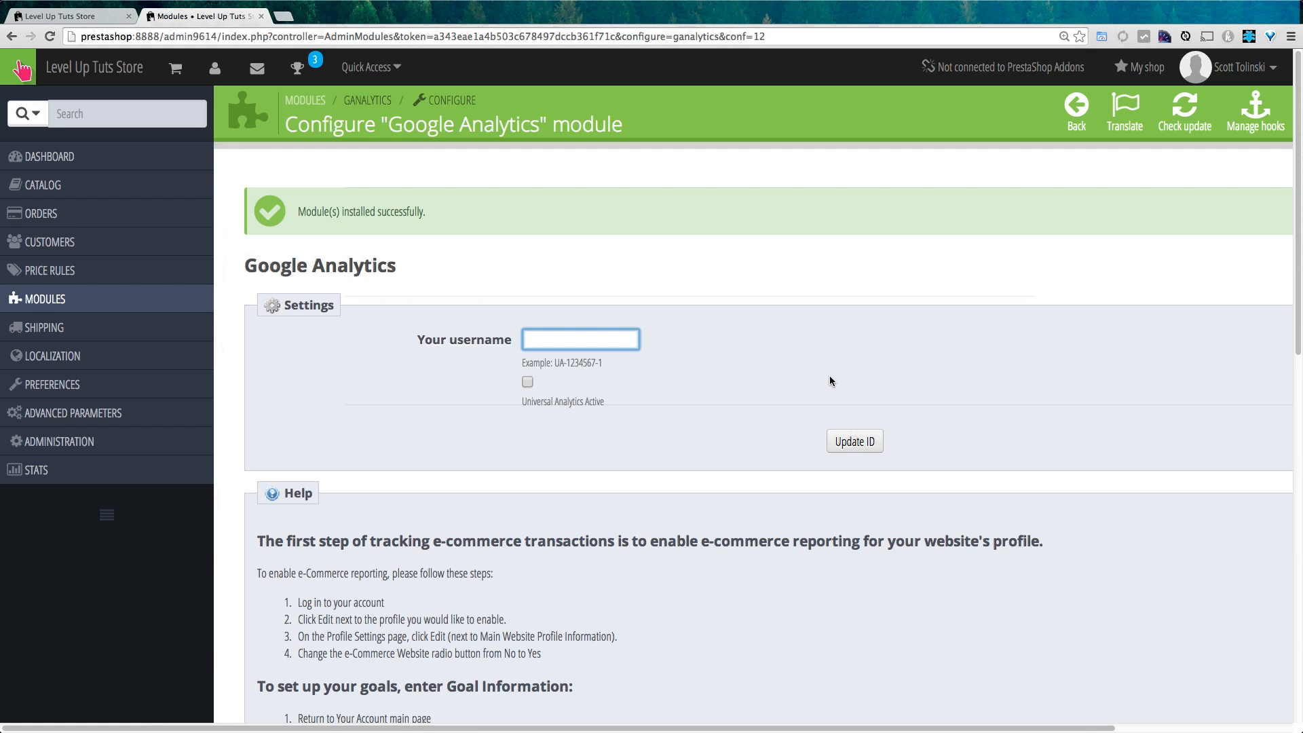
pyautogui.moveTo(331, 109)
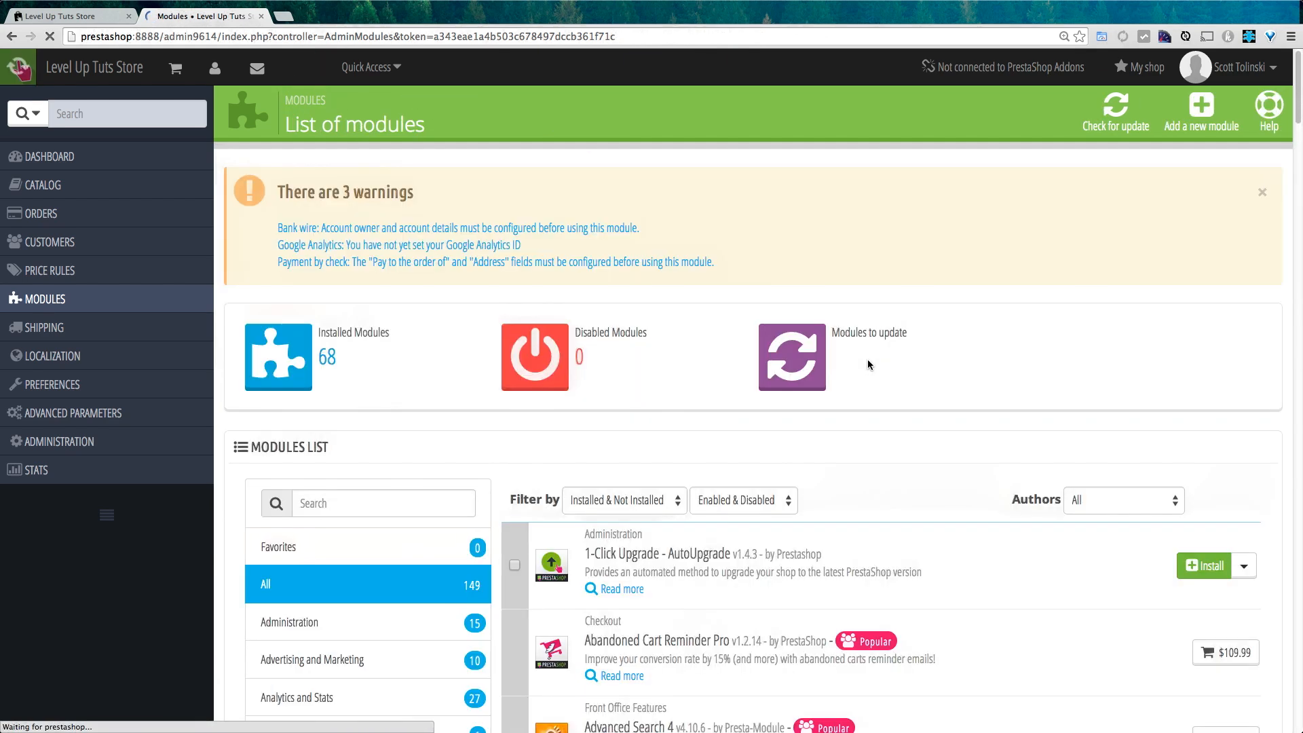
# Disable the Bank wire module from the Payments and Gateways category
pyautogui.click(308, 678)
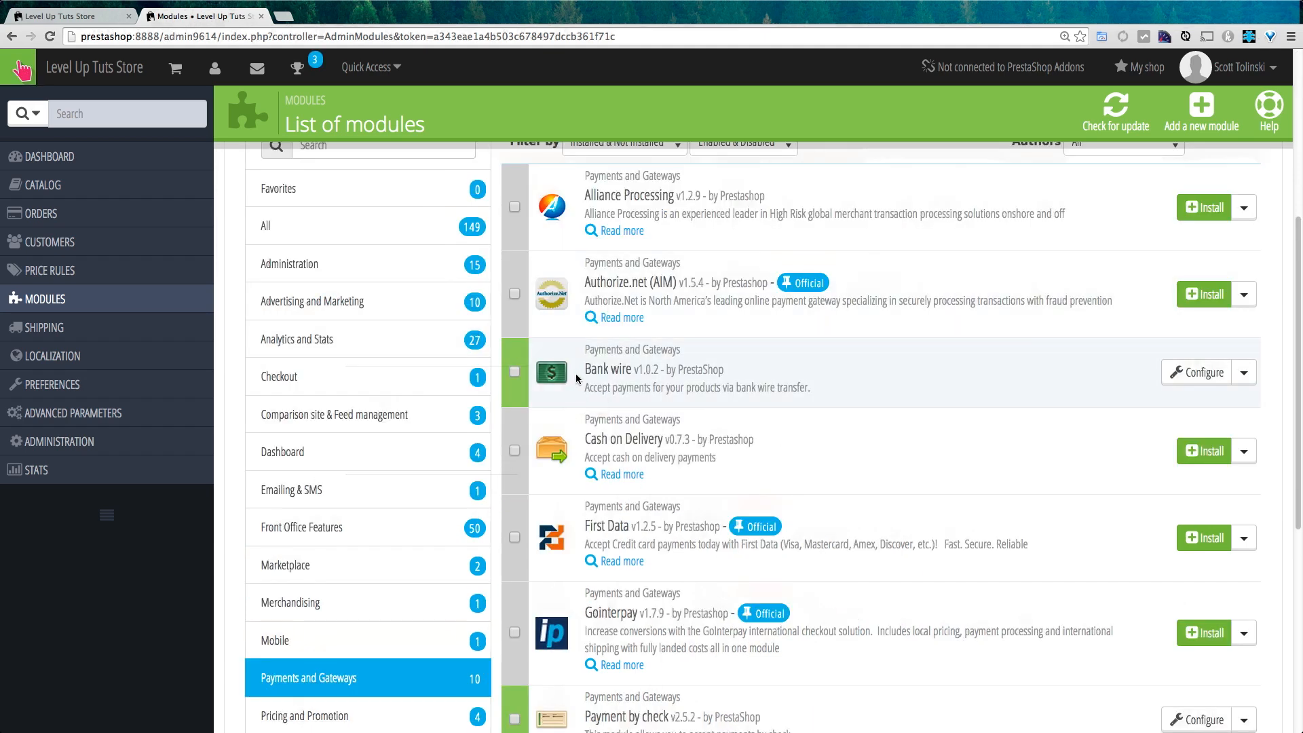
pyautogui.moveTo(583, 373)
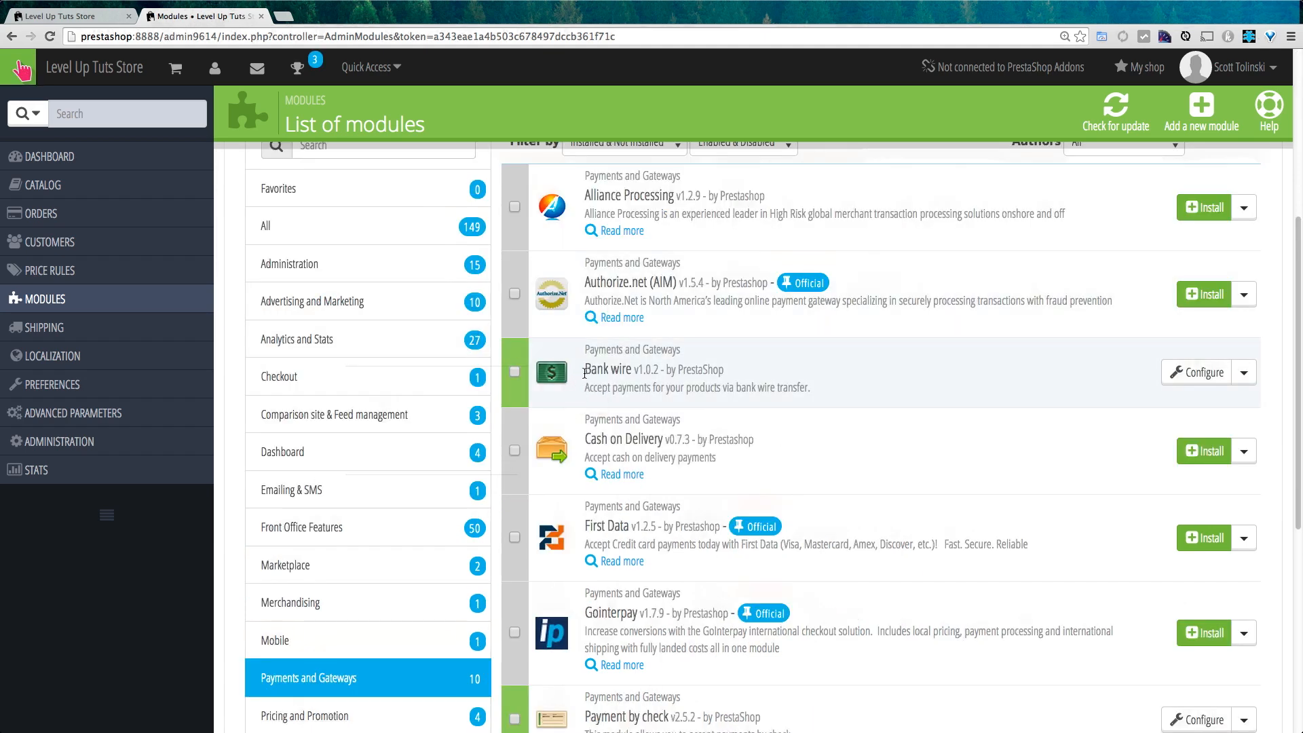
pyautogui.moveTo(1139, 380)
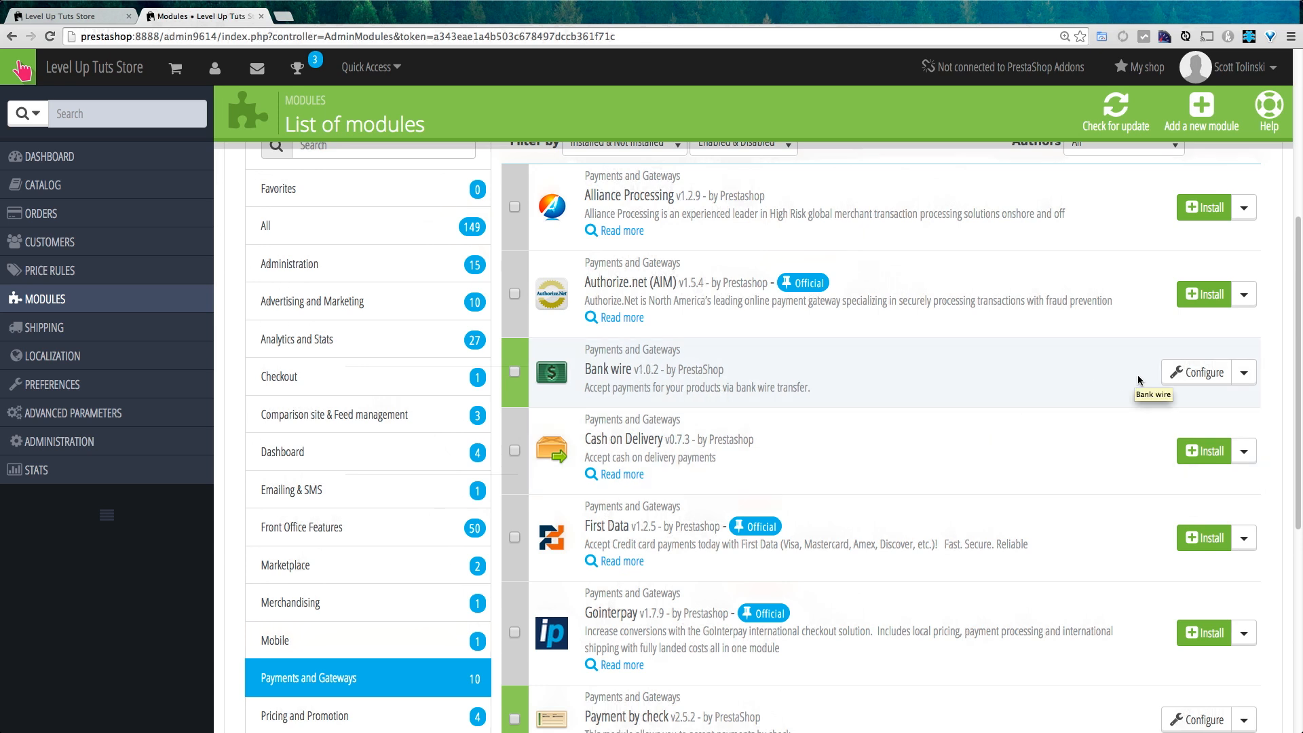
pyautogui.moveTo(635, 440)
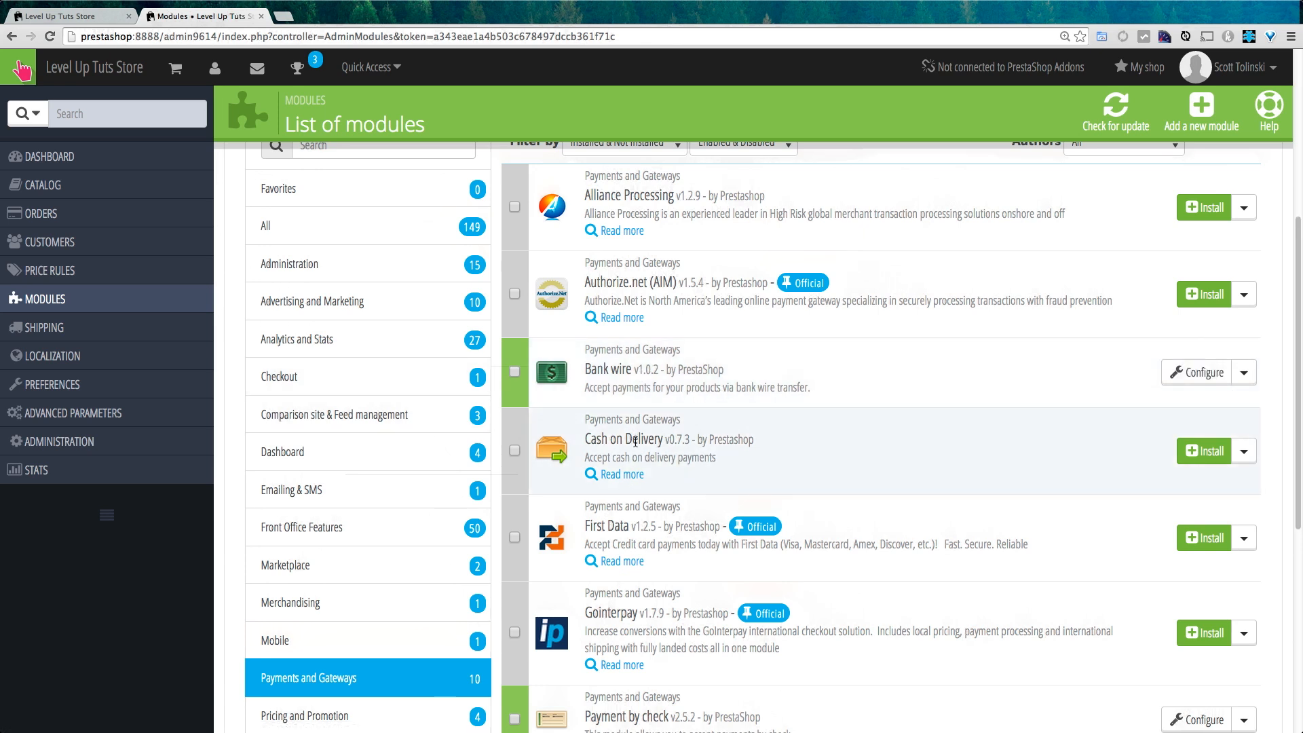
pyautogui.moveTo(637, 438)
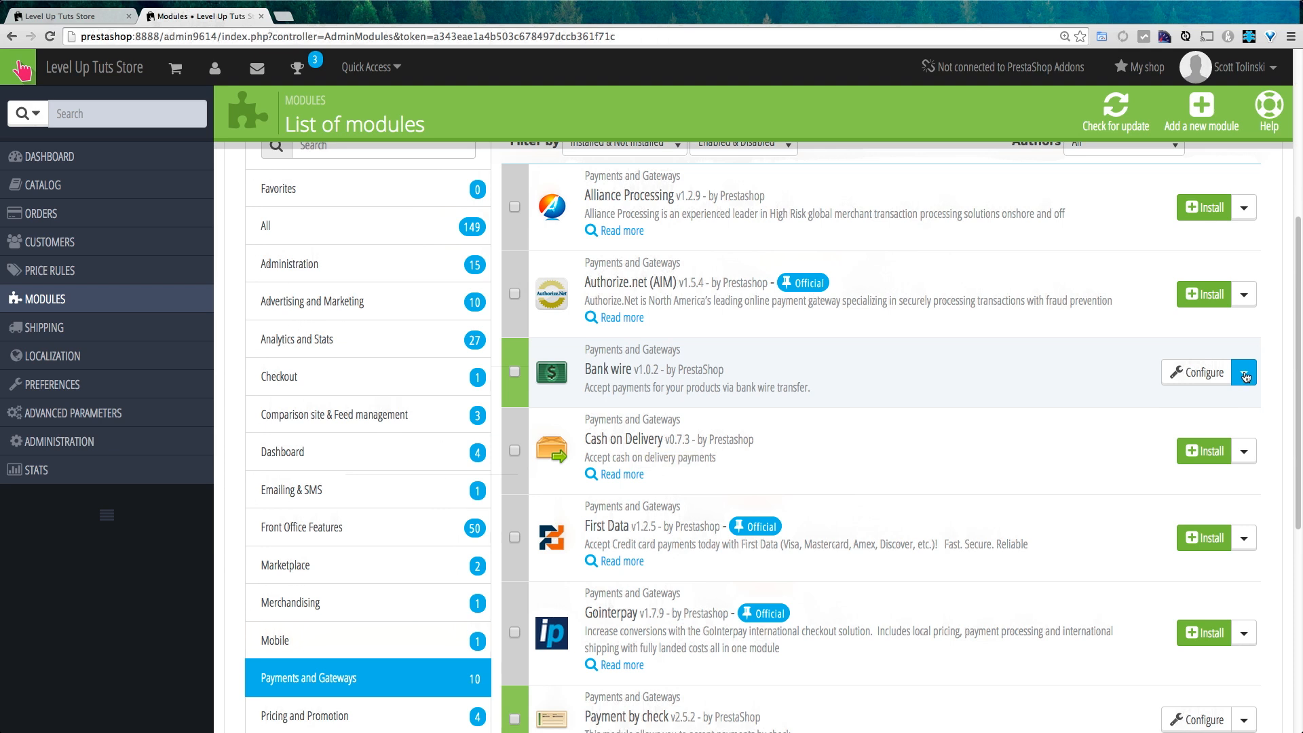
pyautogui.click(1245, 372)
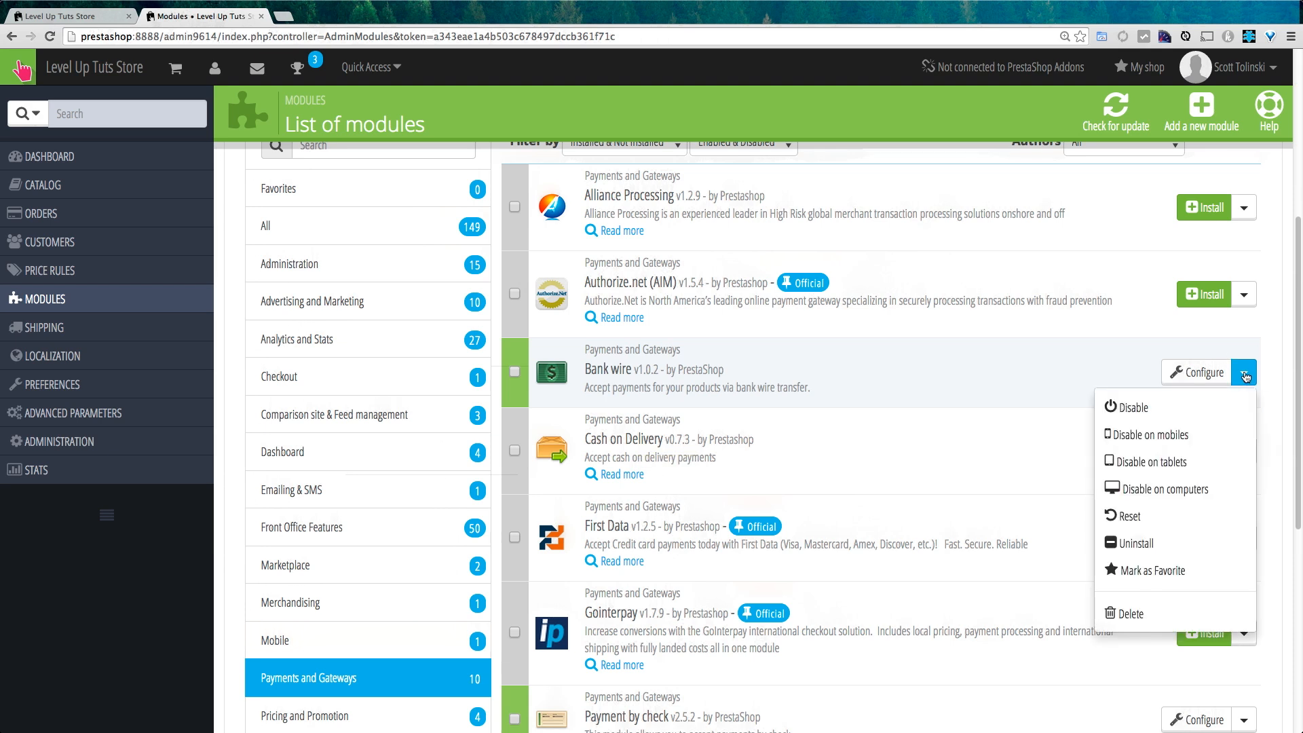
pyautogui.moveTo(1133, 407)
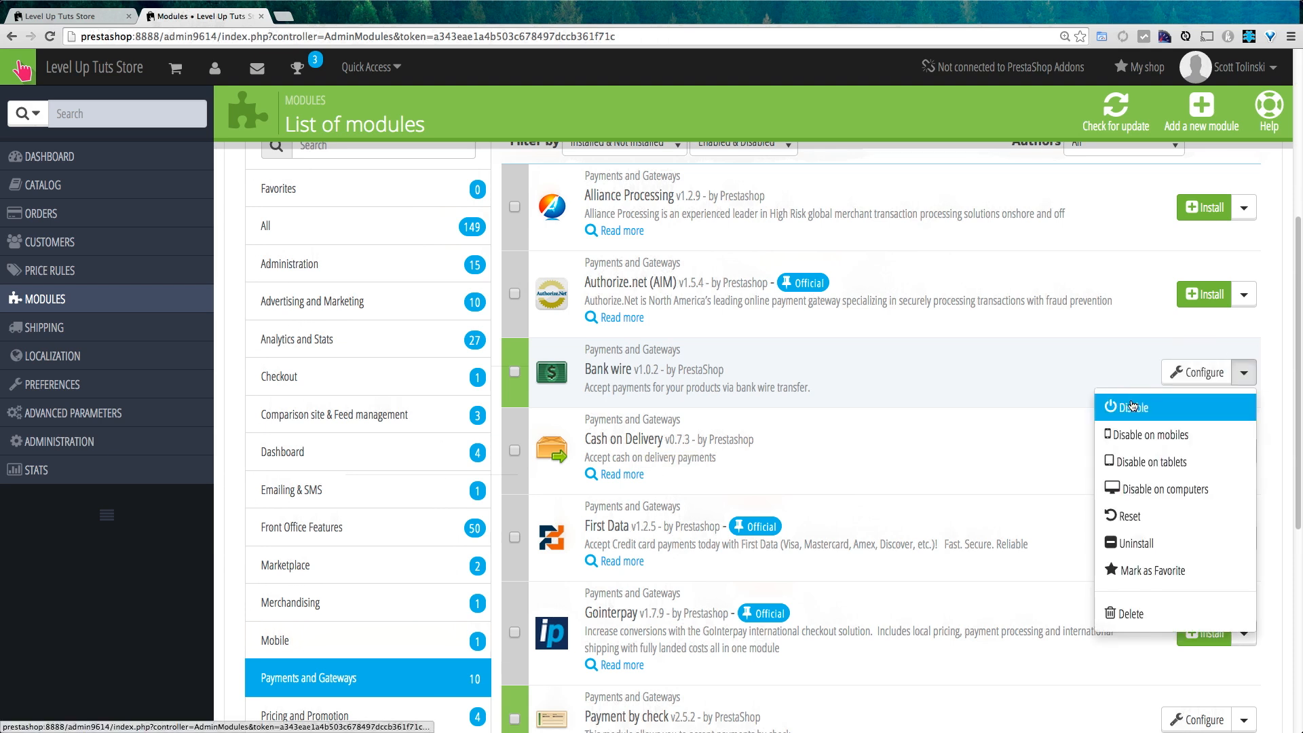
pyautogui.moveTo(1132, 407)
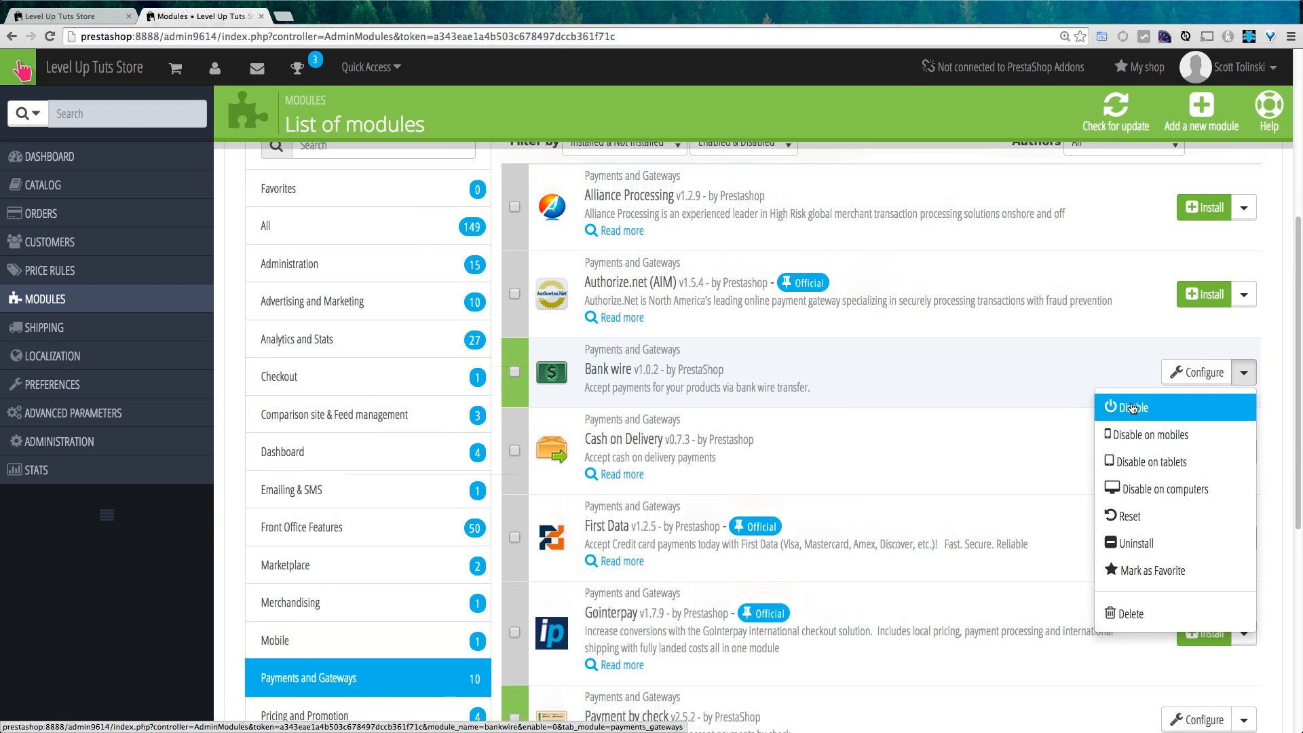
pyautogui.click(1130, 408)
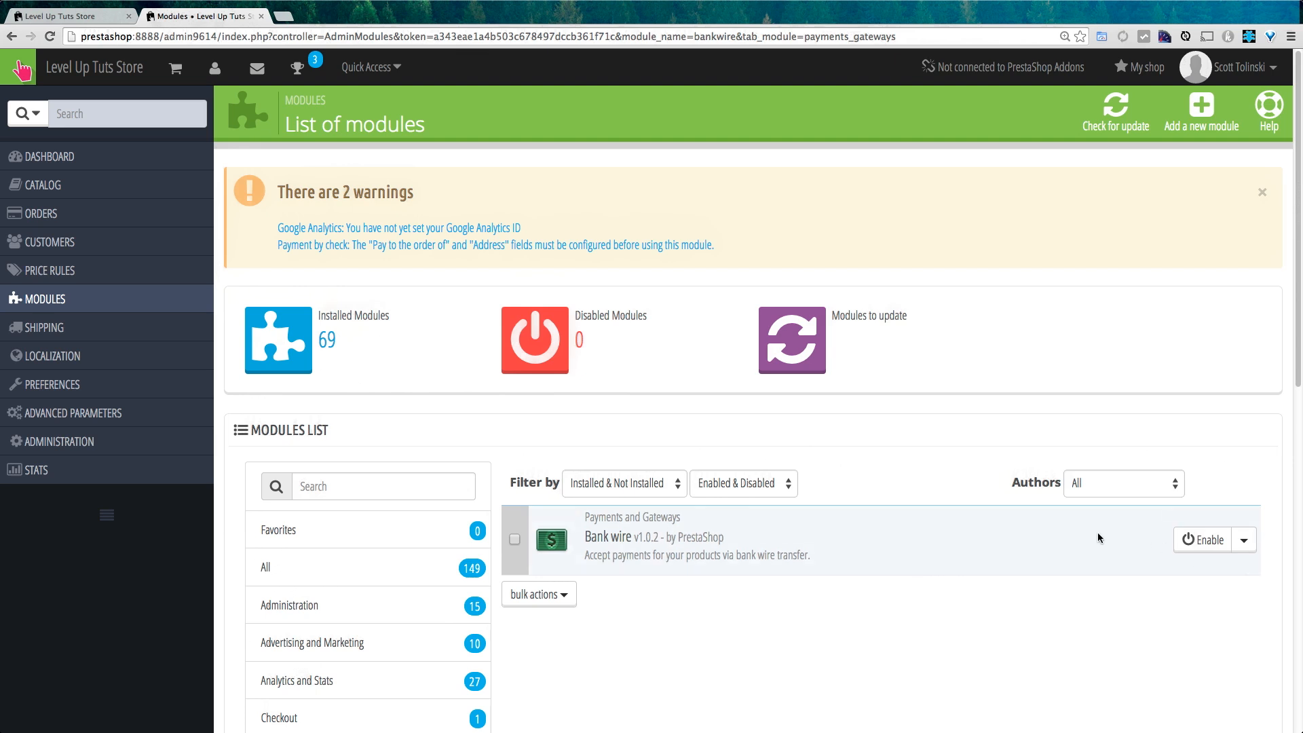
pyautogui.moveTo(919, 627)
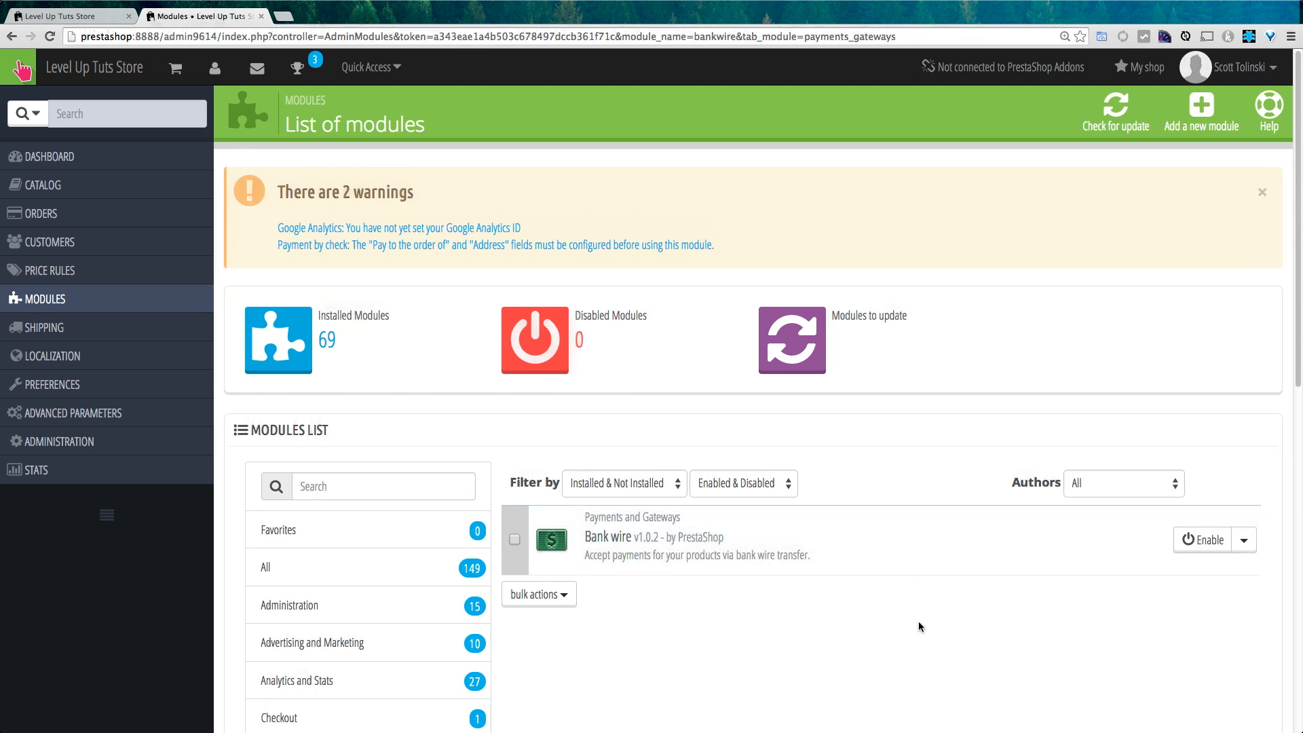
pyautogui.moveTo(444, 283)
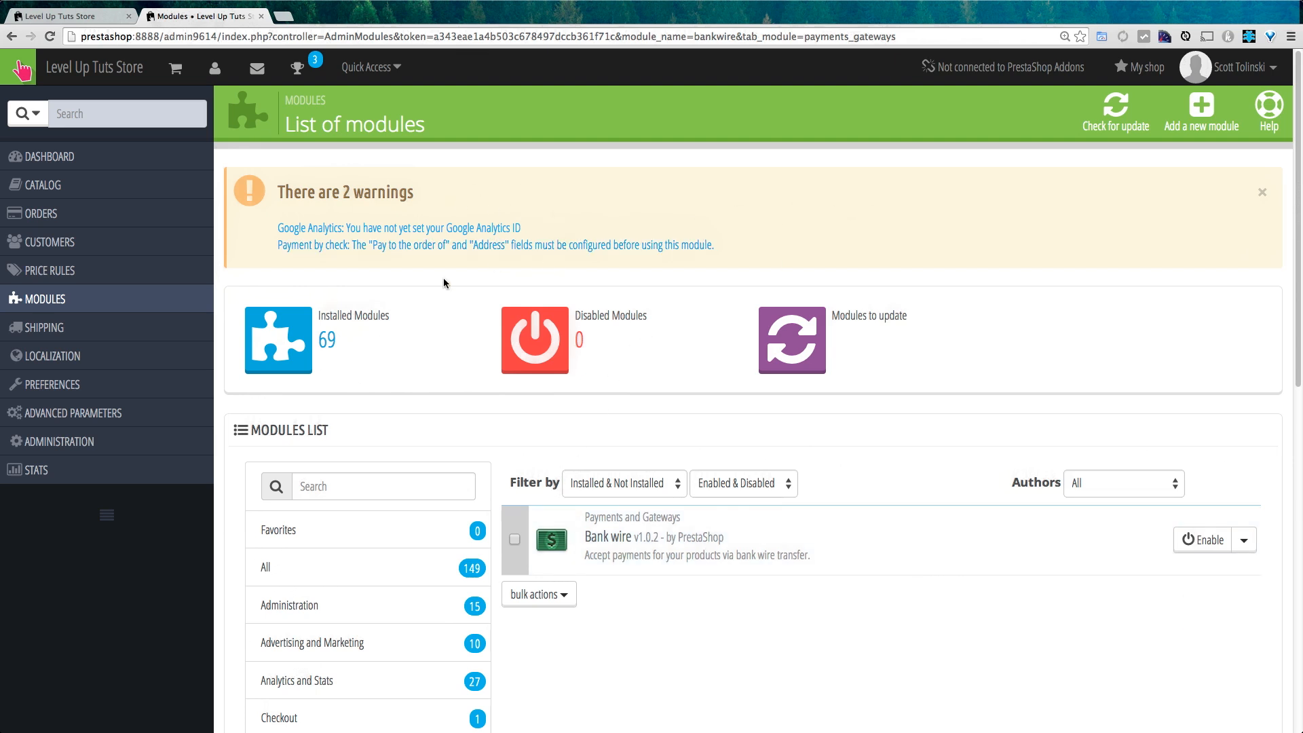
pyautogui.moveTo(1072, 675)
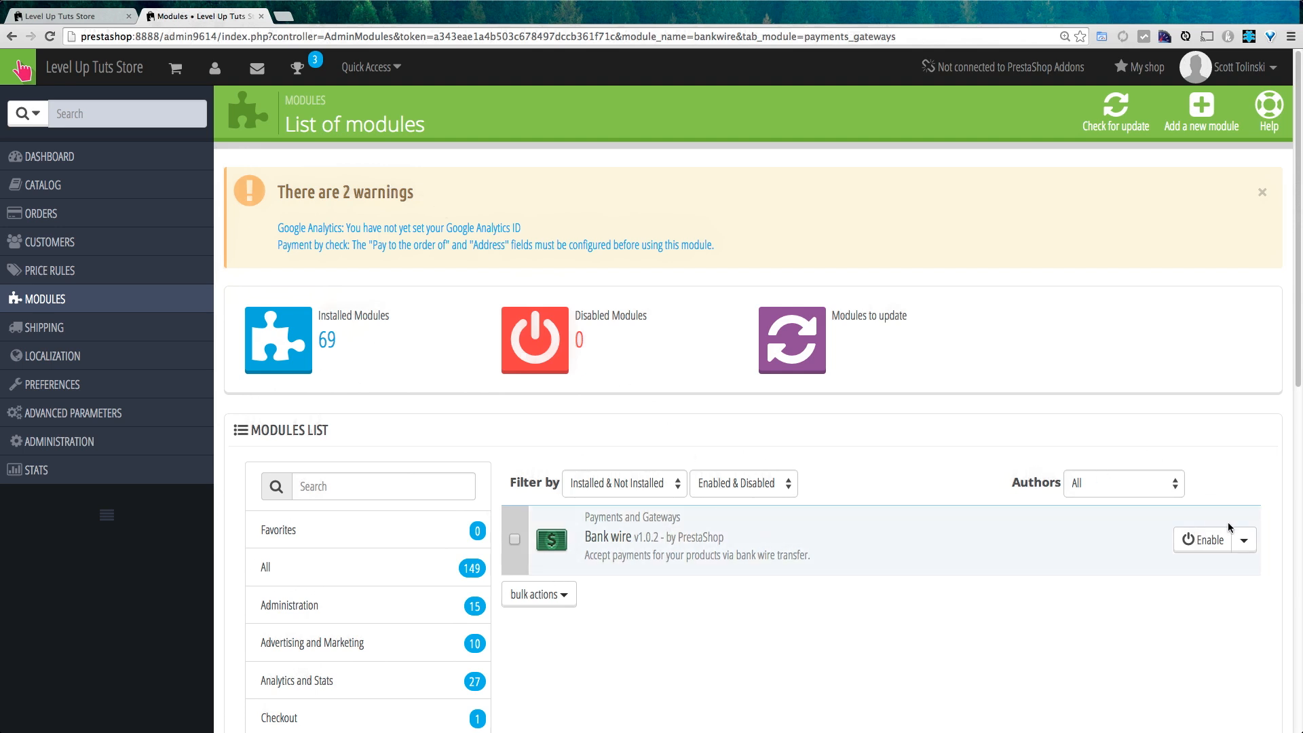
pyautogui.moveTo(1267, 526)
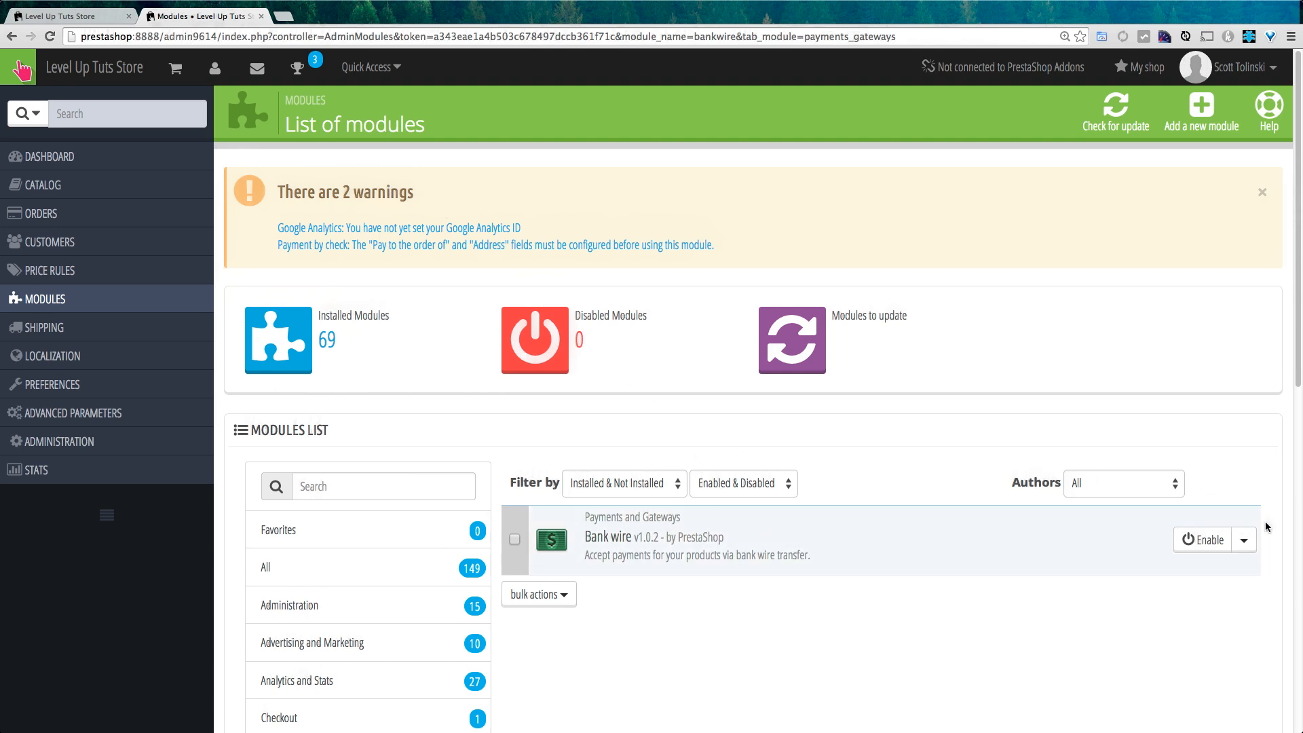
pyautogui.moveTo(1198, 507)
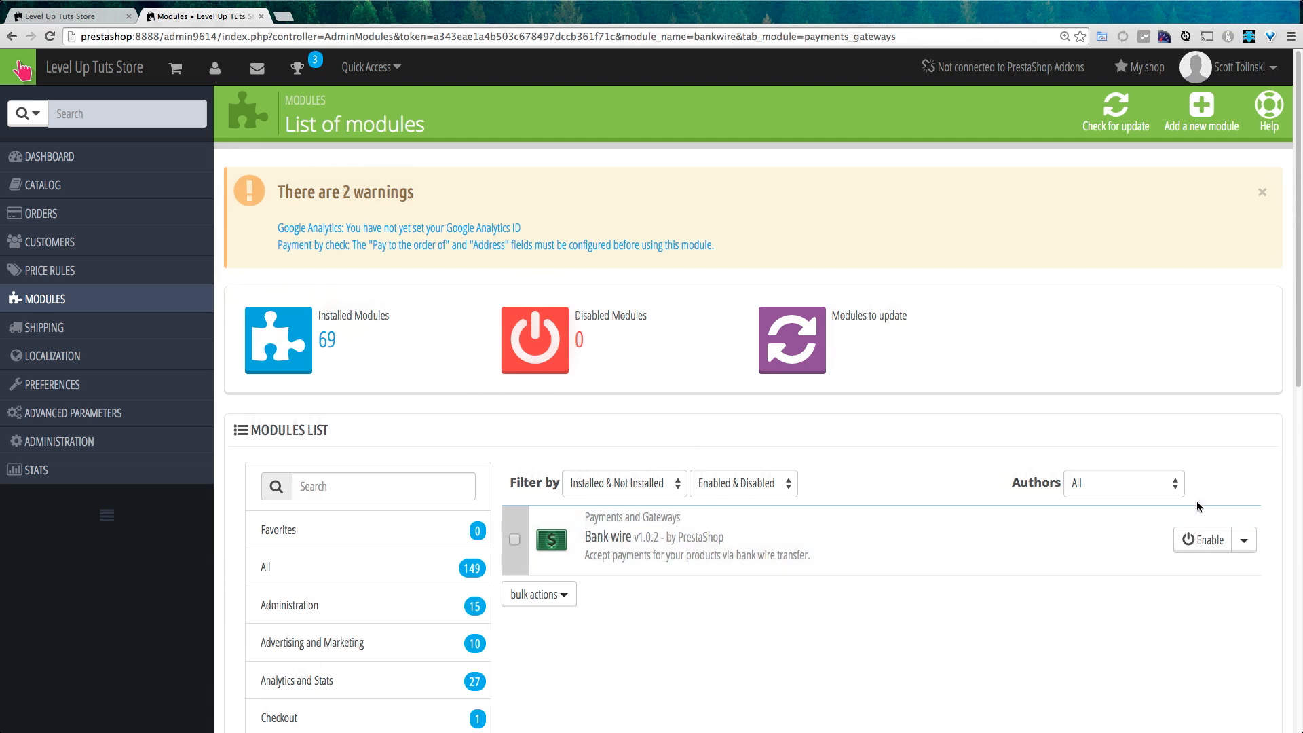
pyautogui.moveTo(1214, 521)
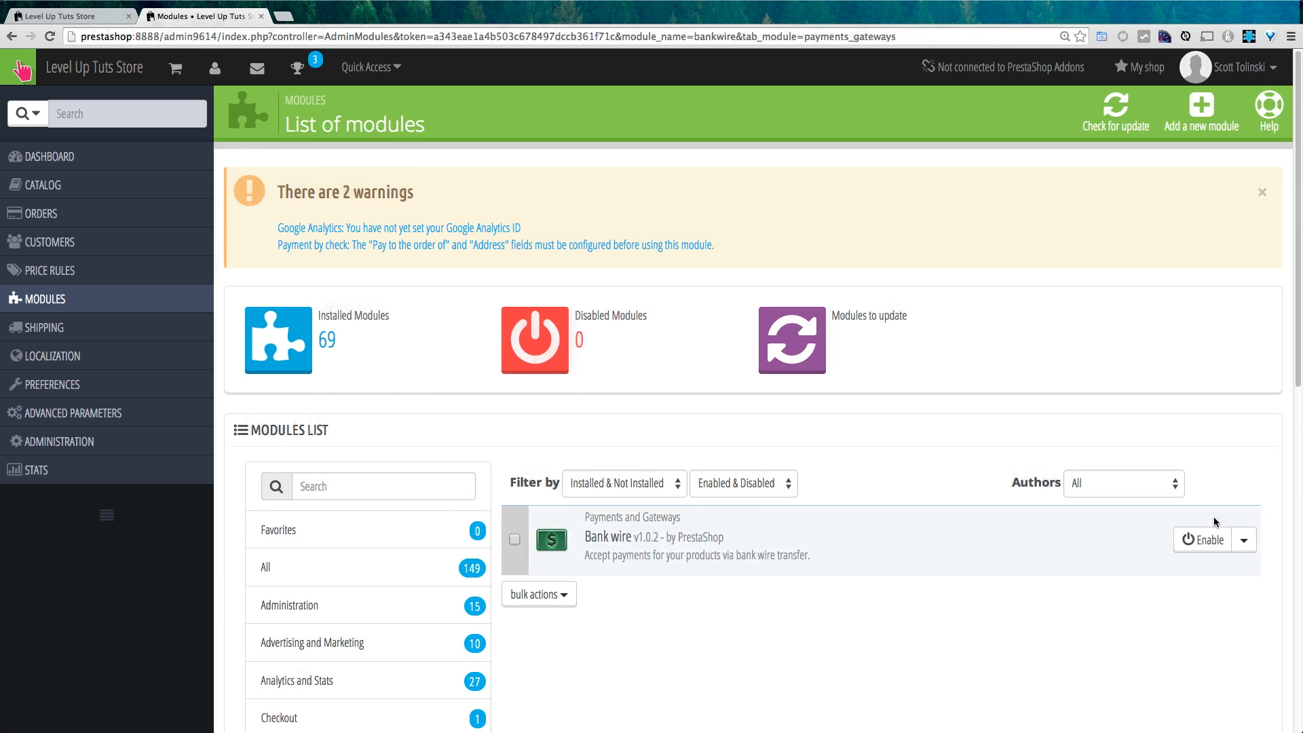
pyautogui.moveTo(1203, 516)
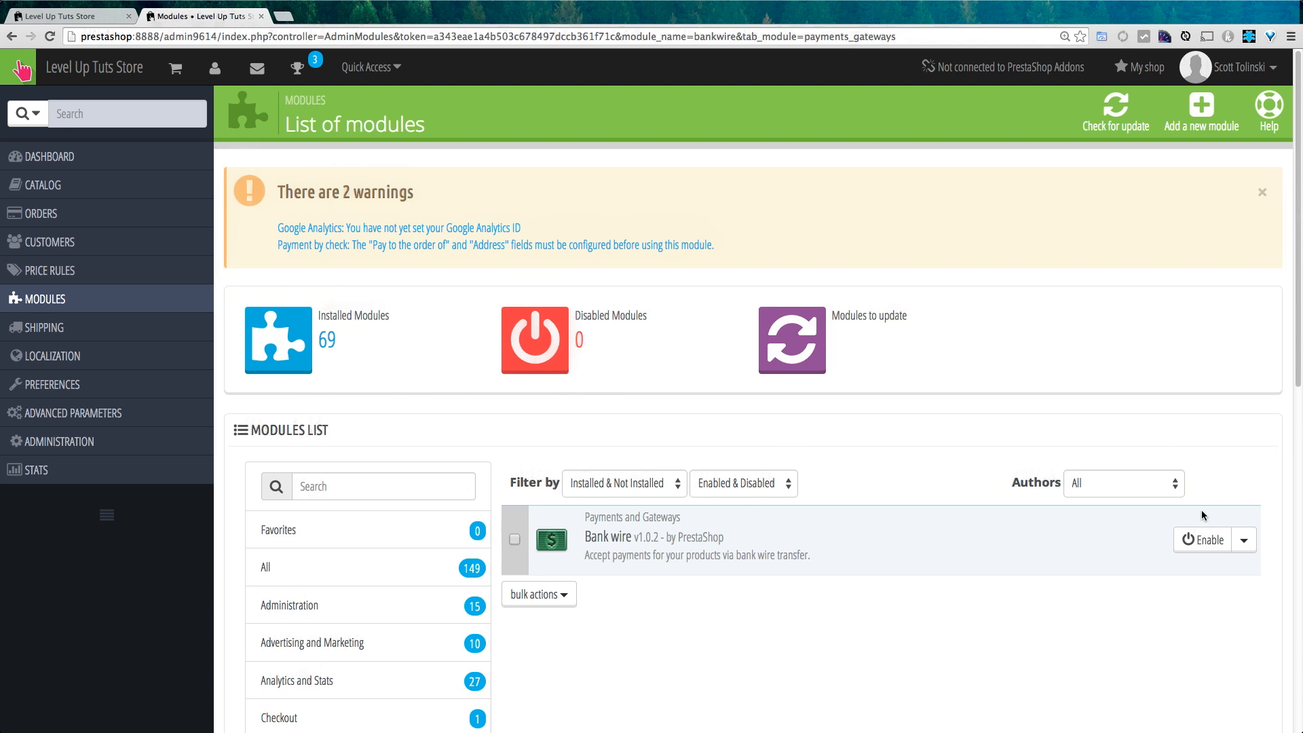
pyautogui.moveTo(920, 471)
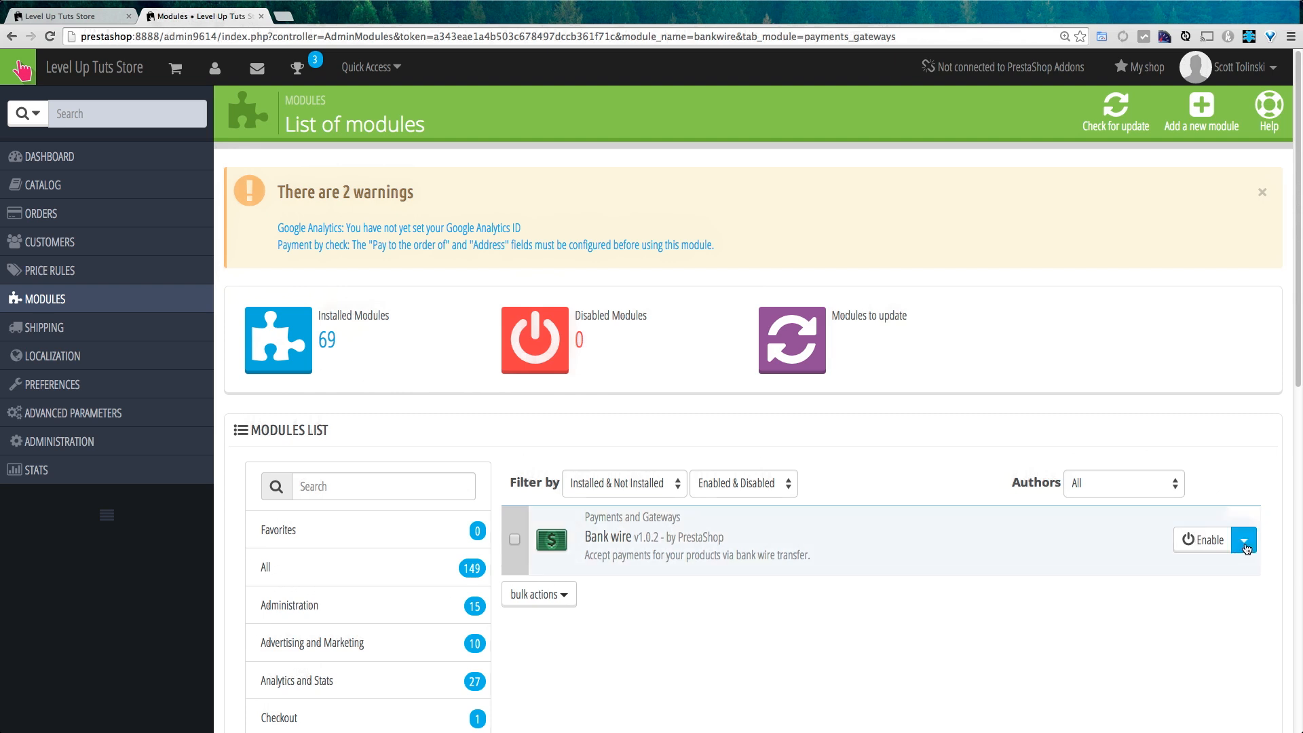
# Delete the Bank wire module from the server and confirm the permanent removal
pyautogui.click(1245, 539)
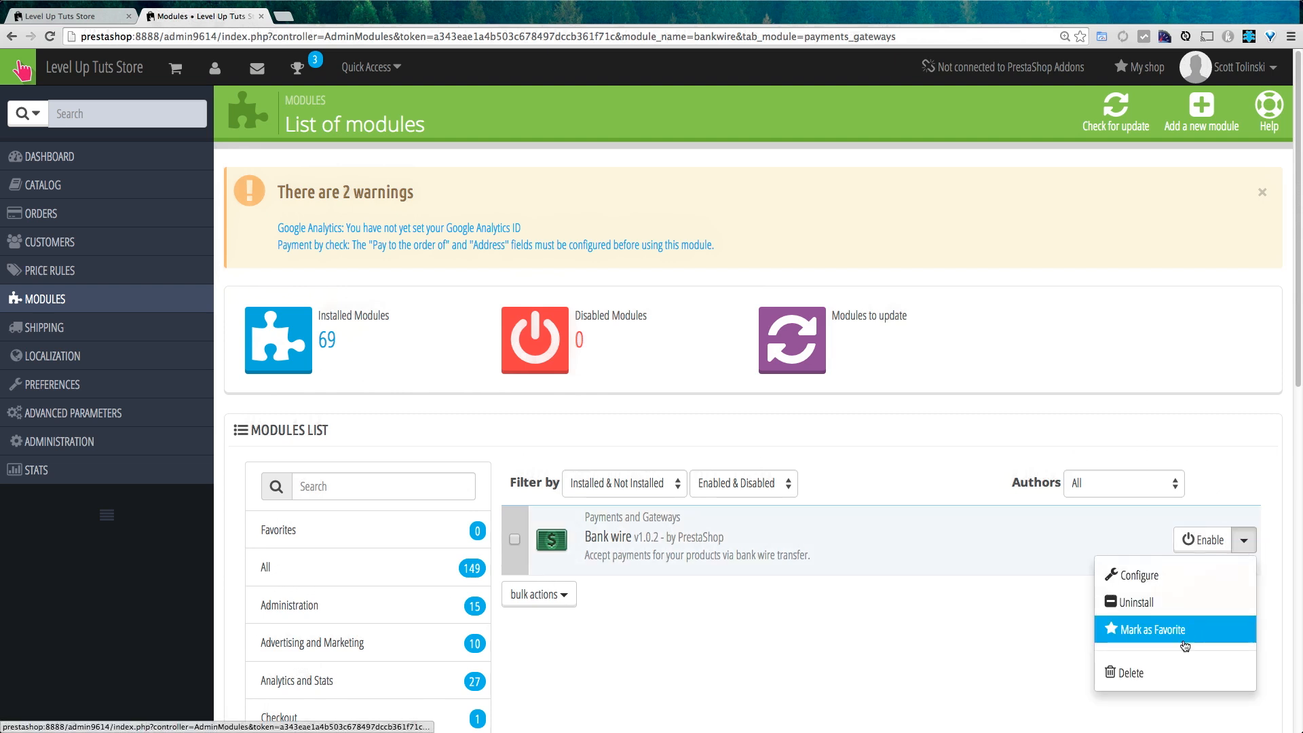
pyautogui.moveTo(1131, 672)
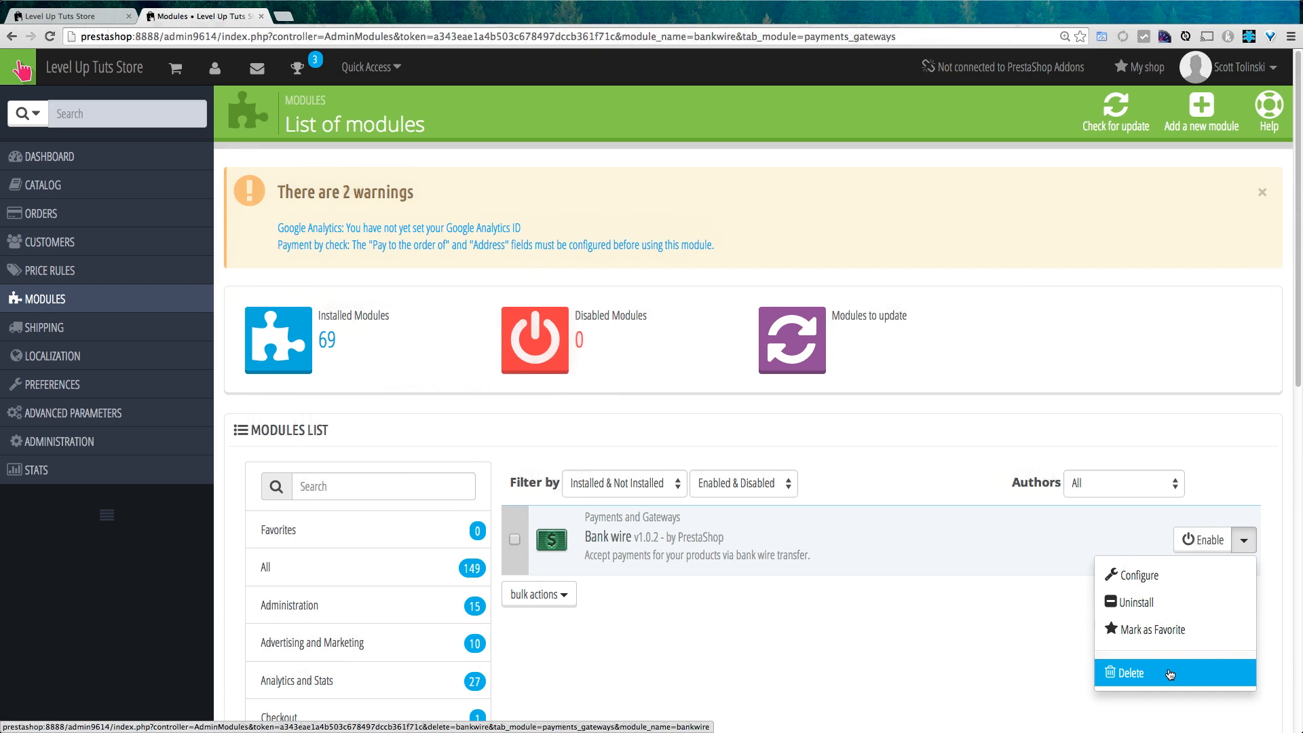
pyautogui.click(1129, 673)
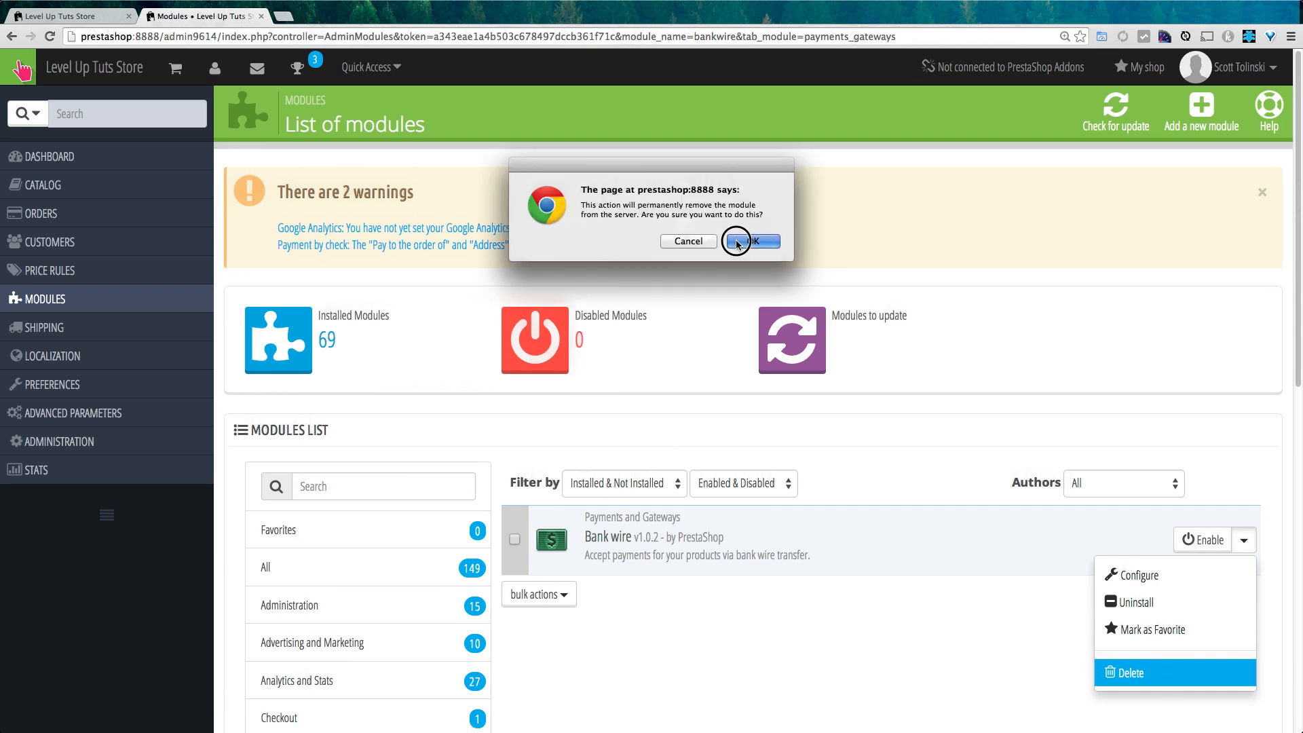
pyautogui.click(750, 241)
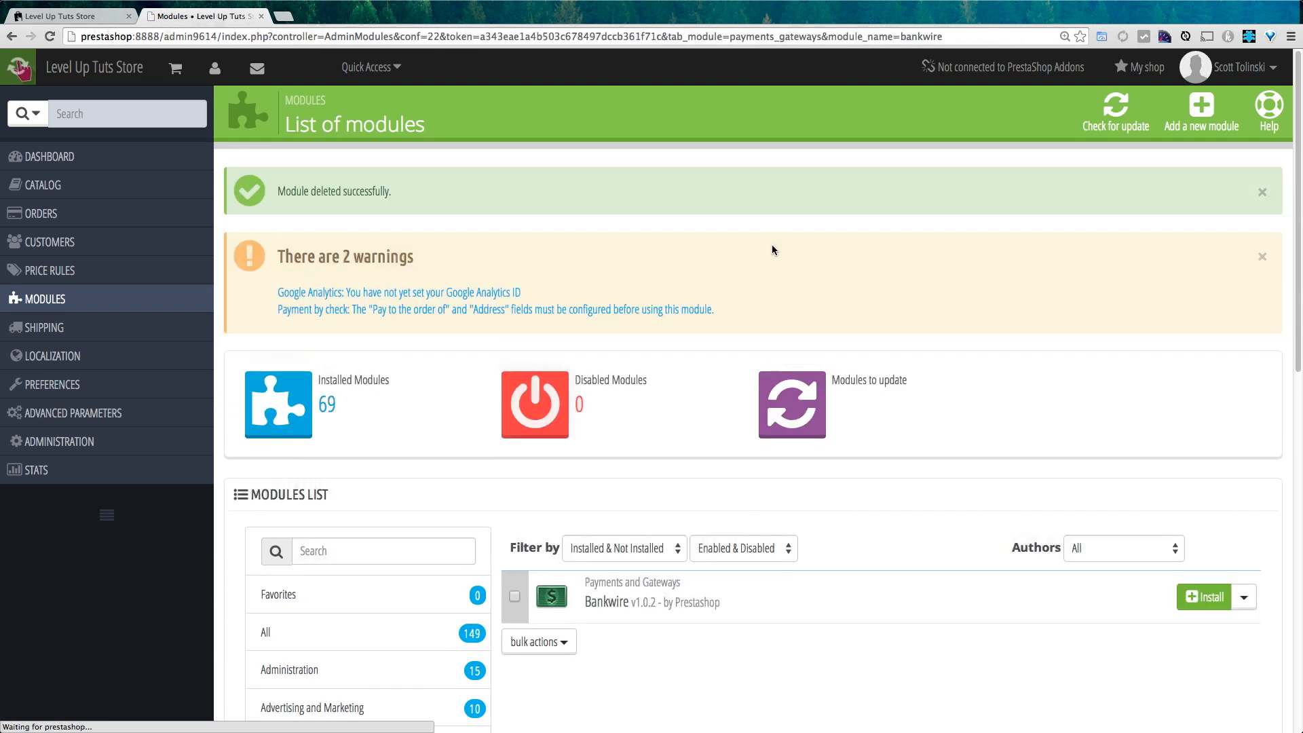